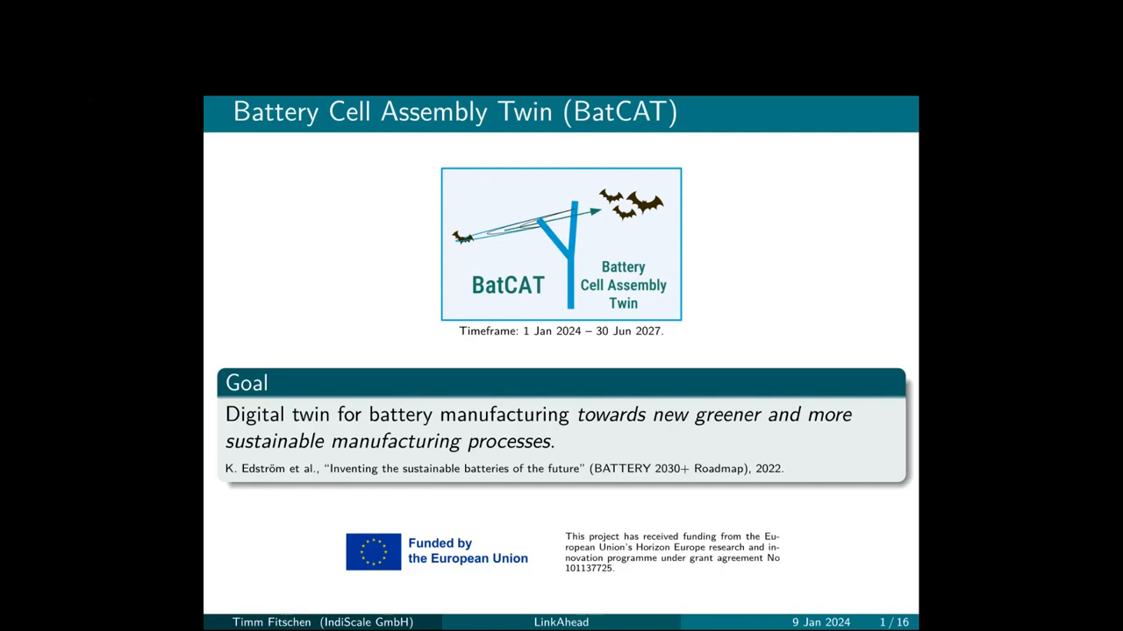
Advance from the BatCAT goal slide to slide 2 listing the project partners
{"action": "key", "text": "Right"}
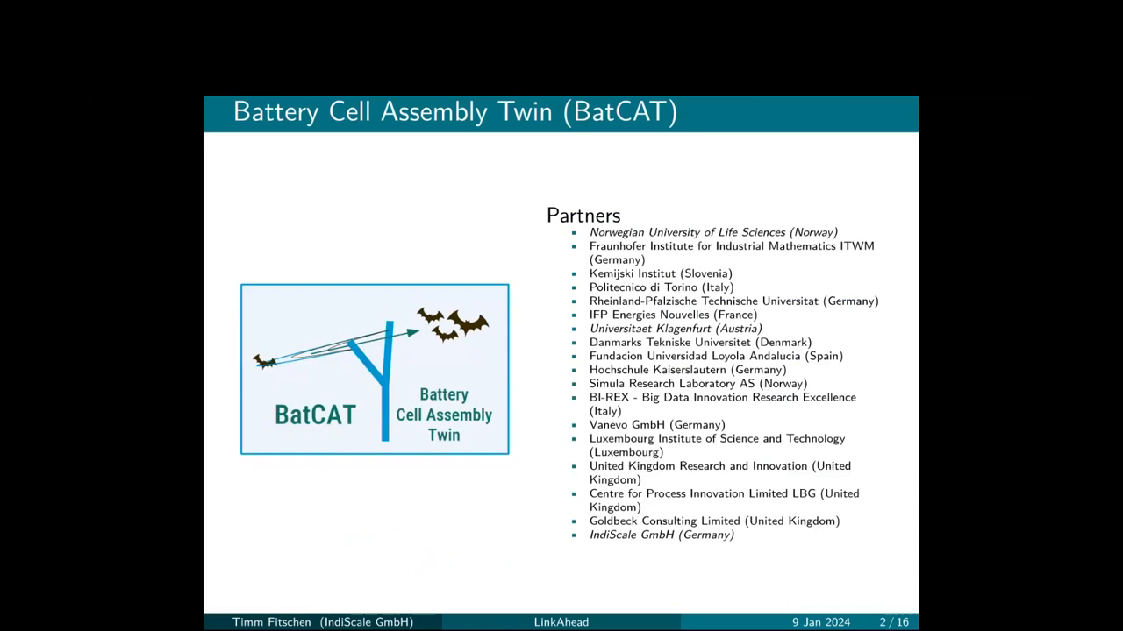
{"action": "key", "text": "Right"}
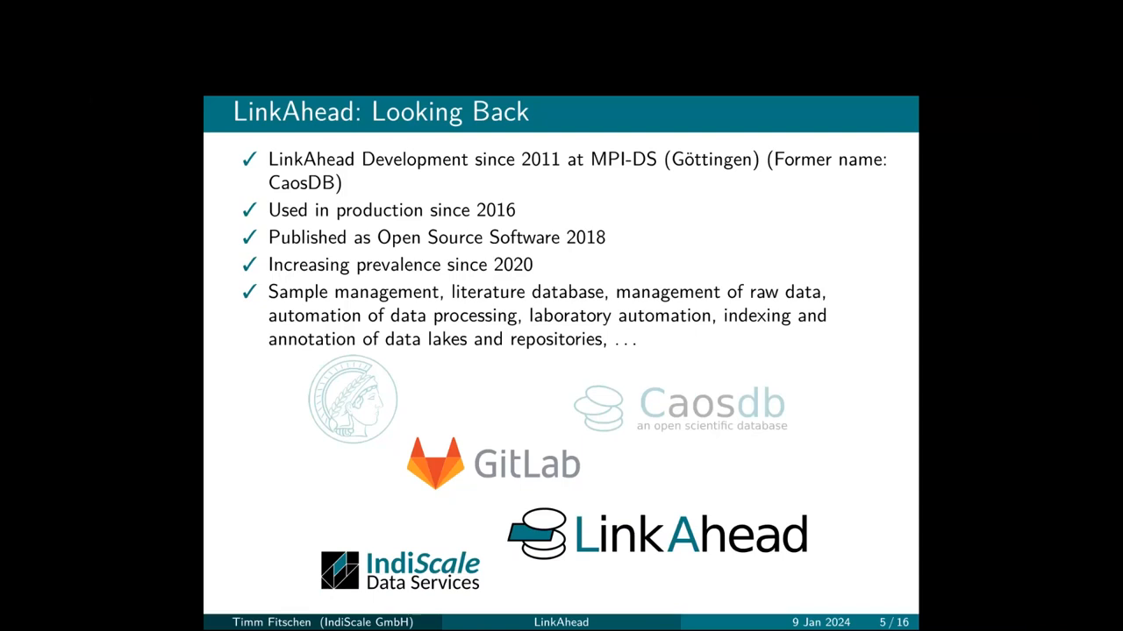
{"action": "key", "text": "Right"}
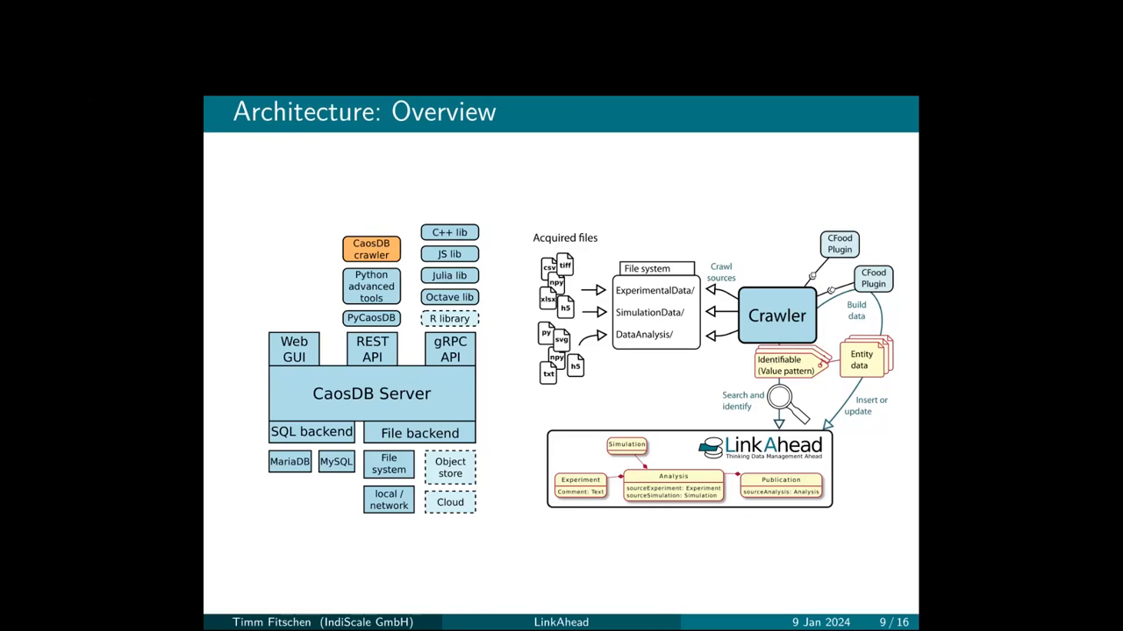
Move from the Architecture: Overview slide to slide 10 on data analysis integration
{"action": "key", "text": "Right"}
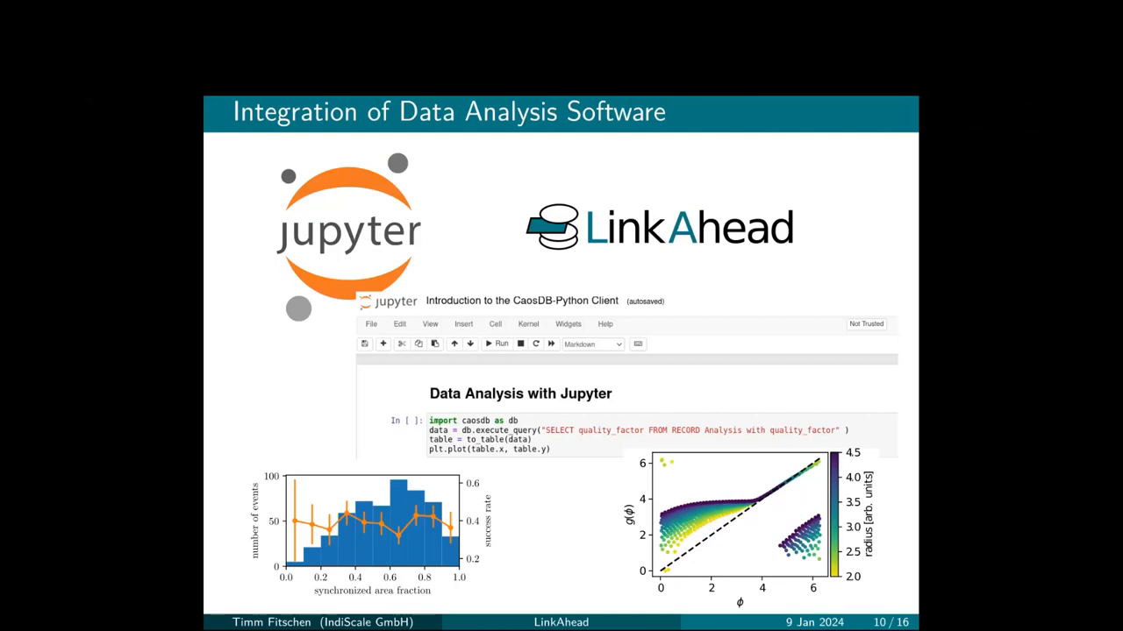
Move from the Jupyter data analysis slide to slide 11, Integration of ELN
{"action": "key", "text": "Right"}
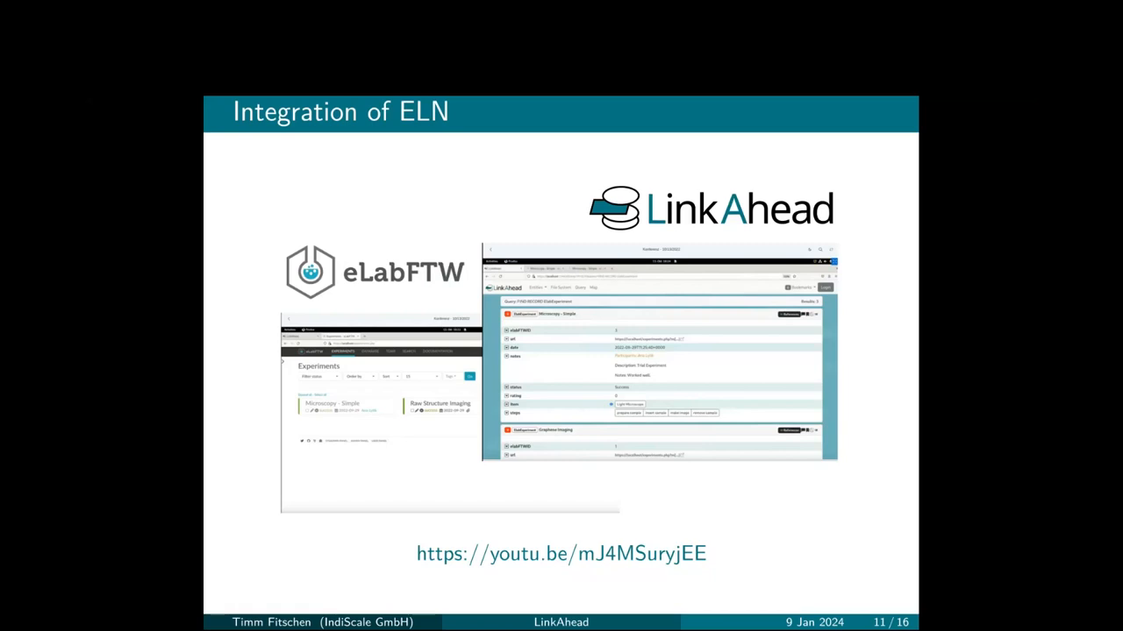
Leave the eLabFTW ELN integration slide for the Current Activities slide
{"action": "key", "text": "Right"}
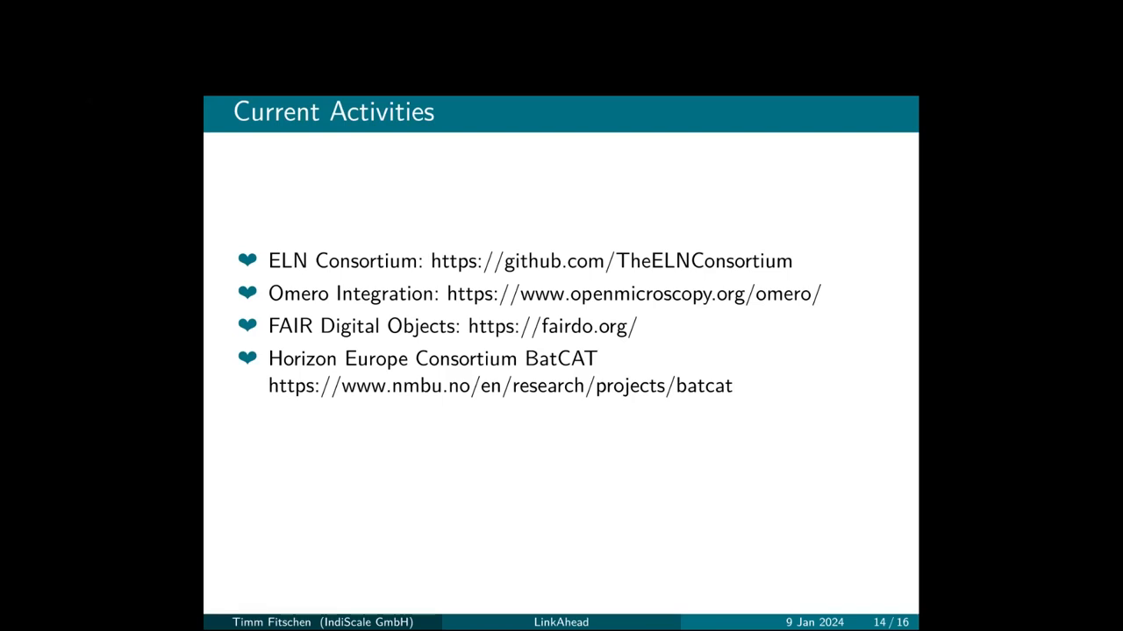
{"action": "key", "text": "Right"}
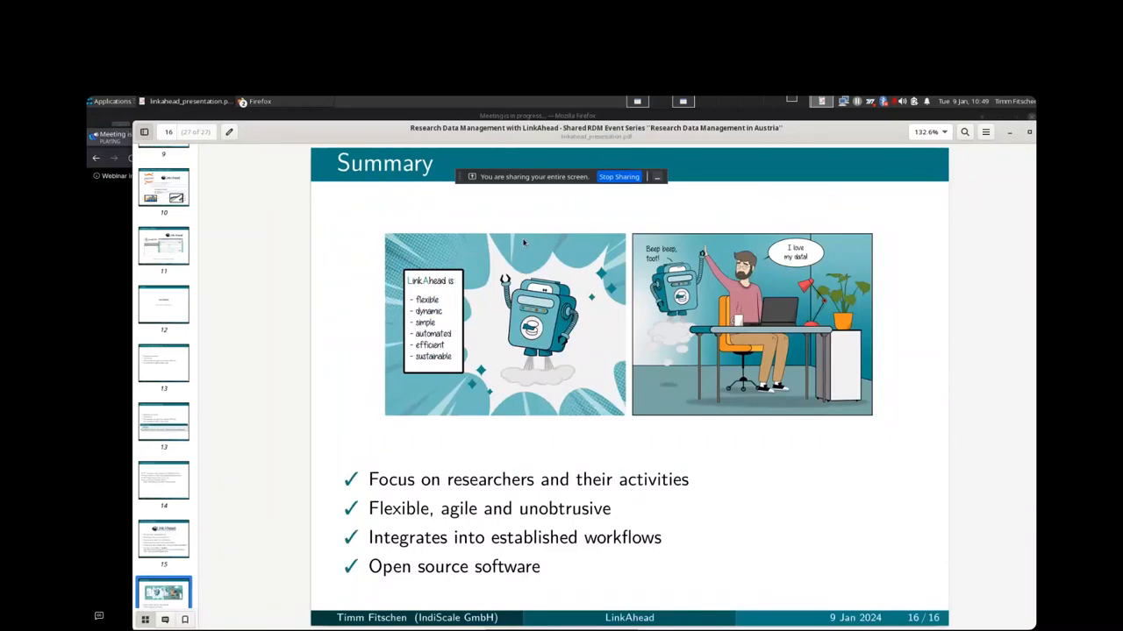
{"action": "mouse_move", "coordinate": [937, 214]}
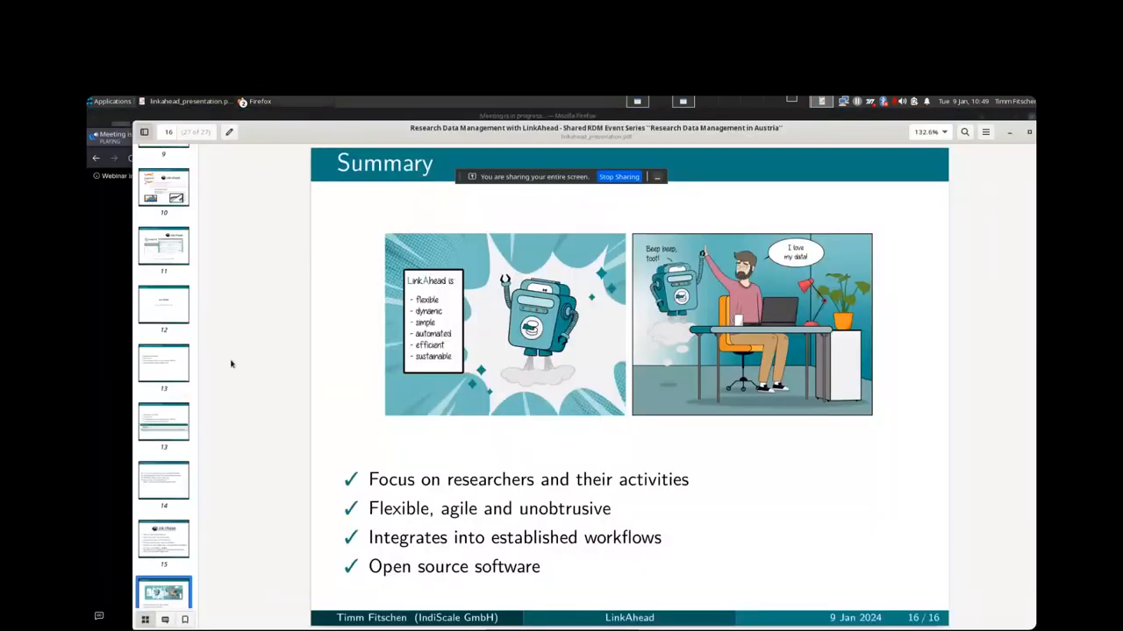
{"action": "mouse_move", "coordinate": [176, 411]}
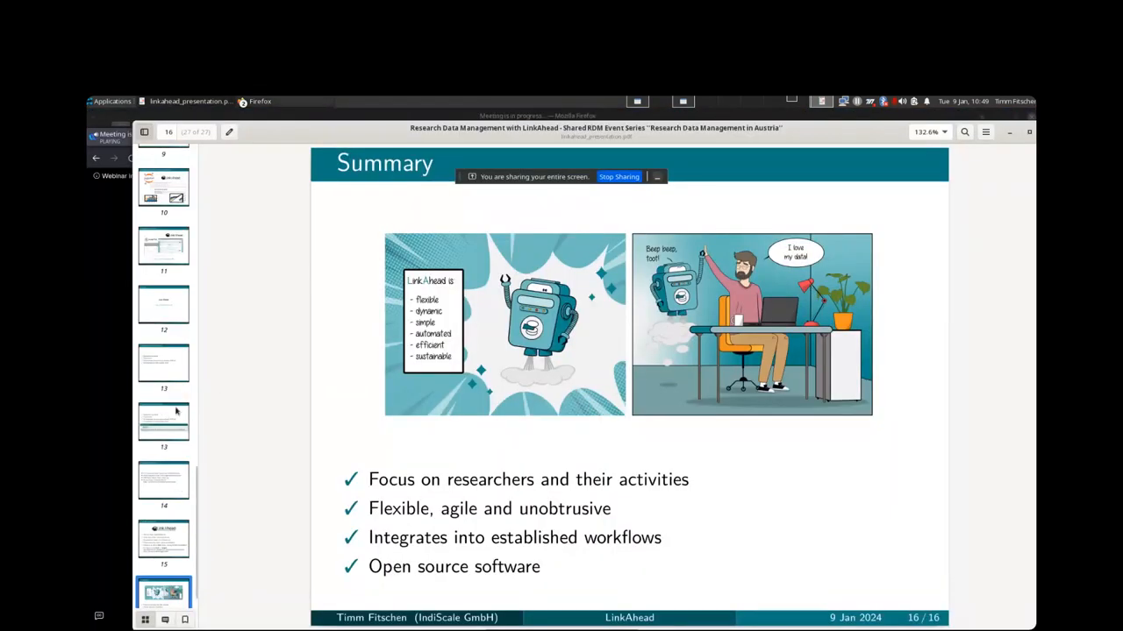
Bring the Firefox window with the LinkAhead demo welcome page back into view
{"action": "left_click", "coordinate": [229, 137]}
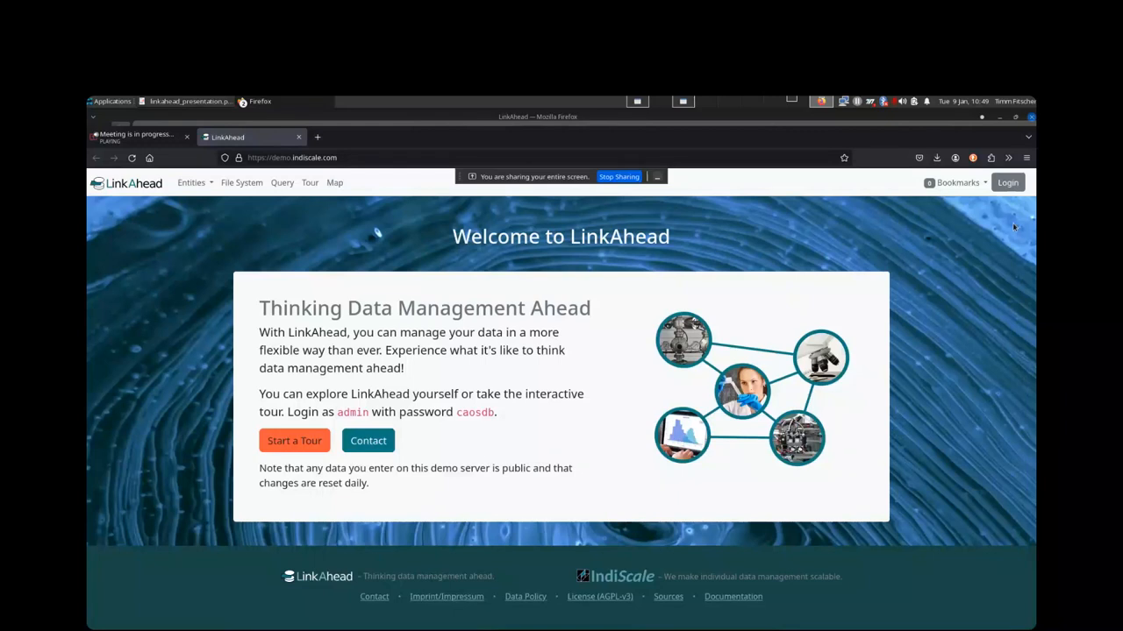
{"action": "mouse_move", "coordinate": [449, 267]}
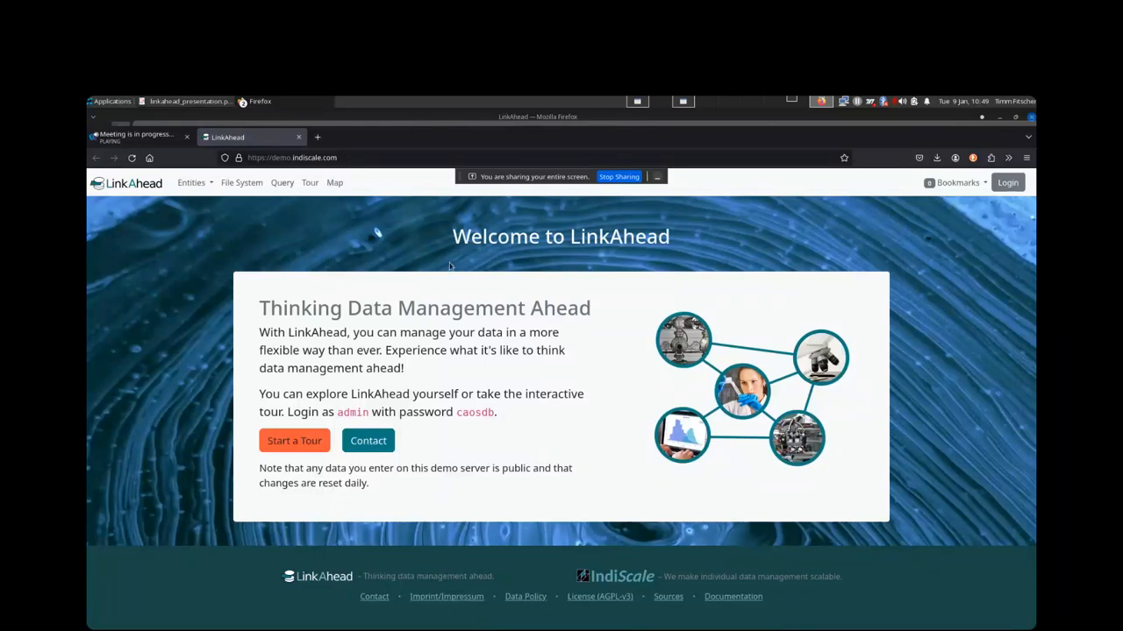
{"action": "mouse_move", "coordinate": [260, 236]}
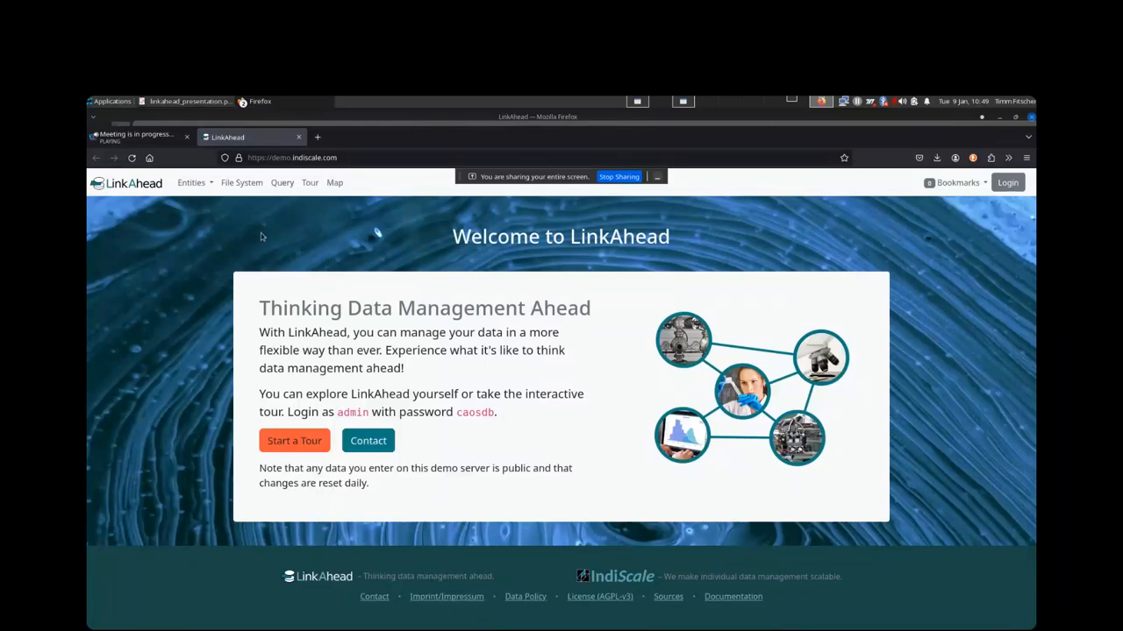
{"action": "mouse_move", "coordinate": [245, 245]}
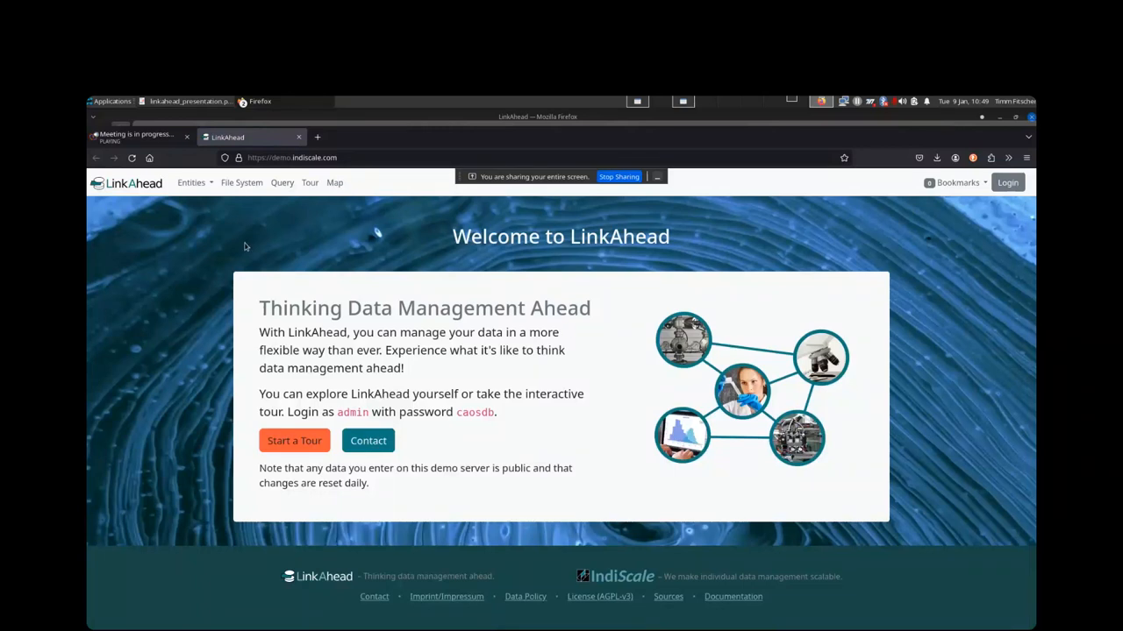
{"action": "mouse_move", "coordinate": [410, 256]}
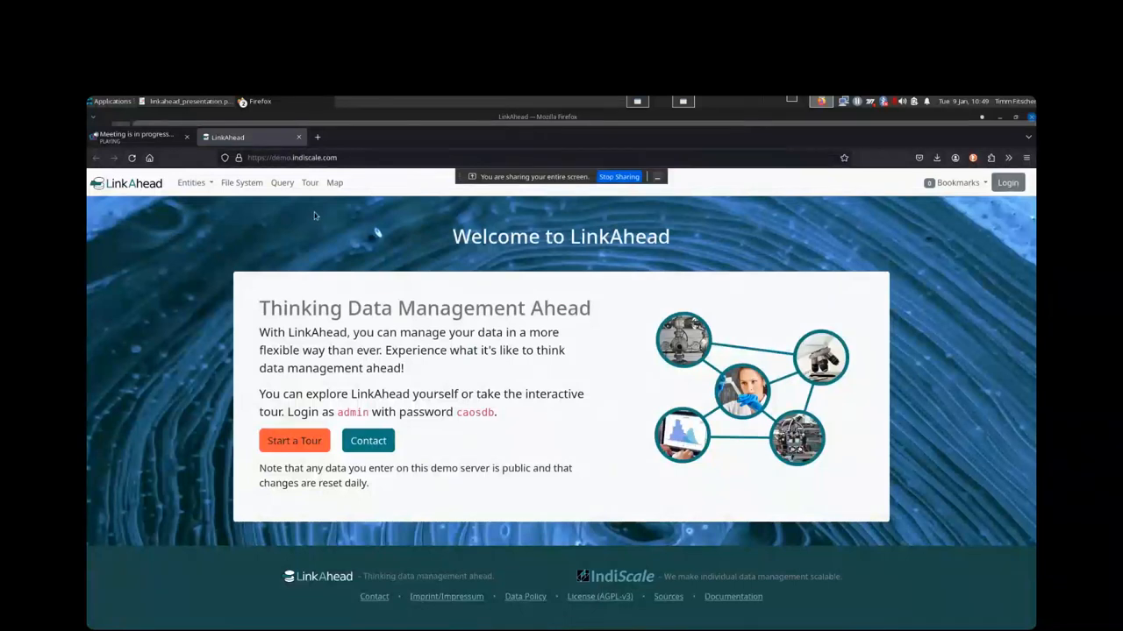
{"action": "mouse_move", "coordinate": [318, 279]}
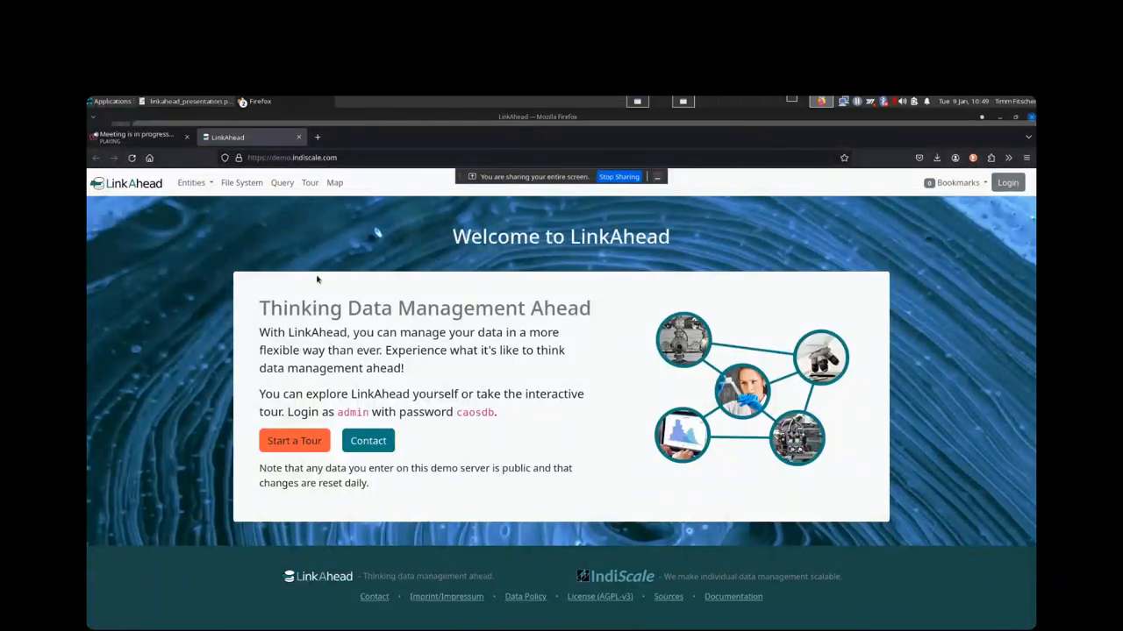
{"action": "mouse_move", "coordinate": [308, 188]}
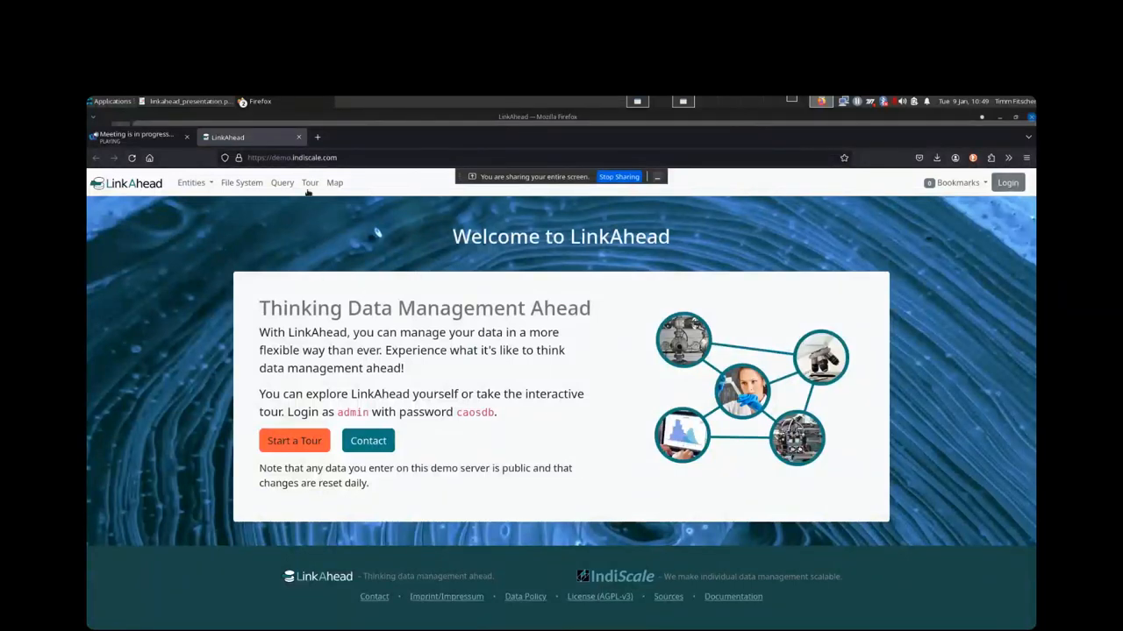
{"action": "left_click", "coordinate": [299, 158]}
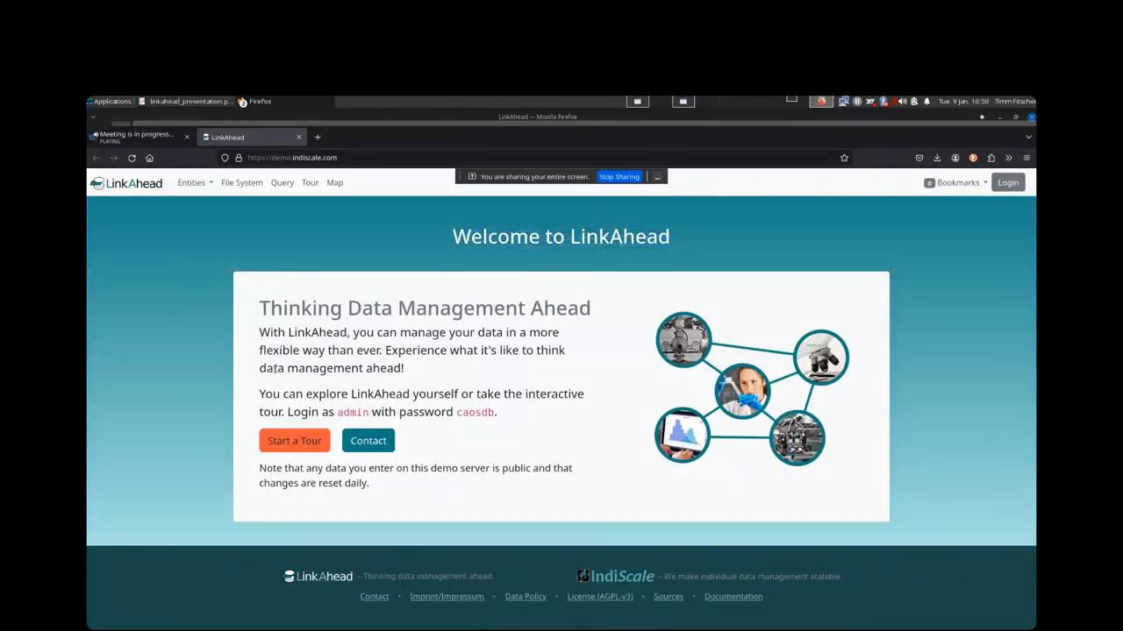
Start the interactive tour from the welcome page, reaching its Welcome introduction step
{"action": "left_click", "coordinate": [295, 440]}
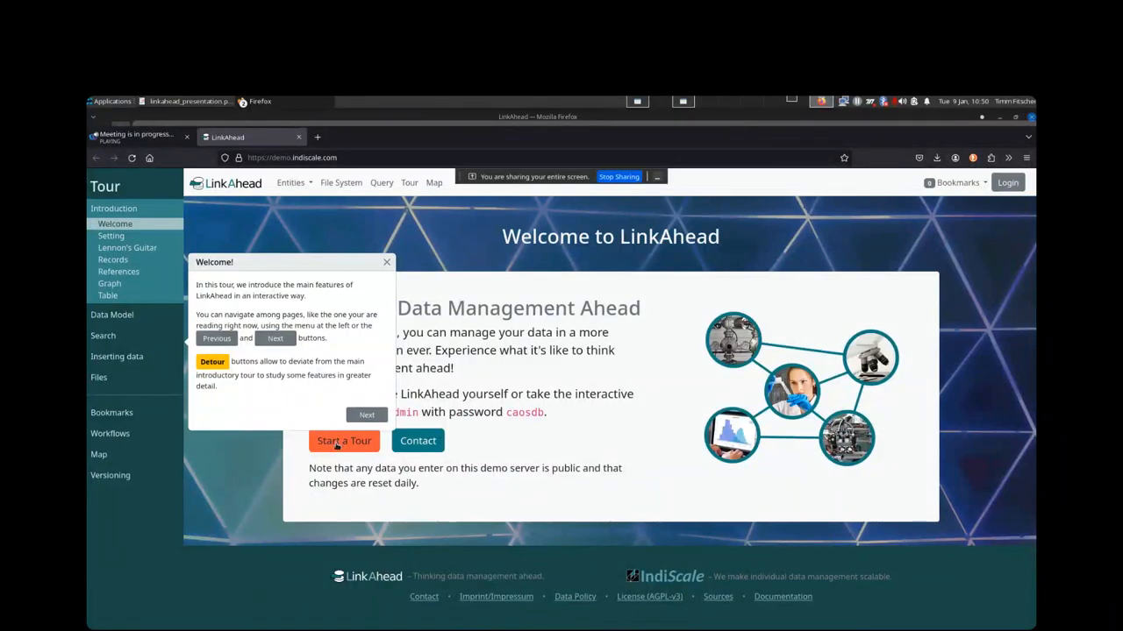
{"action": "mouse_move", "coordinate": [333, 442]}
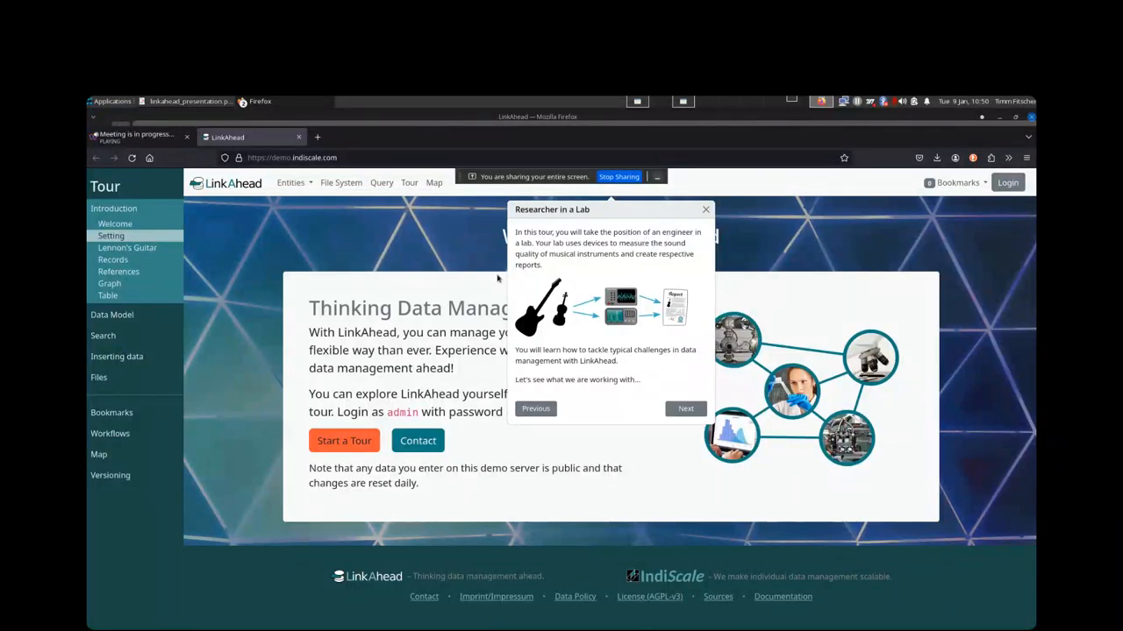
{"action": "mouse_move", "coordinate": [592, 290]}
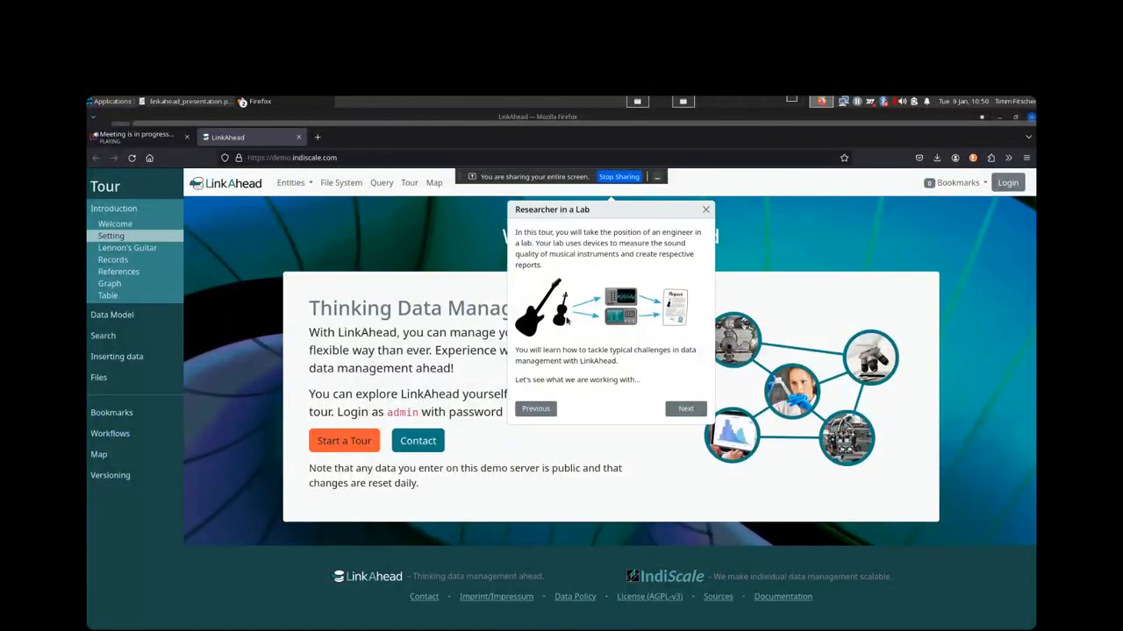
{"action": "mouse_move", "coordinate": [582, 340]}
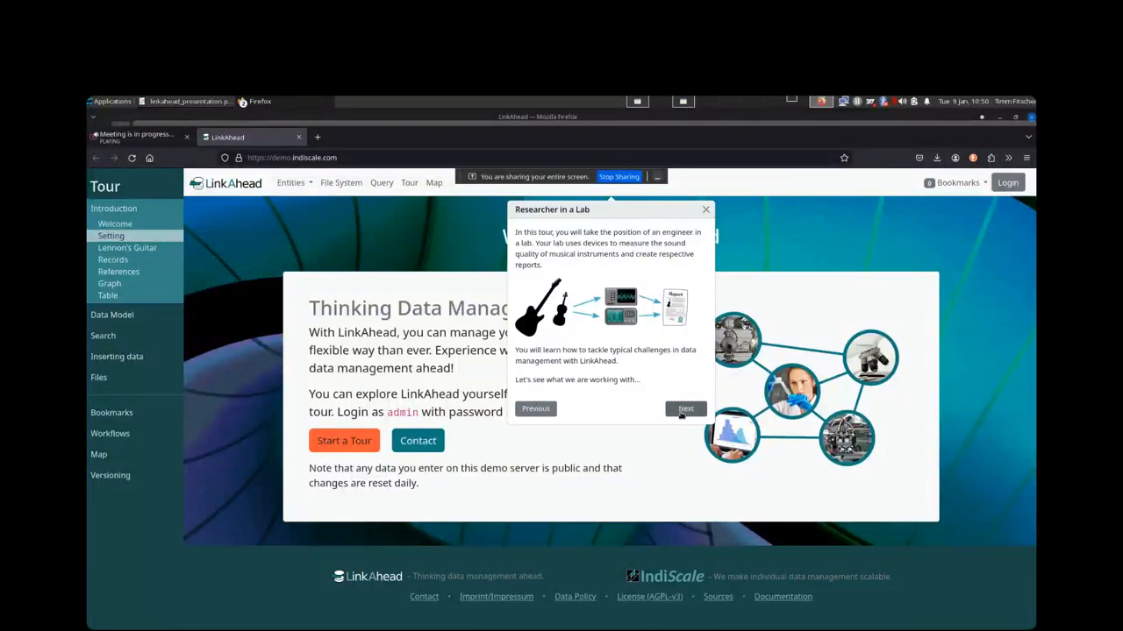
{"action": "mouse_move", "coordinate": [684, 409]}
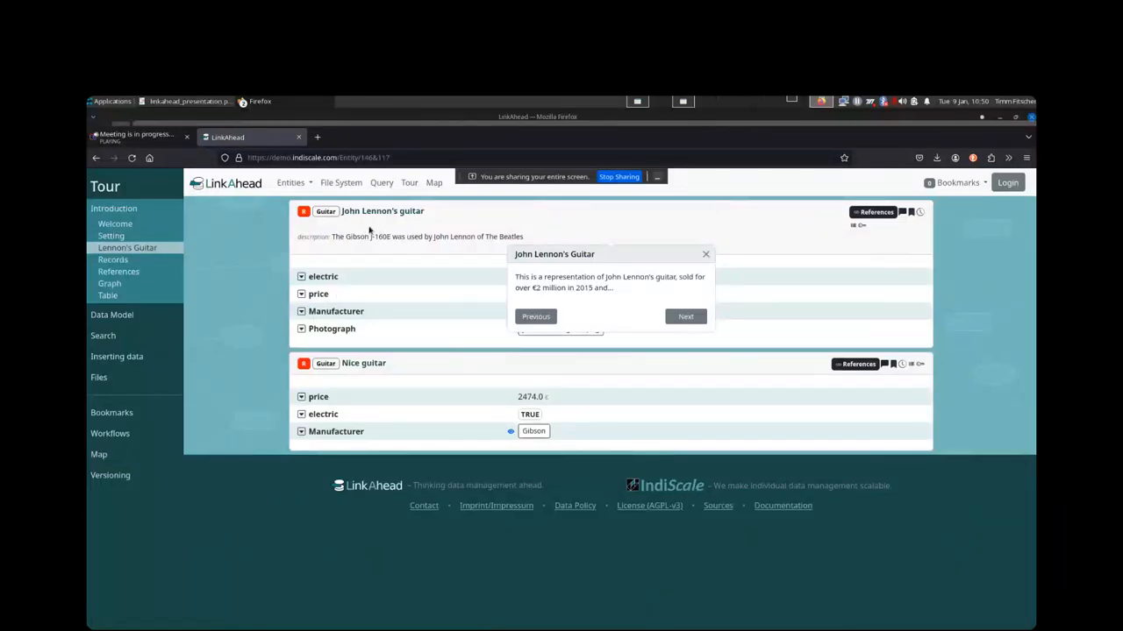
{"action": "mouse_move", "coordinate": [484, 290]}
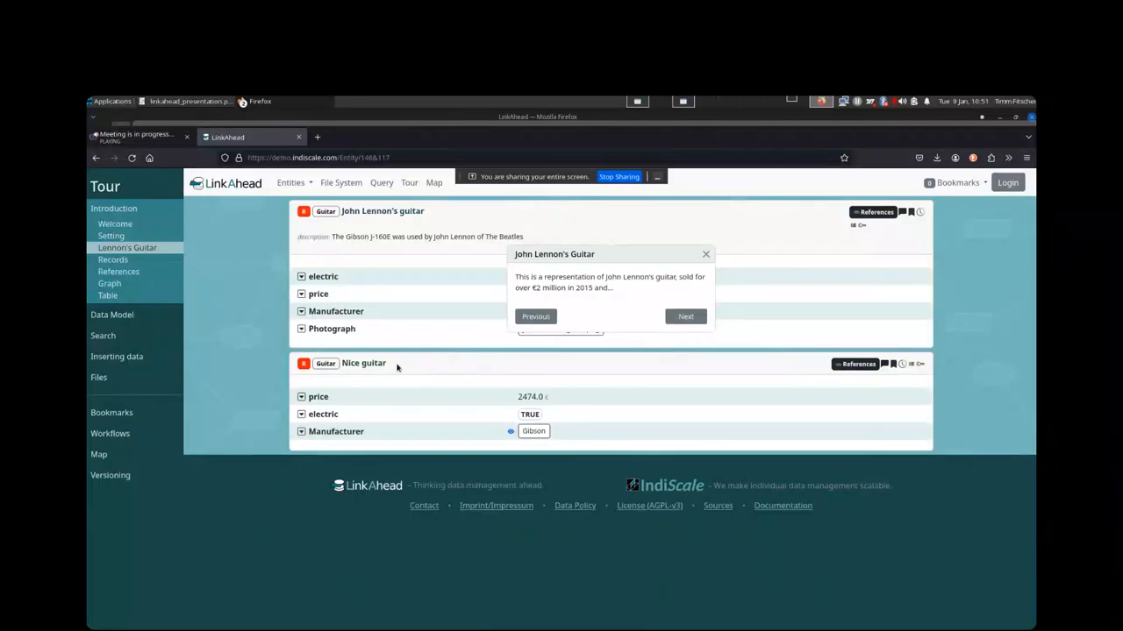
Move the tour past Lennon's Guitar to the Guitar entity with electric, price and Manufacturer
{"action": "double_click", "coordinate": [364, 363]}
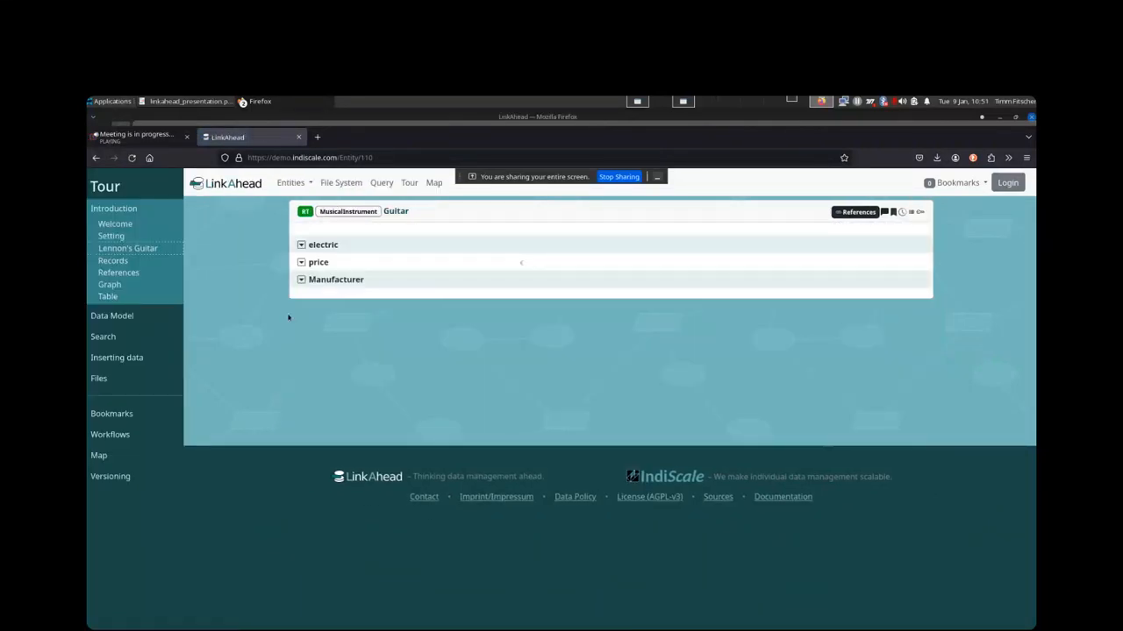
{"action": "mouse_move", "coordinate": [421, 239]}
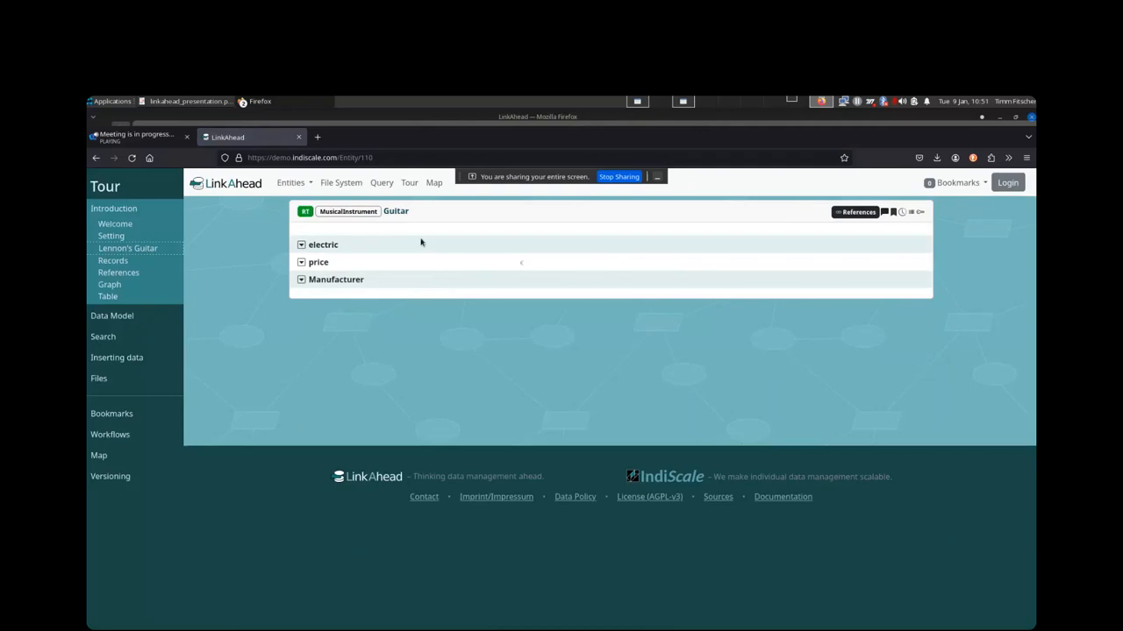
{"action": "mouse_move", "coordinate": [386, 222]}
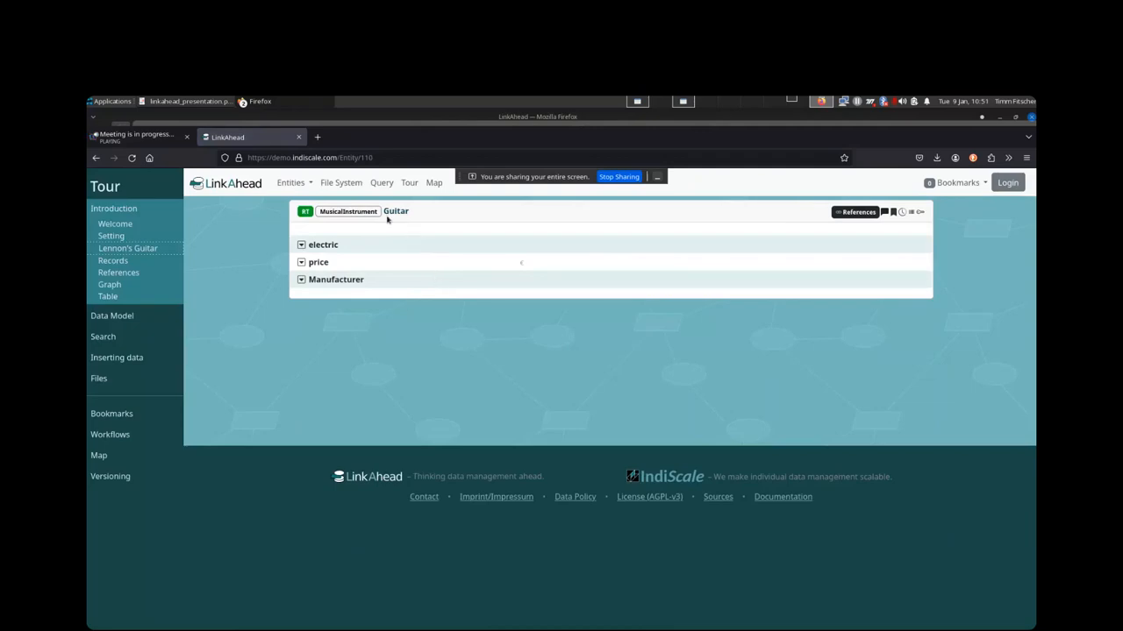
{"action": "mouse_move", "coordinate": [375, 323]}
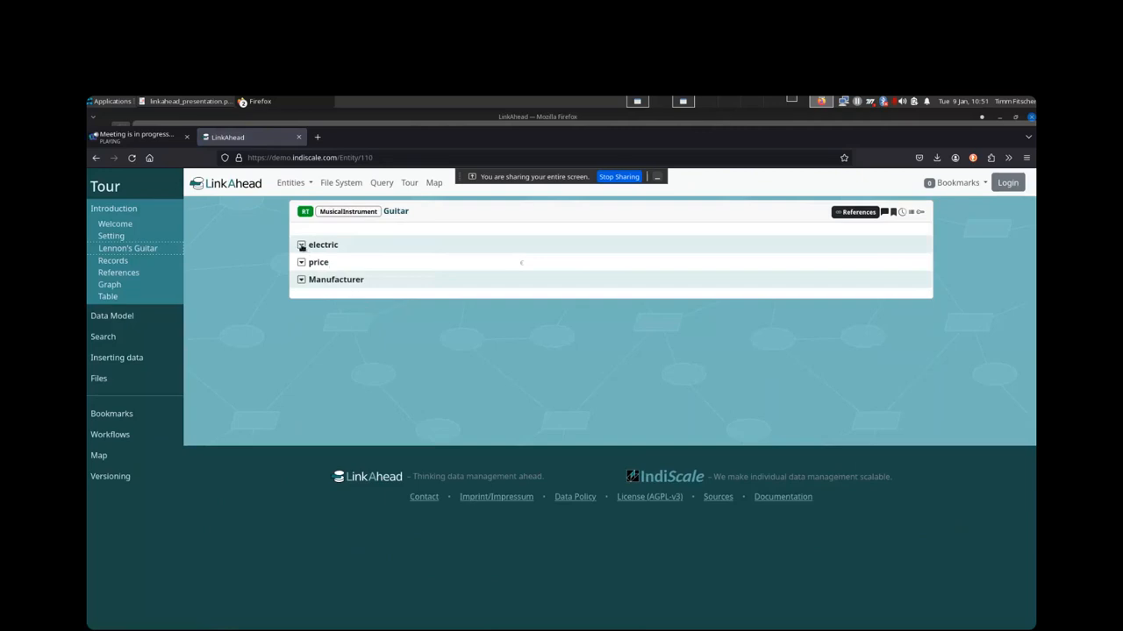
Expand and collapse the electric, price and Manufacturer property details of the Guitar record type
{"action": "left_click", "coordinate": [302, 245]}
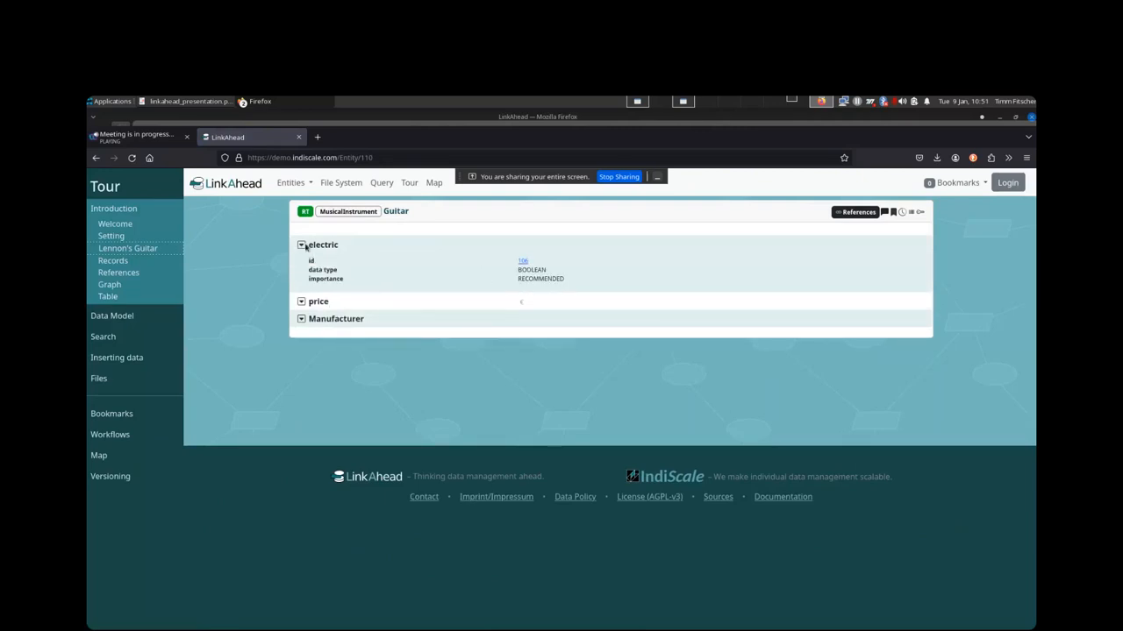
{"action": "left_click", "coordinate": [301, 245]}
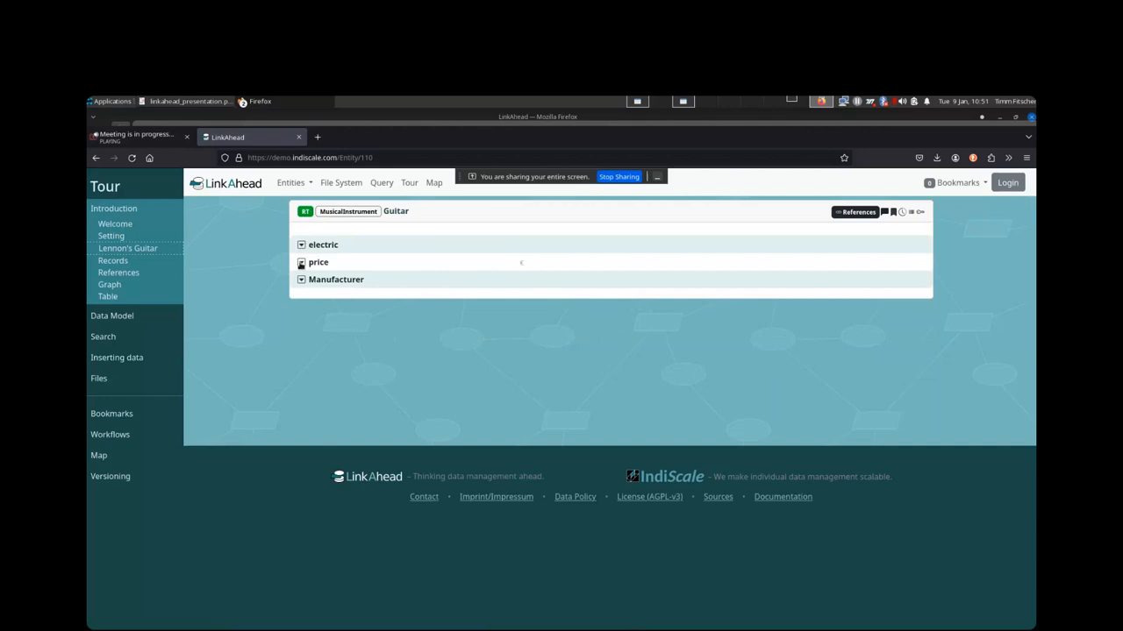
{"action": "left_click", "coordinate": [318, 263]}
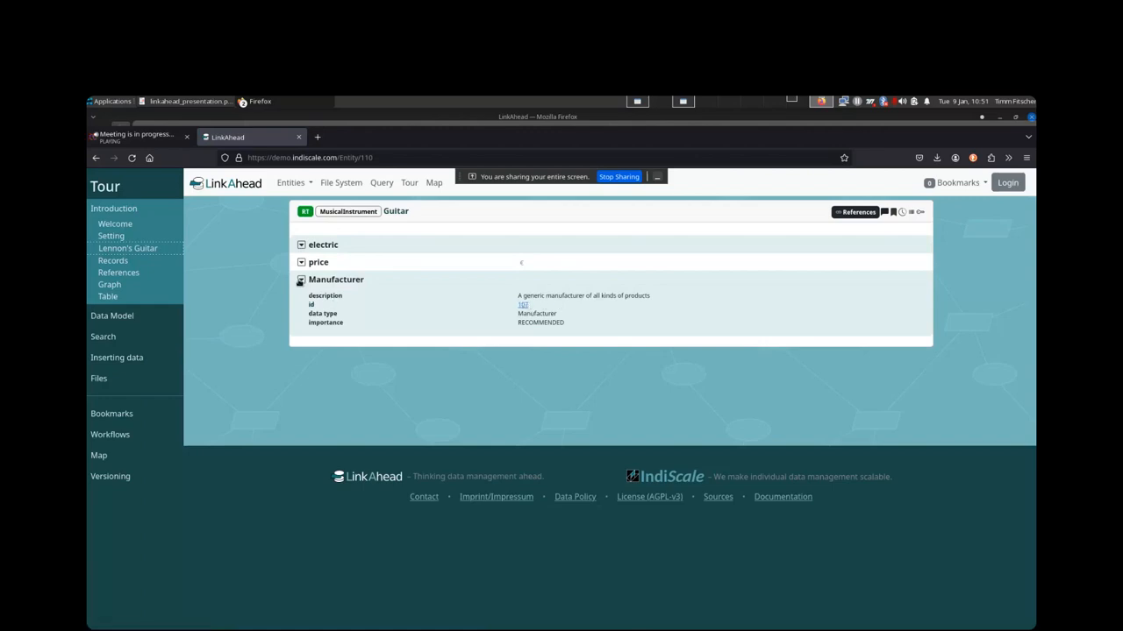
{"action": "left_click", "coordinate": [304, 279]}
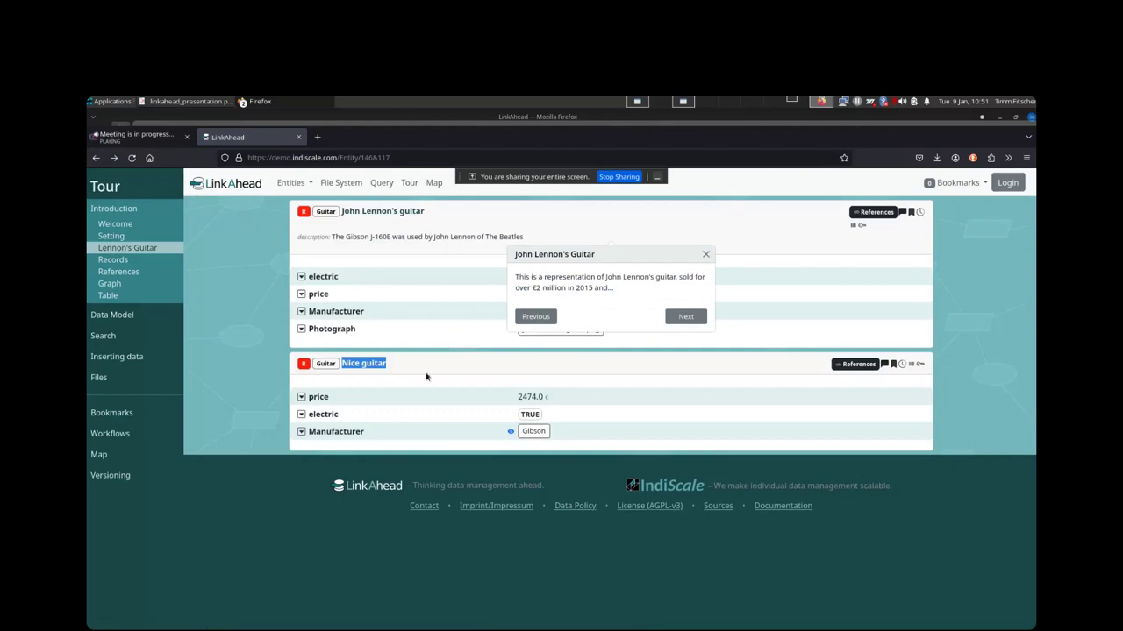
{"action": "mouse_move", "coordinate": [386, 295]}
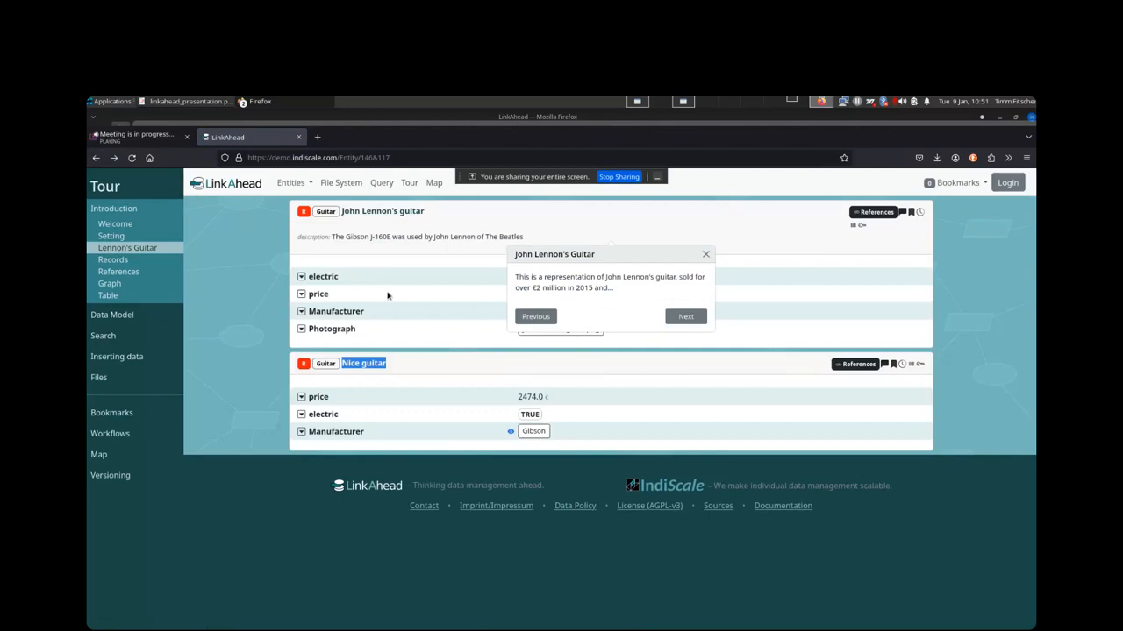
{"action": "mouse_move", "coordinate": [291, 330]}
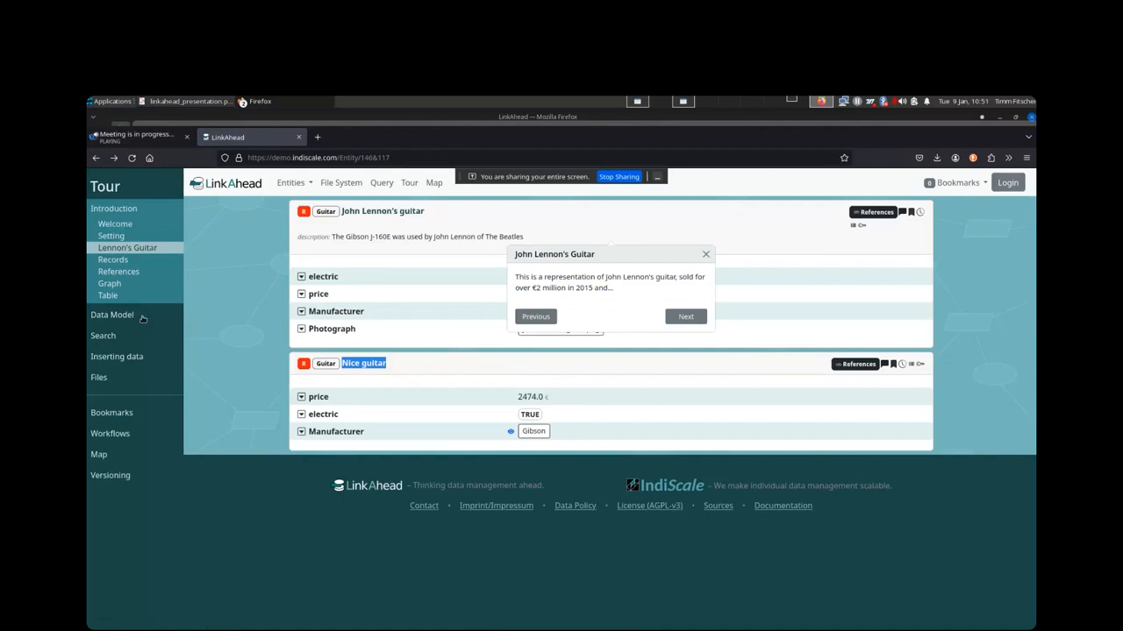
{"action": "left_click", "coordinate": [113, 316]}
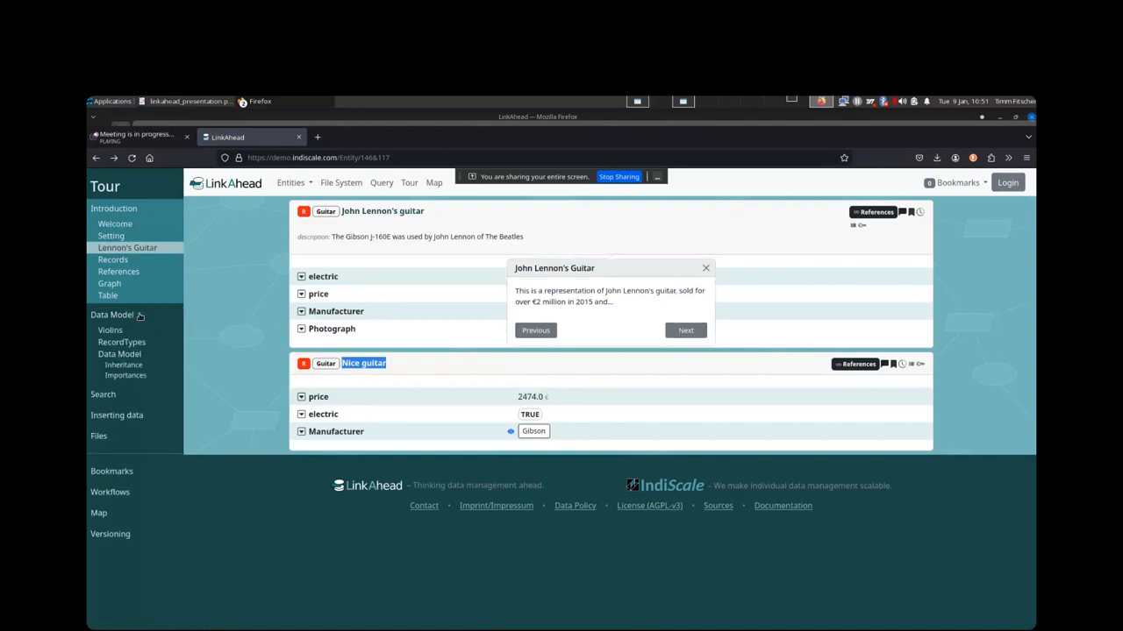
{"action": "left_click", "coordinate": [112, 316]}
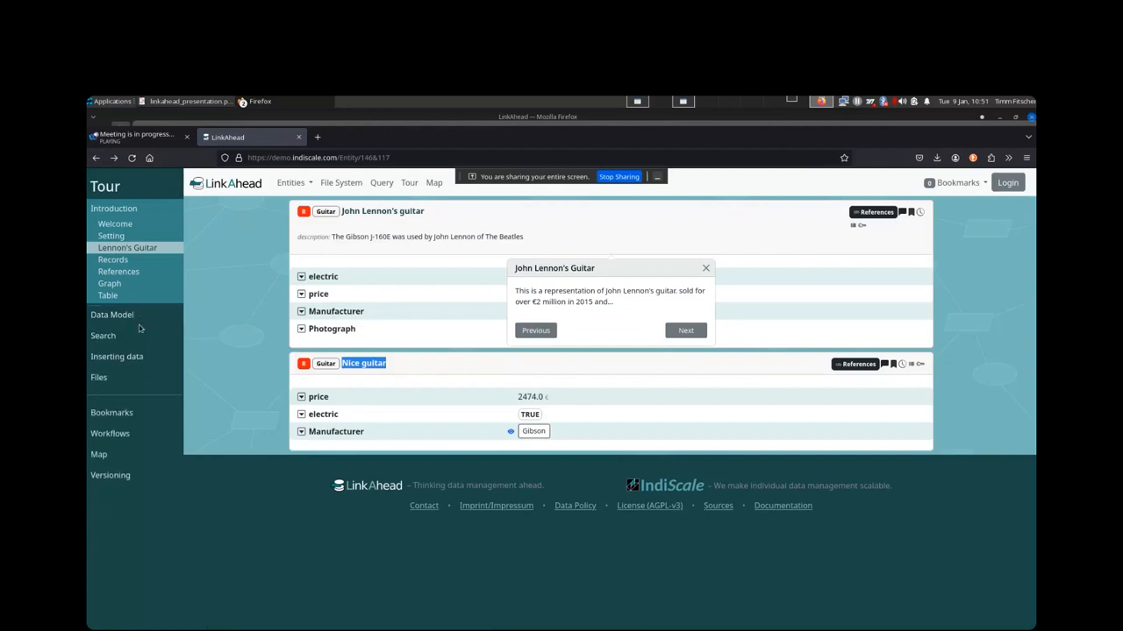
{"action": "left_click", "coordinate": [102, 335]}
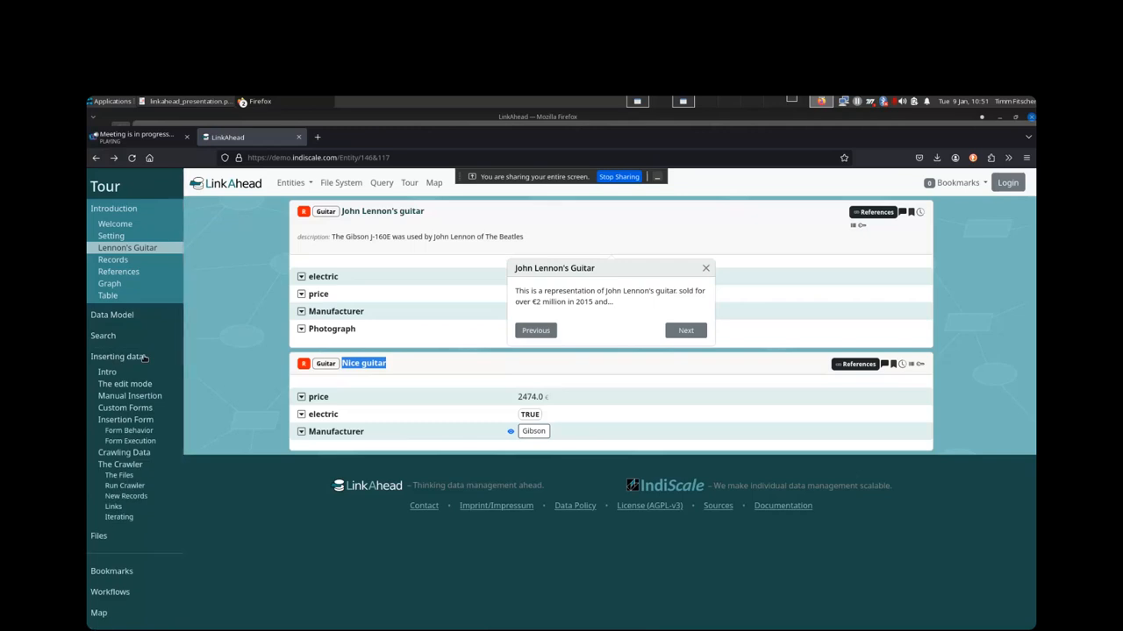
{"action": "left_click", "coordinate": [115, 358]}
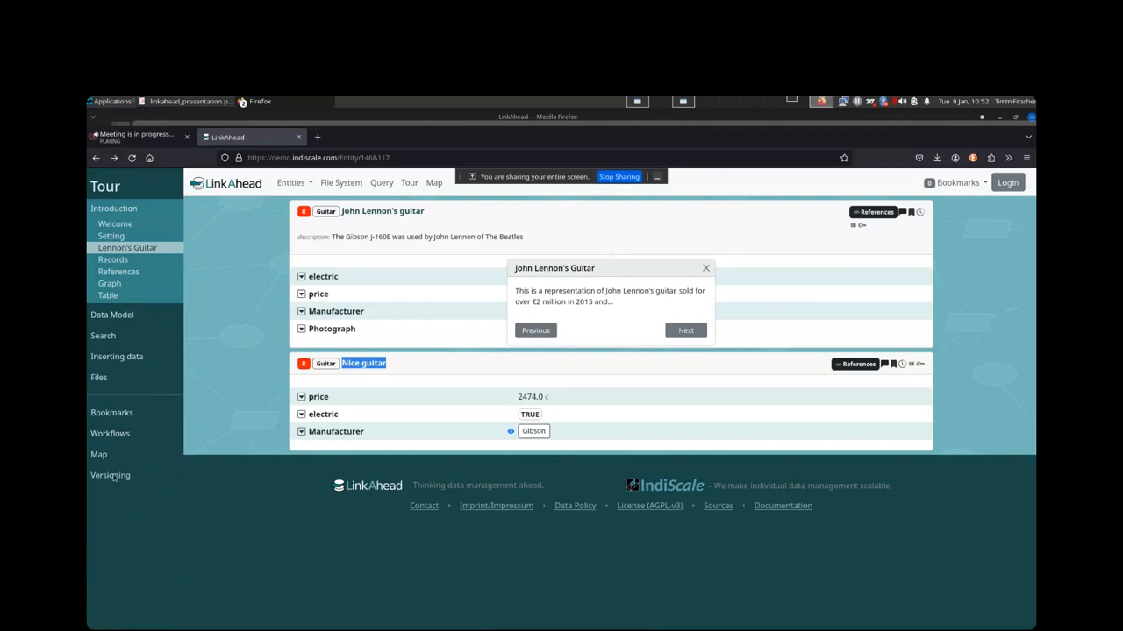
{"action": "mouse_move", "coordinate": [116, 412]}
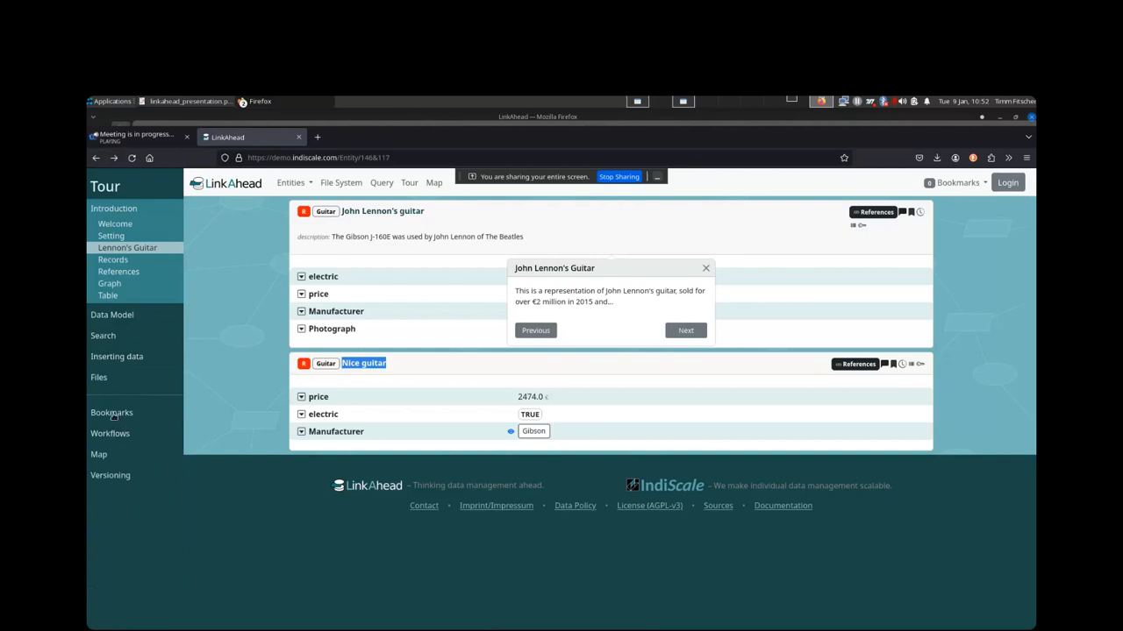
{"action": "mouse_move", "coordinate": [118, 419]}
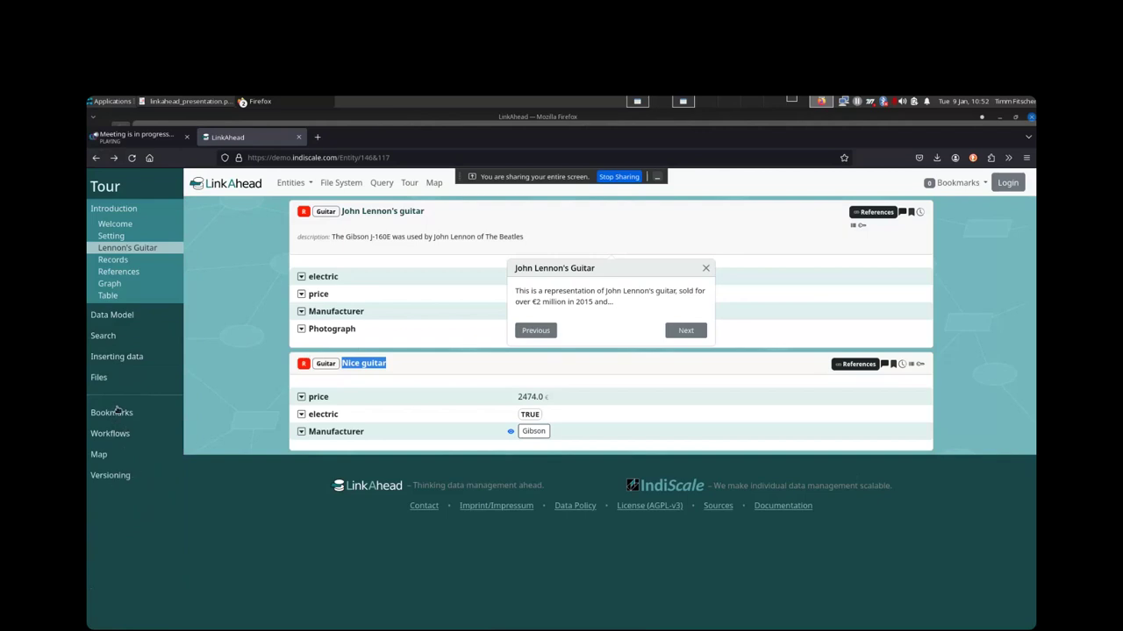
{"action": "mouse_move", "coordinate": [253, 351]}
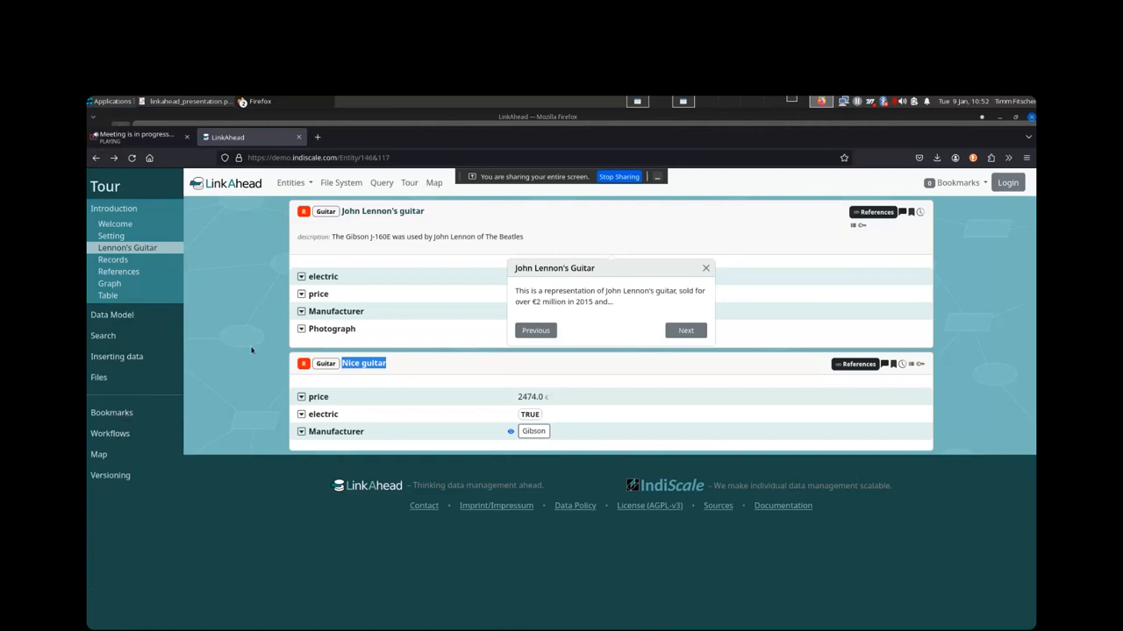
{"action": "mouse_move", "coordinate": [233, 371]}
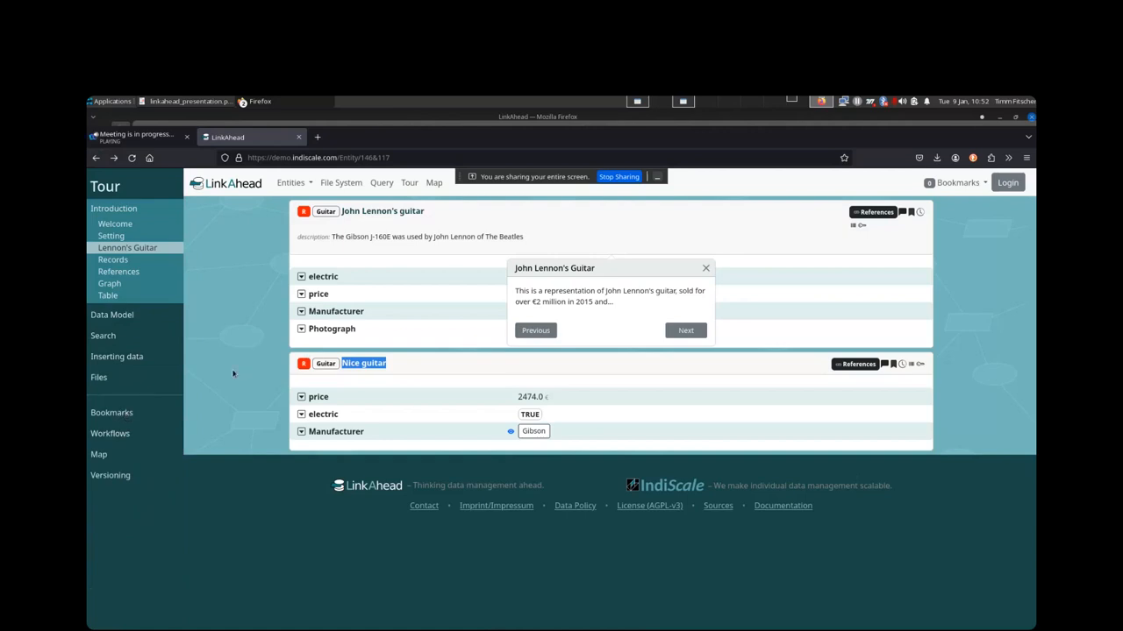
{"action": "mouse_move", "coordinate": [586, 263]}
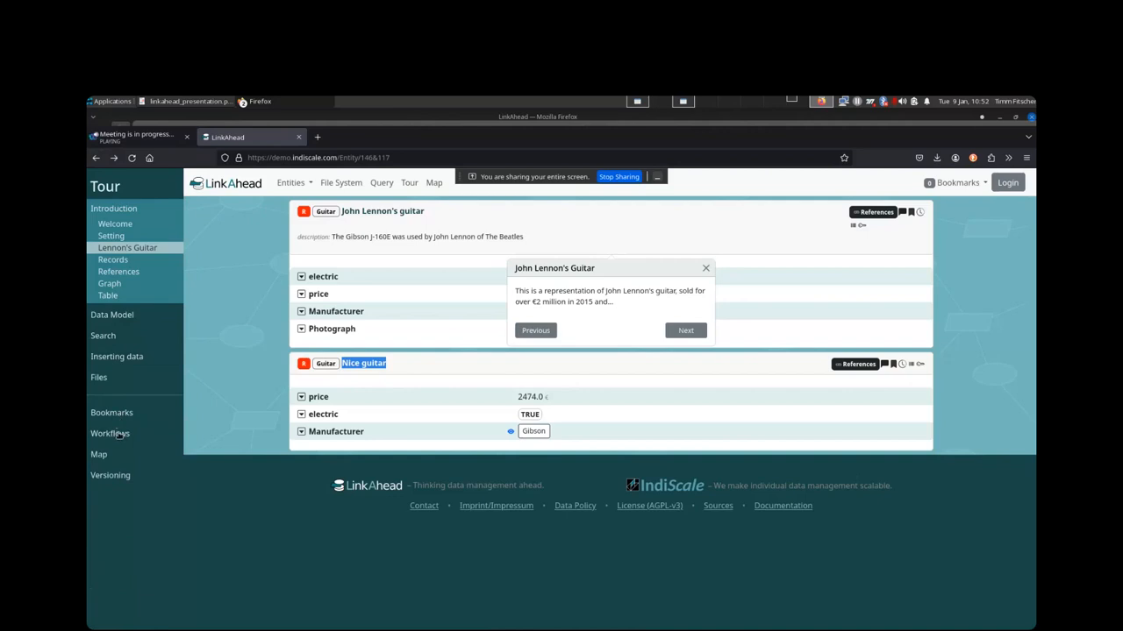
Jump the tour to the Workflows chapter's State step listing MusicalAnalysis records with their states
{"action": "left_click", "coordinate": [108, 433]}
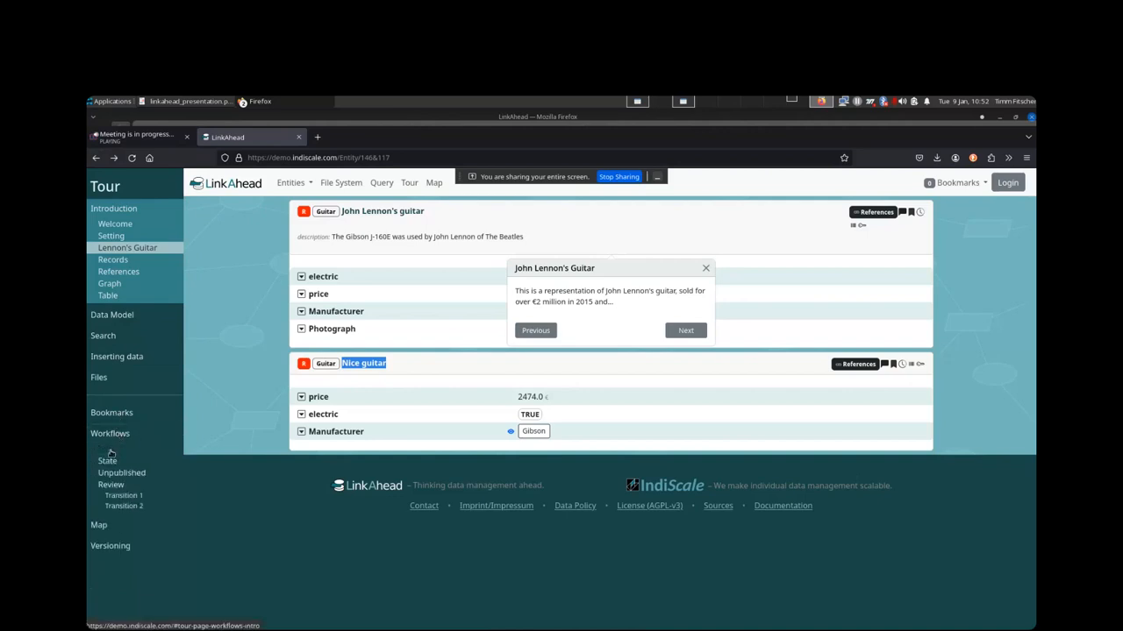
{"action": "left_click", "coordinate": [684, 330]}
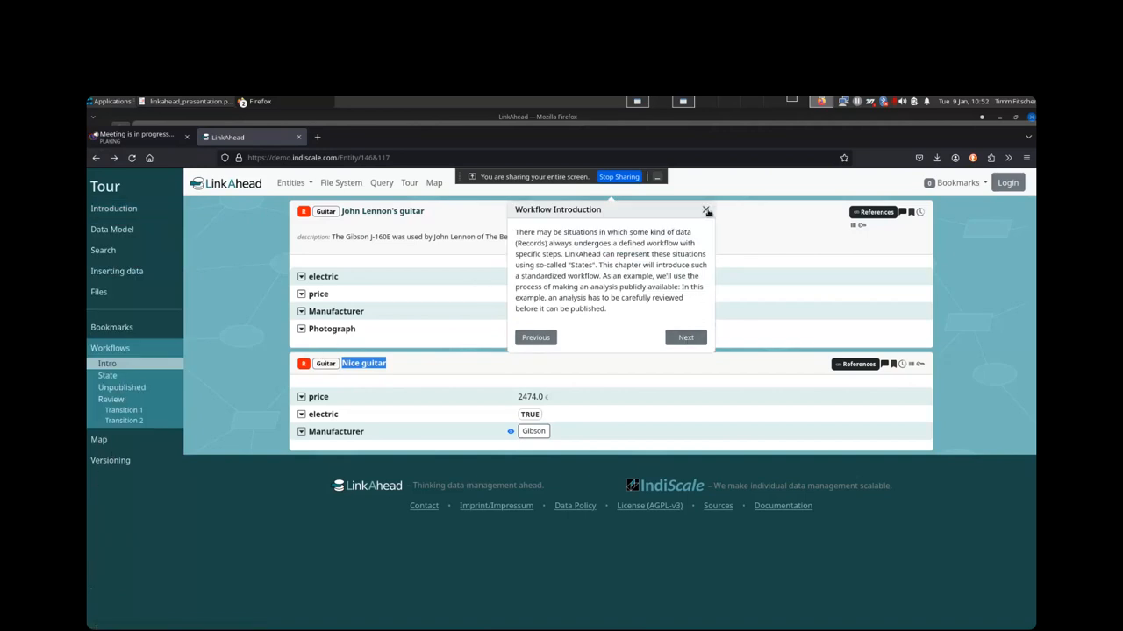
{"action": "left_click", "coordinate": [706, 210]}
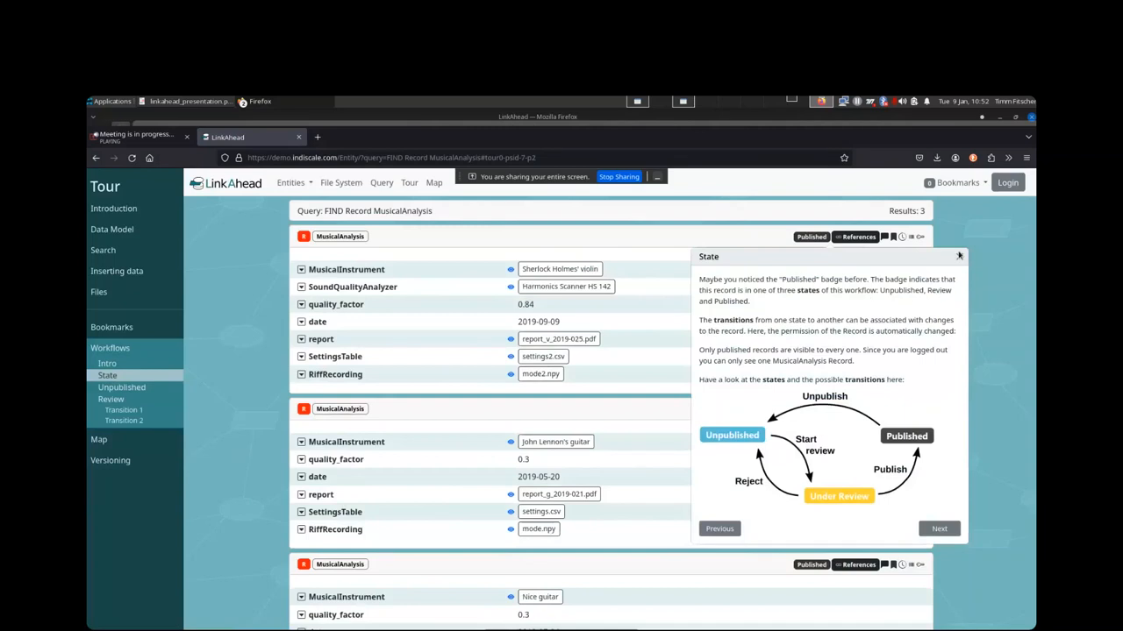
Dismiss the State popup, inspect and close a Published record's life-cycle details, and scroll the results
{"action": "left_click", "coordinate": [958, 256]}
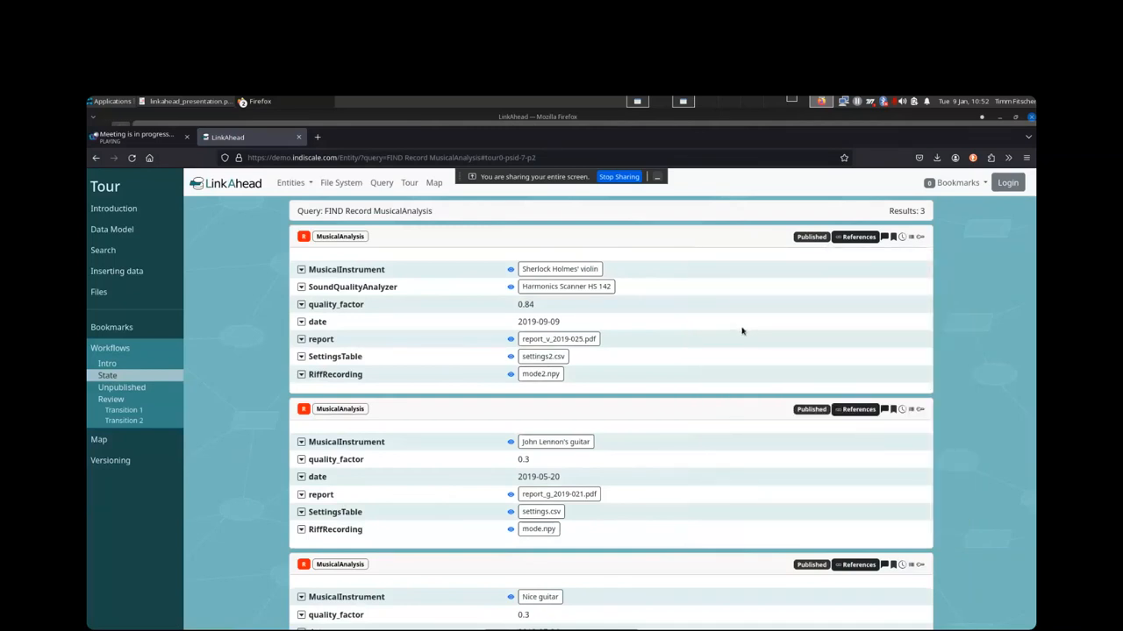
{"action": "mouse_move", "coordinate": [810, 328]}
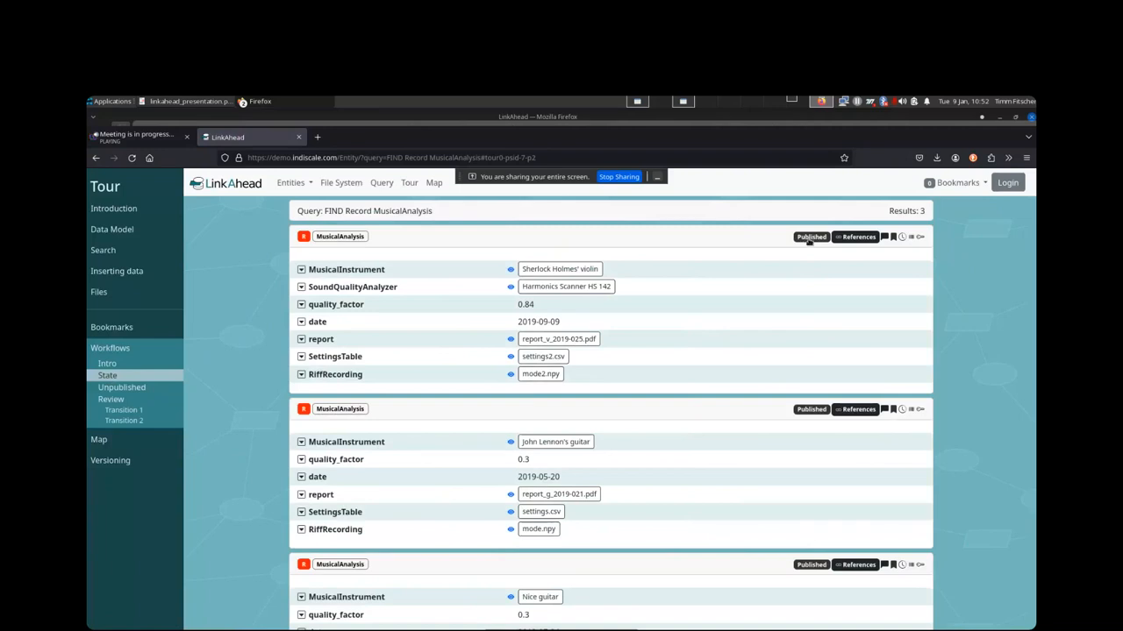
{"action": "left_click", "coordinate": [810, 237]}
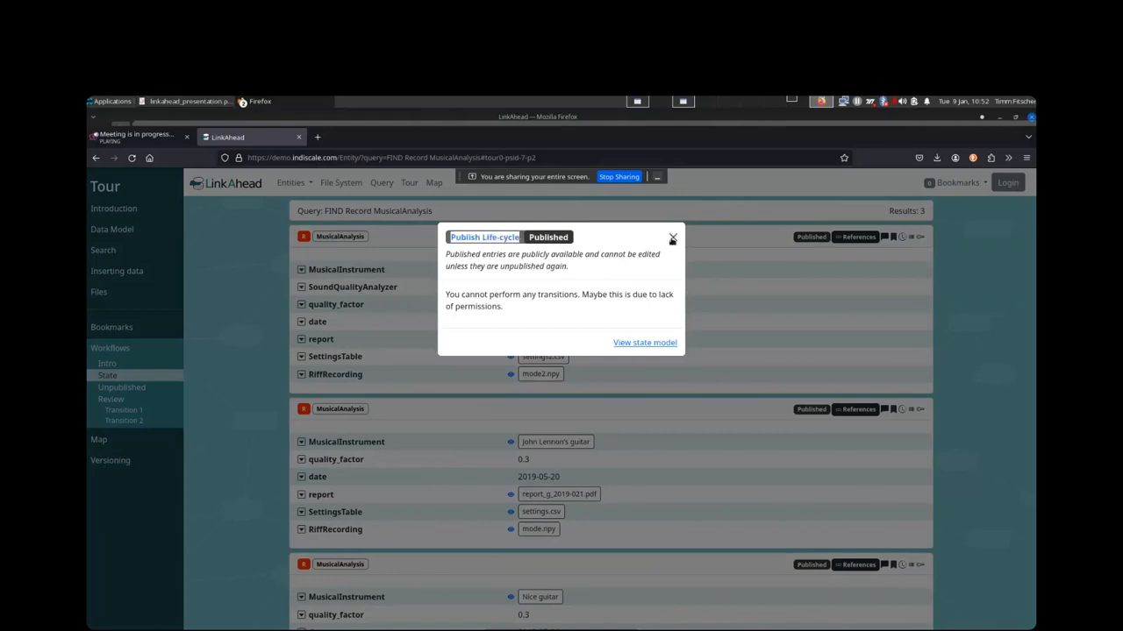
{"action": "left_click", "coordinate": [671, 239]}
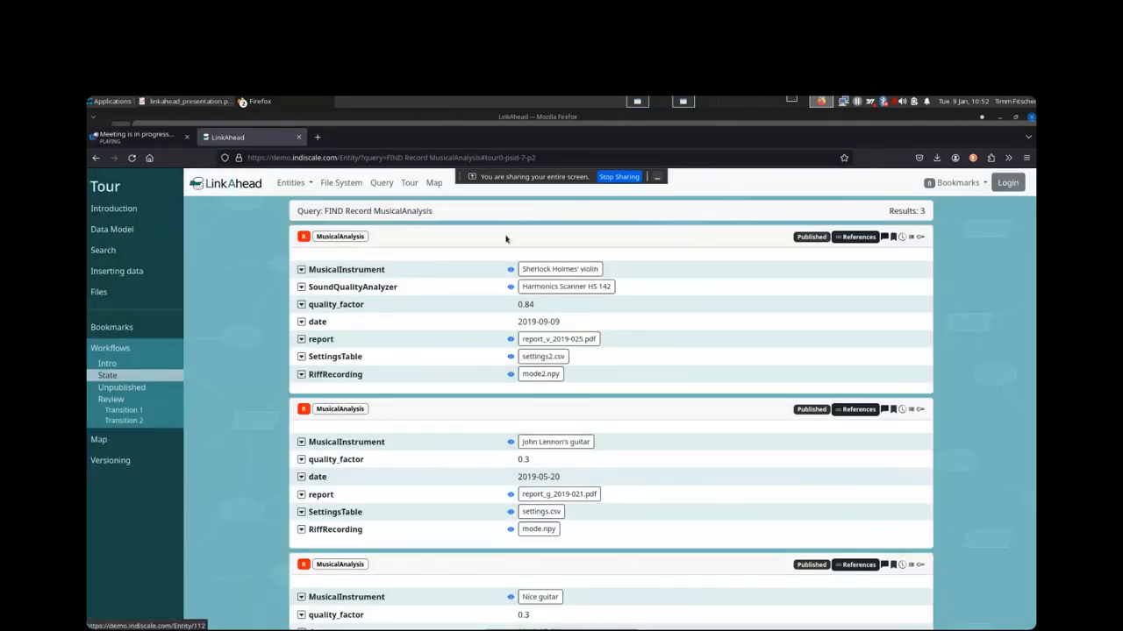
{"action": "scroll", "scroll_direction": "down", "scroll_amount": 3}
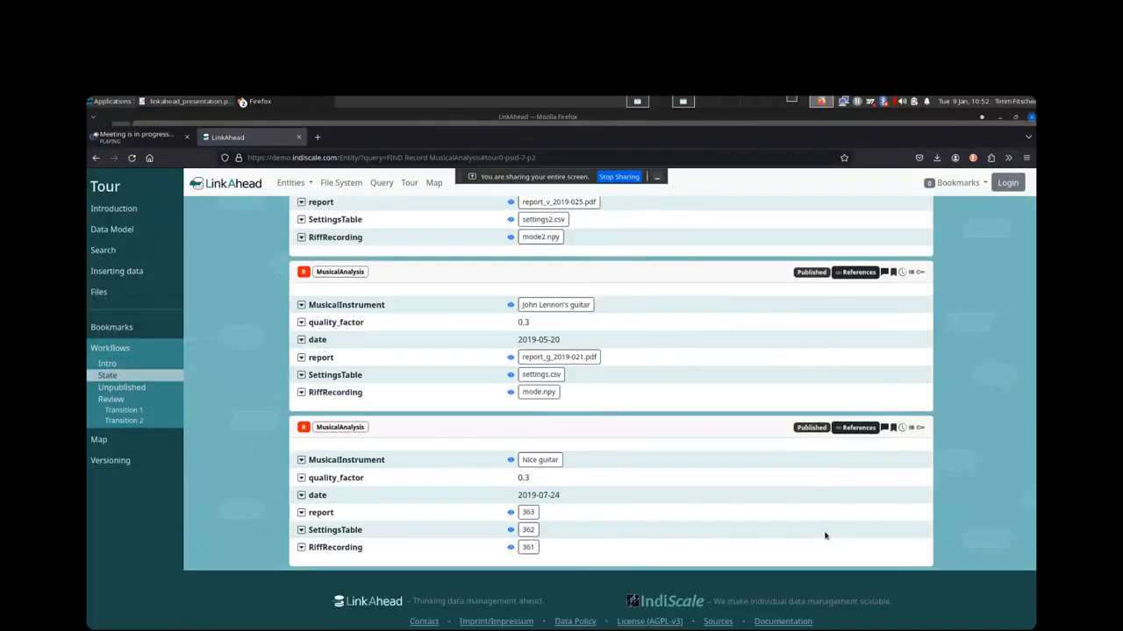
{"action": "scroll", "scroll_direction": "down", "scroll_amount": 3}
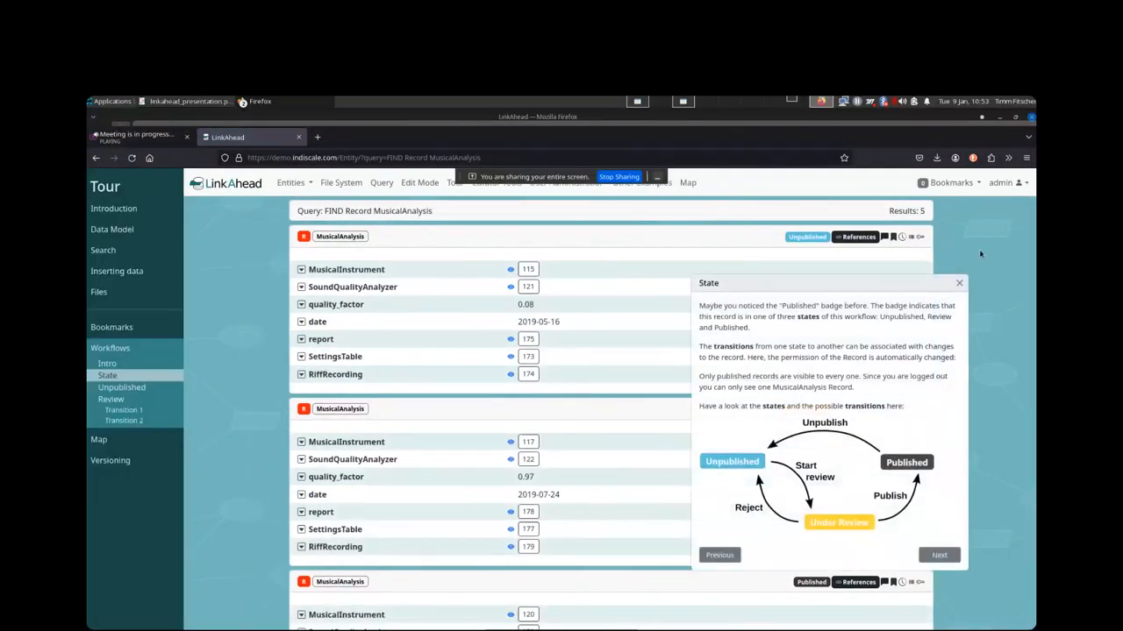
Dismiss the State explanation and review the five records' Unpublished, Under Review and Published states
{"action": "left_click", "coordinate": [958, 282]}
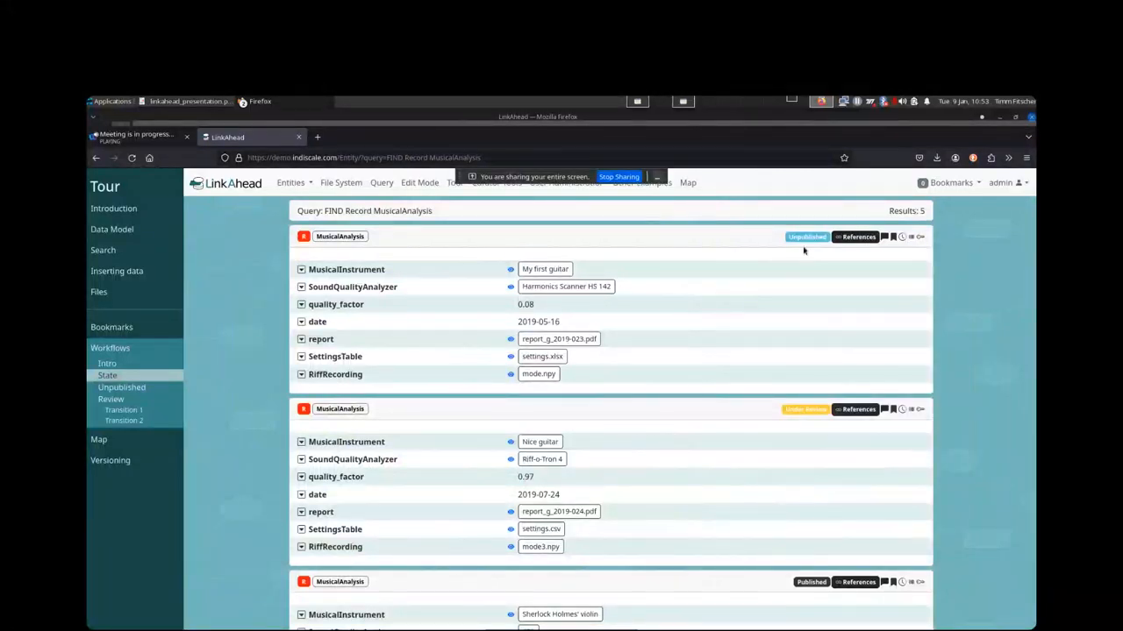
{"action": "scroll", "scroll_direction": "down", "scroll_amount": 3}
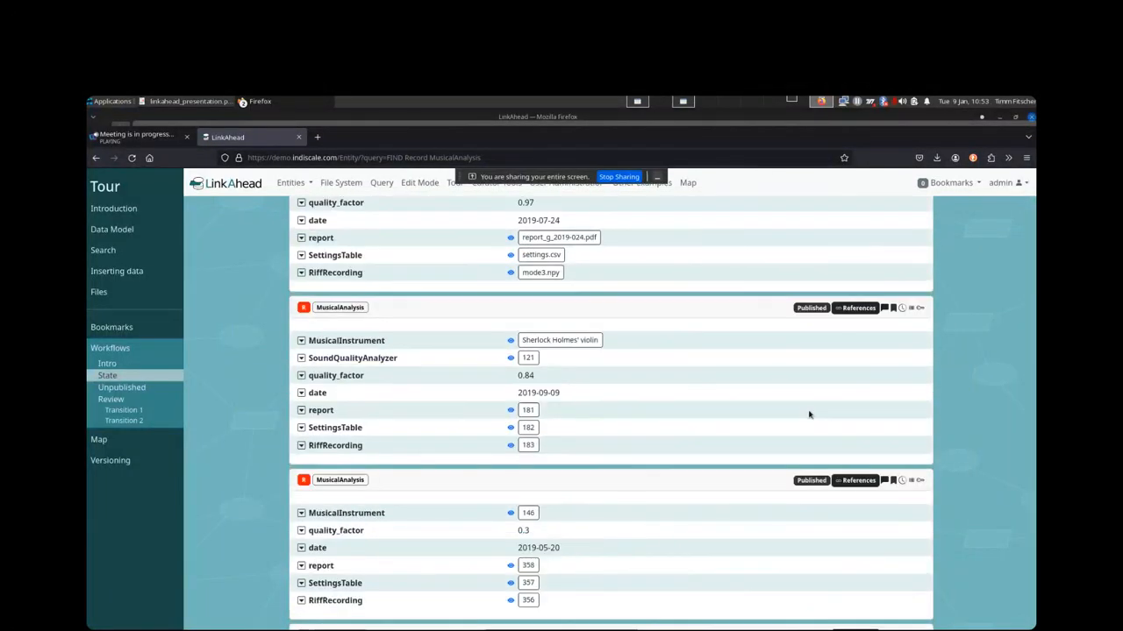
{"action": "scroll", "scroll_direction": "up", "scroll_amount": 3}
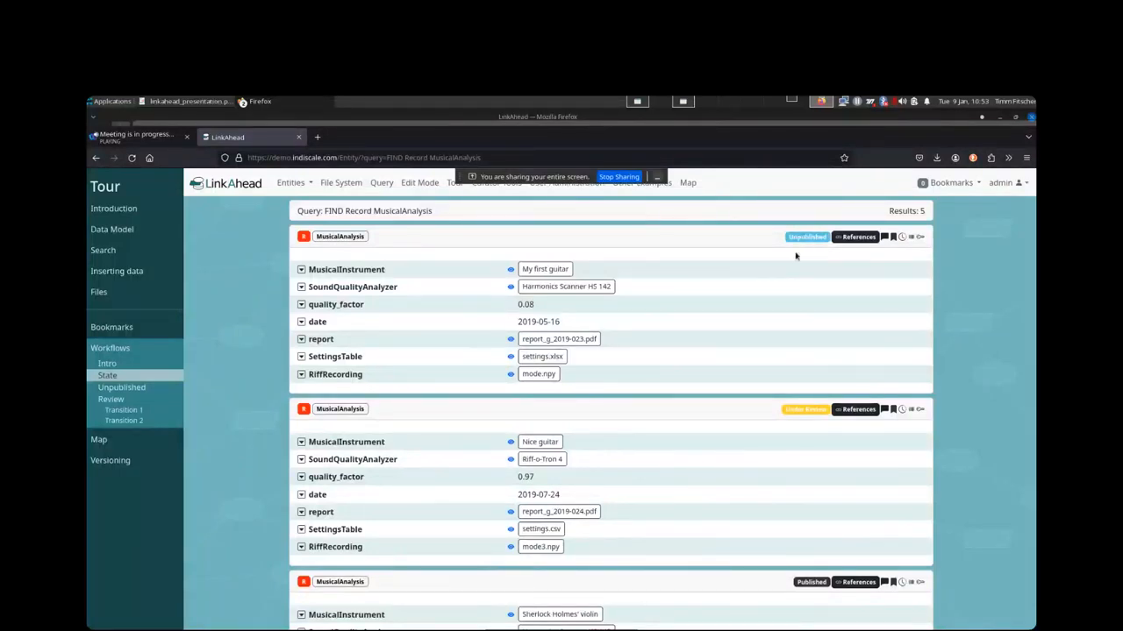
{"action": "mouse_move", "coordinate": [807, 237]}
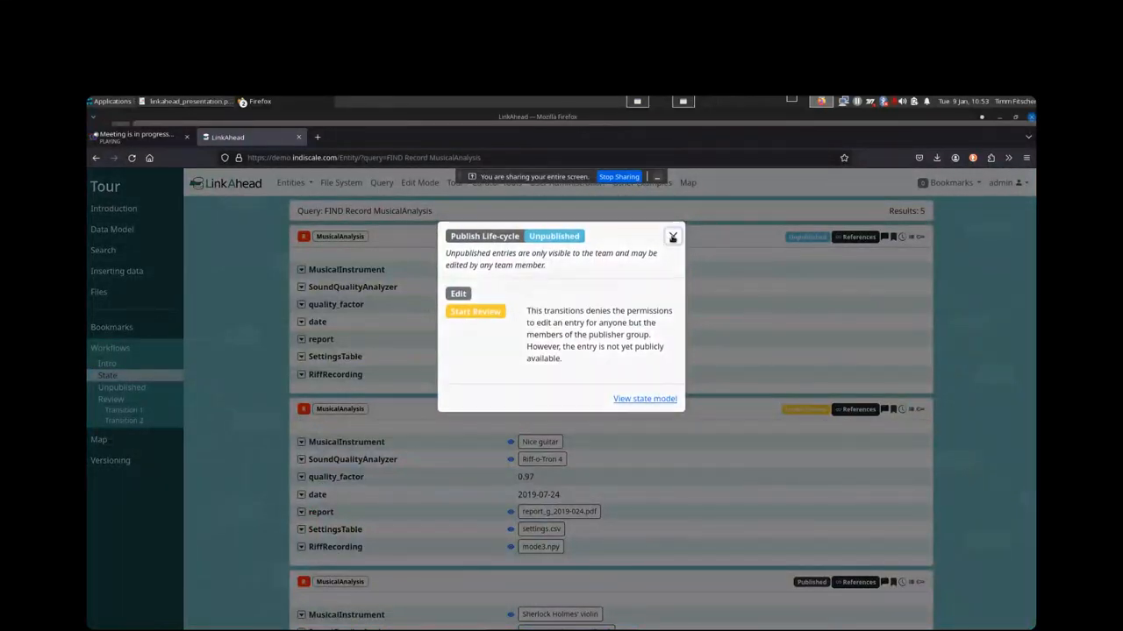
{"action": "left_click", "coordinate": [672, 235]}
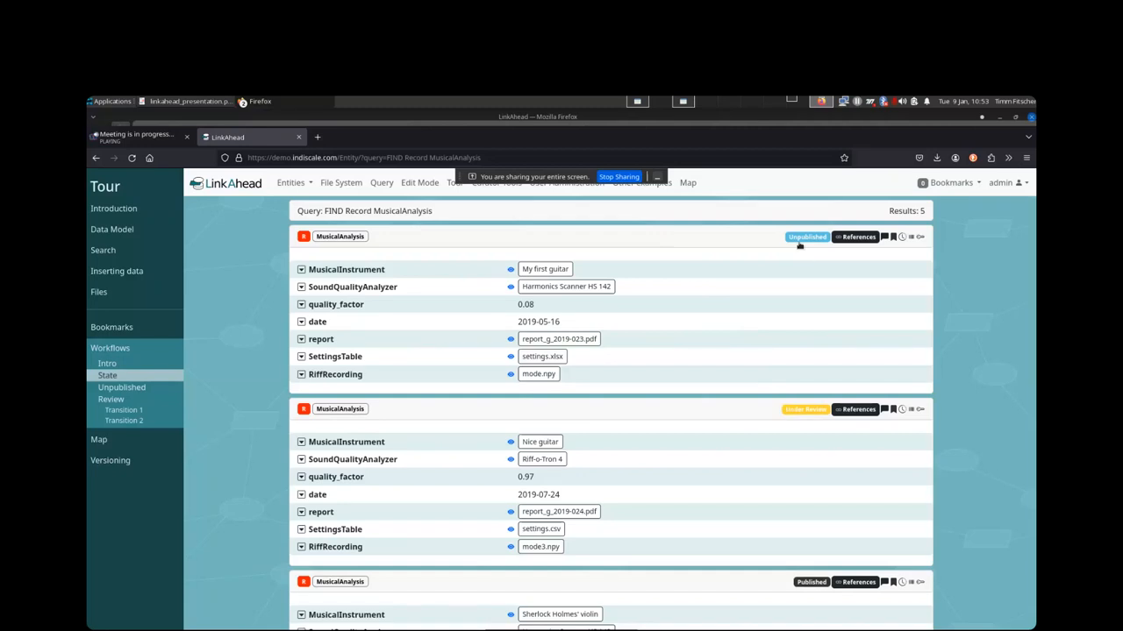
{"action": "left_click", "coordinate": [807, 237]}
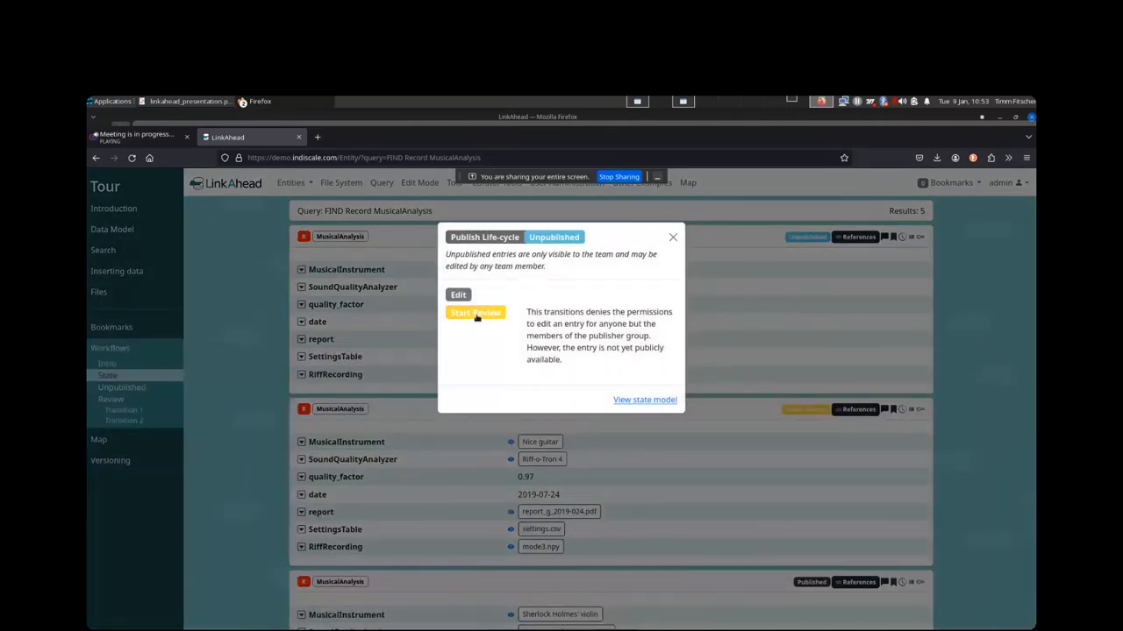
{"action": "mouse_move", "coordinate": [674, 237]}
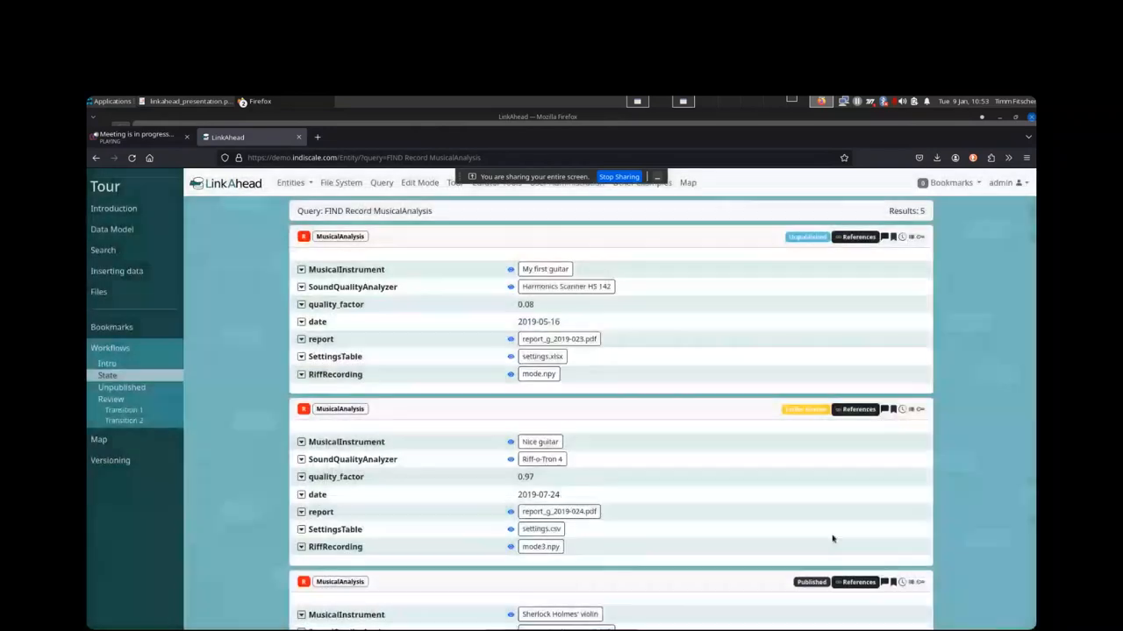
{"action": "scroll", "scroll_direction": "down", "scroll_amount": 3}
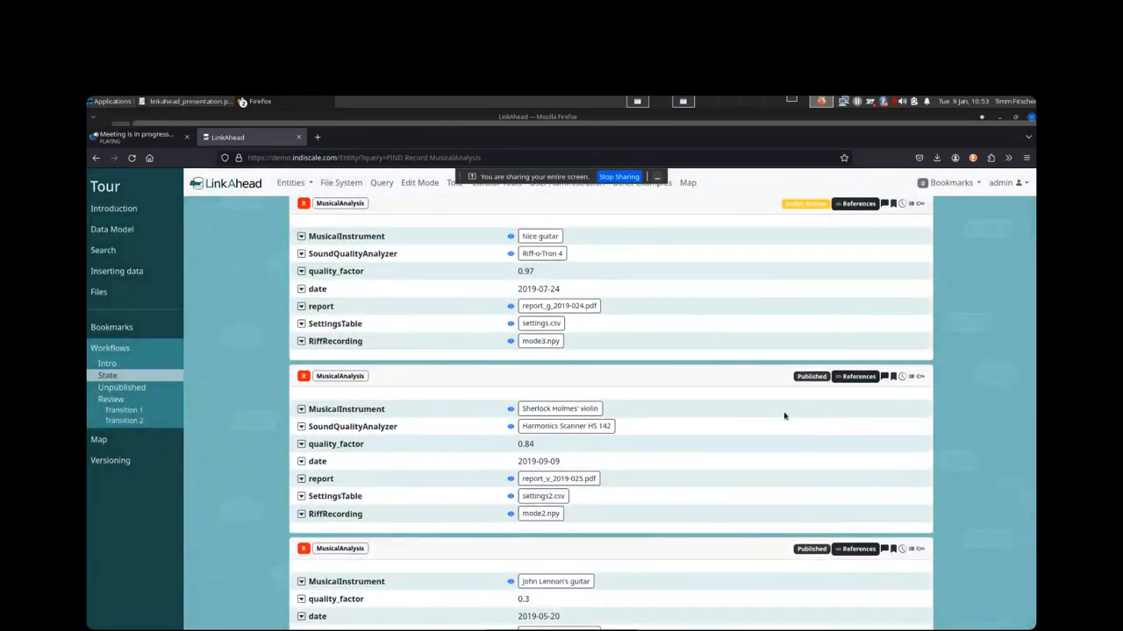
{"action": "scroll", "scroll_direction": "down", "scroll_amount": 3}
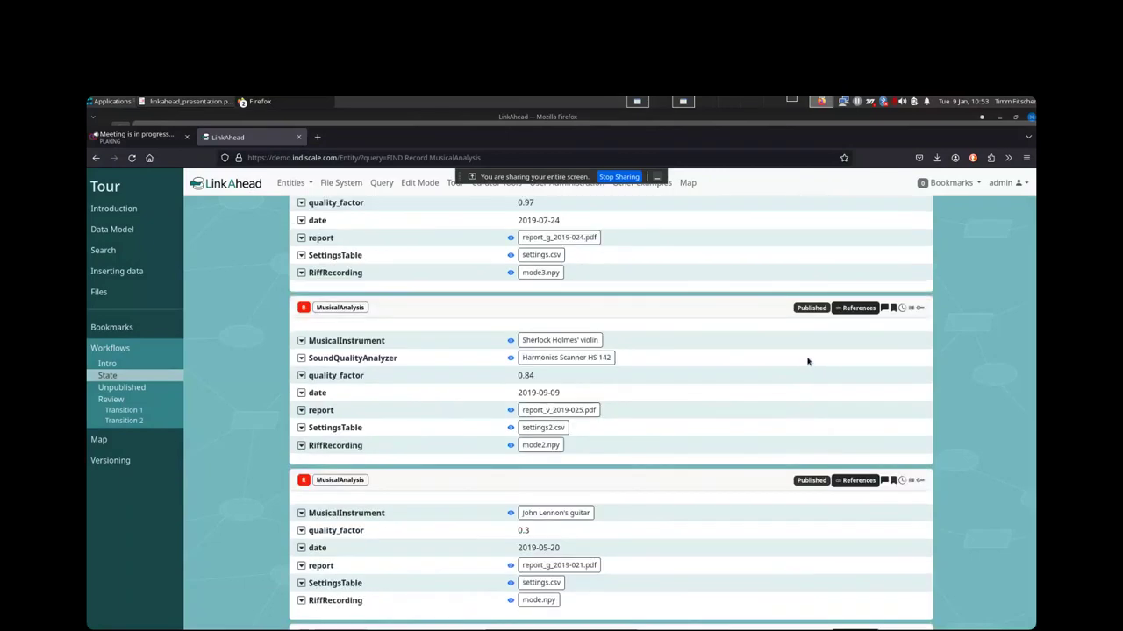
{"action": "scroll", "scroll_direction": "down", "scroll_amount": 3}
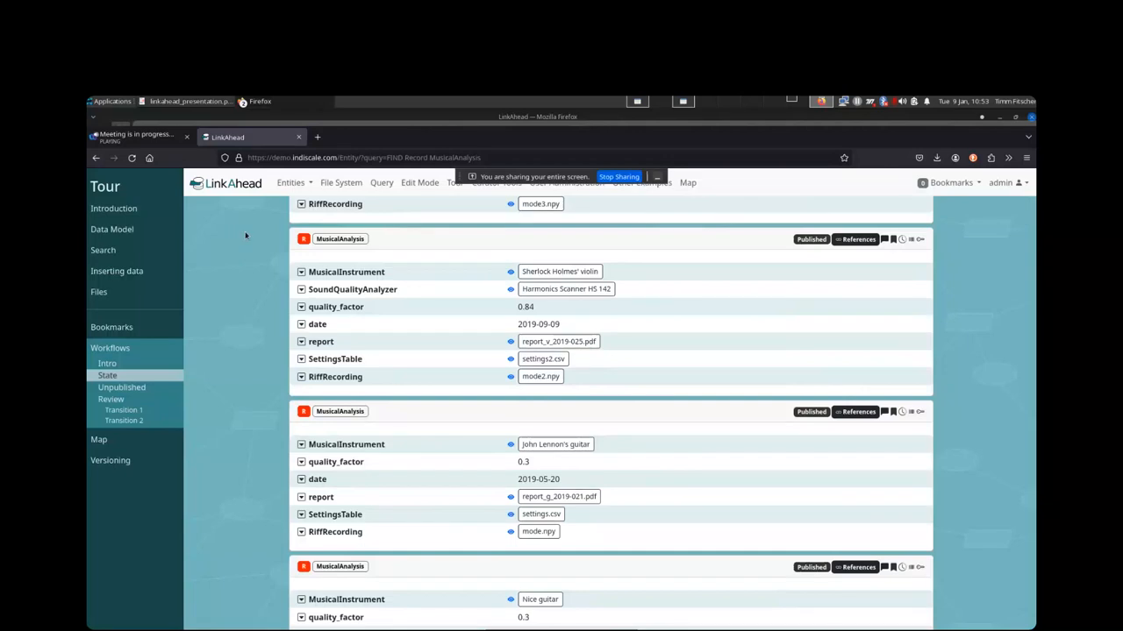
{"action": "mouse_move", "coordinate": [235, 229]}
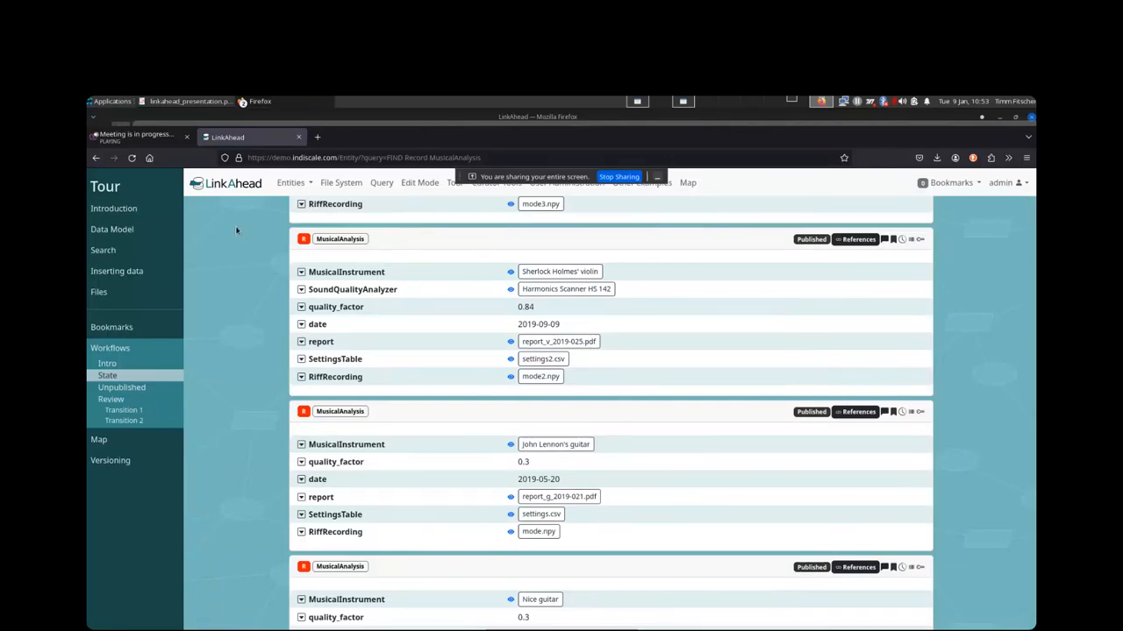
{"action": "mouse_move", "coordinate": [810, 246]}
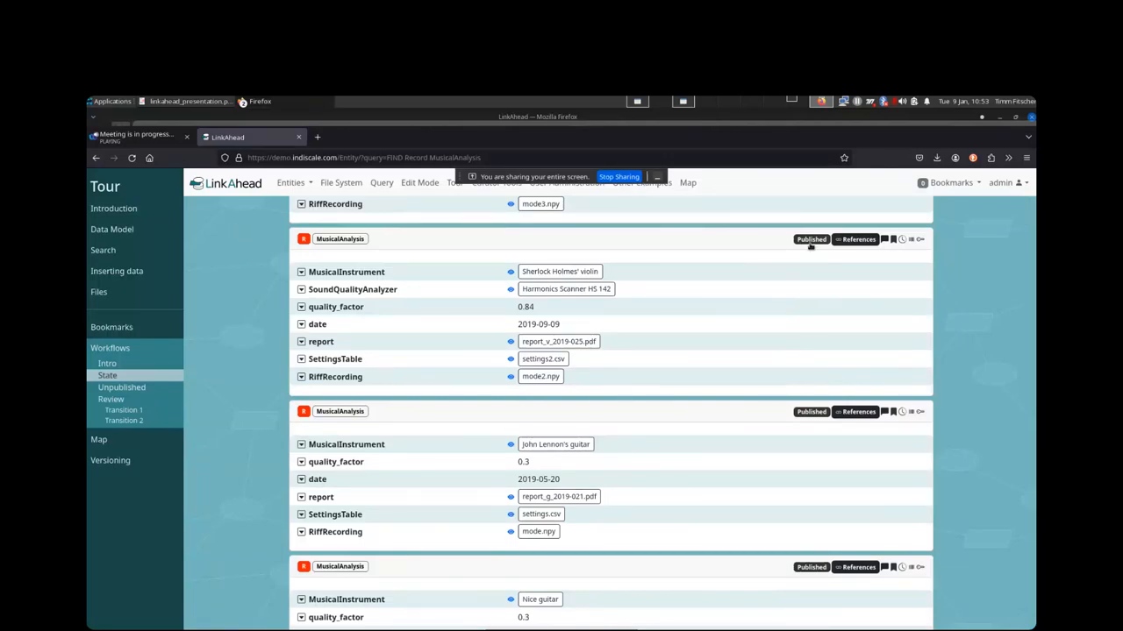
{"action": "left_click", "coordinate": [810, 238]}
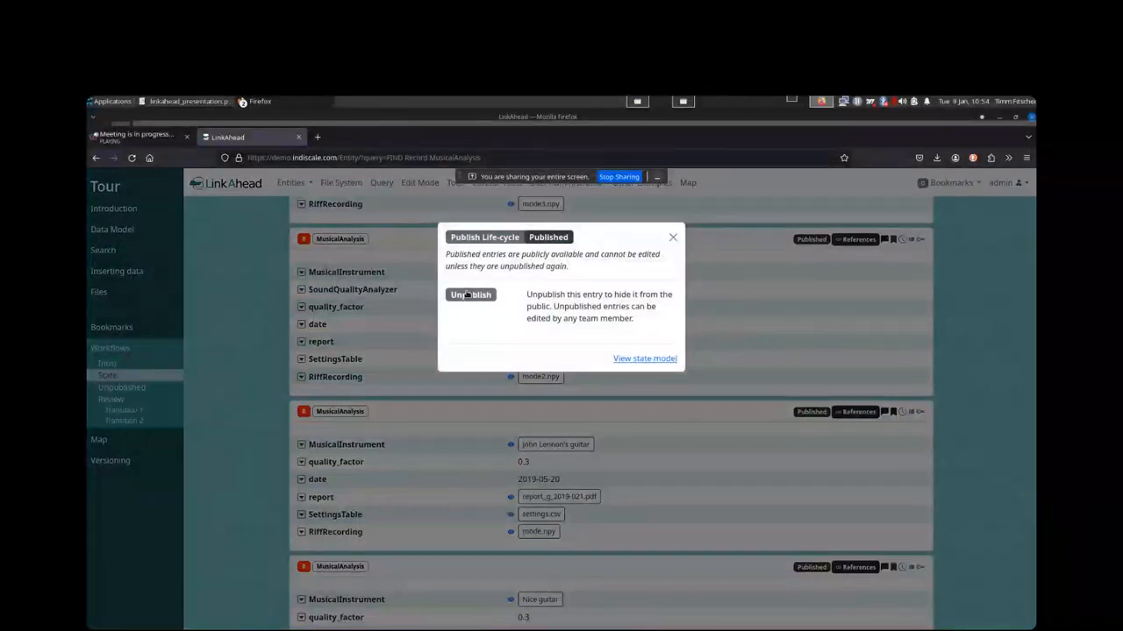
{"action": "mouse_move", "coordinate": [673, 238]}
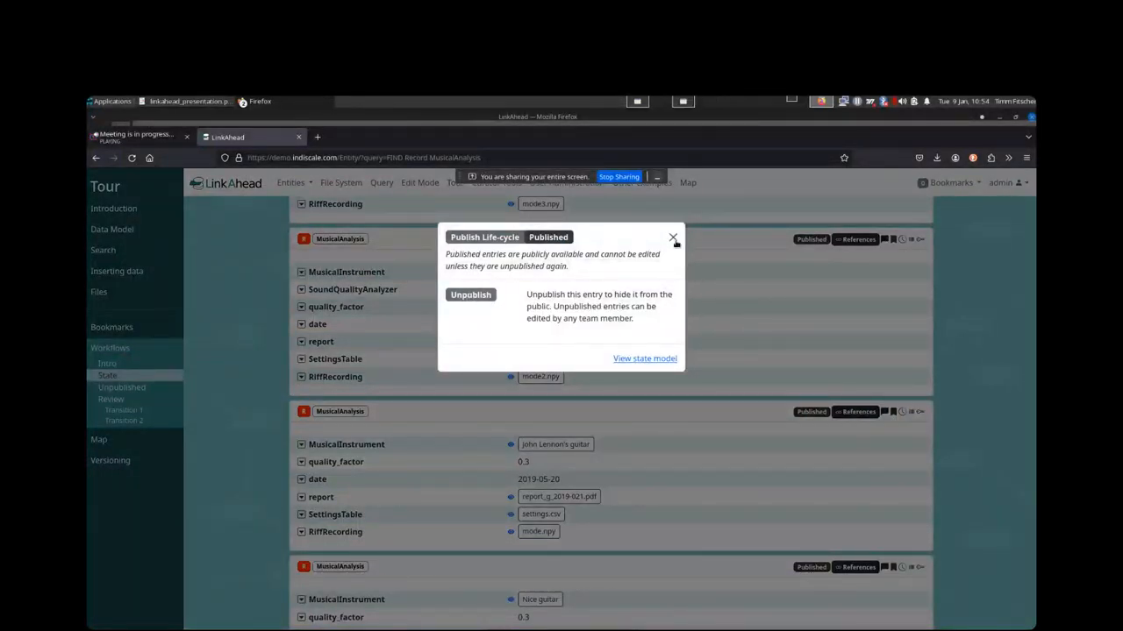
{"action": "left_click", "coordinate": [674, 238]}
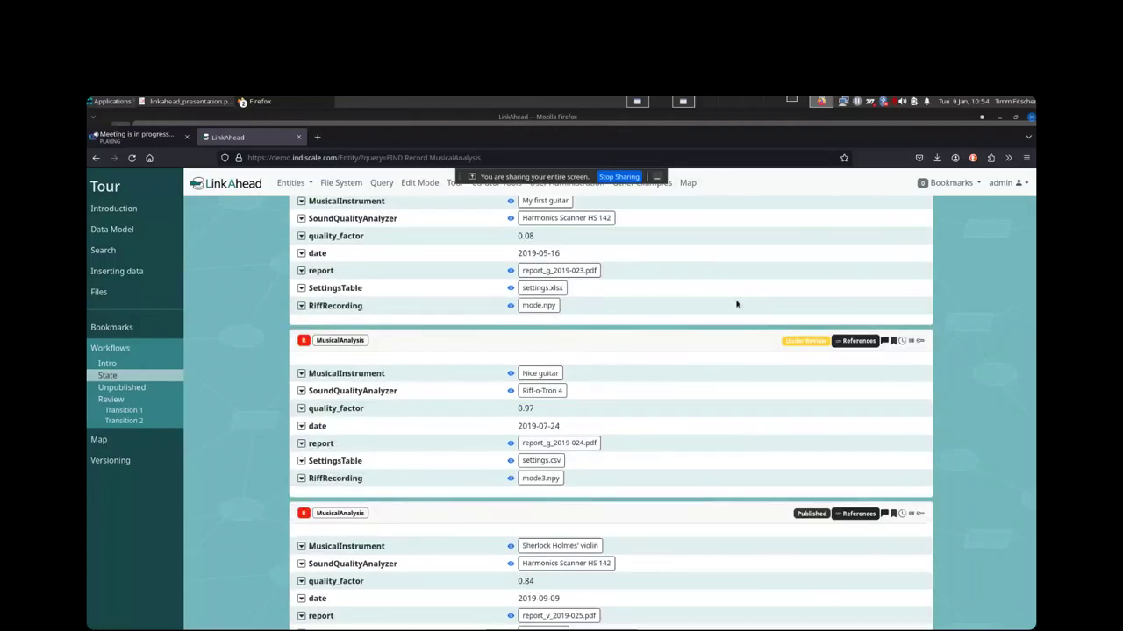
{"action": "mouse_move", "coordinate": [733, 277]}
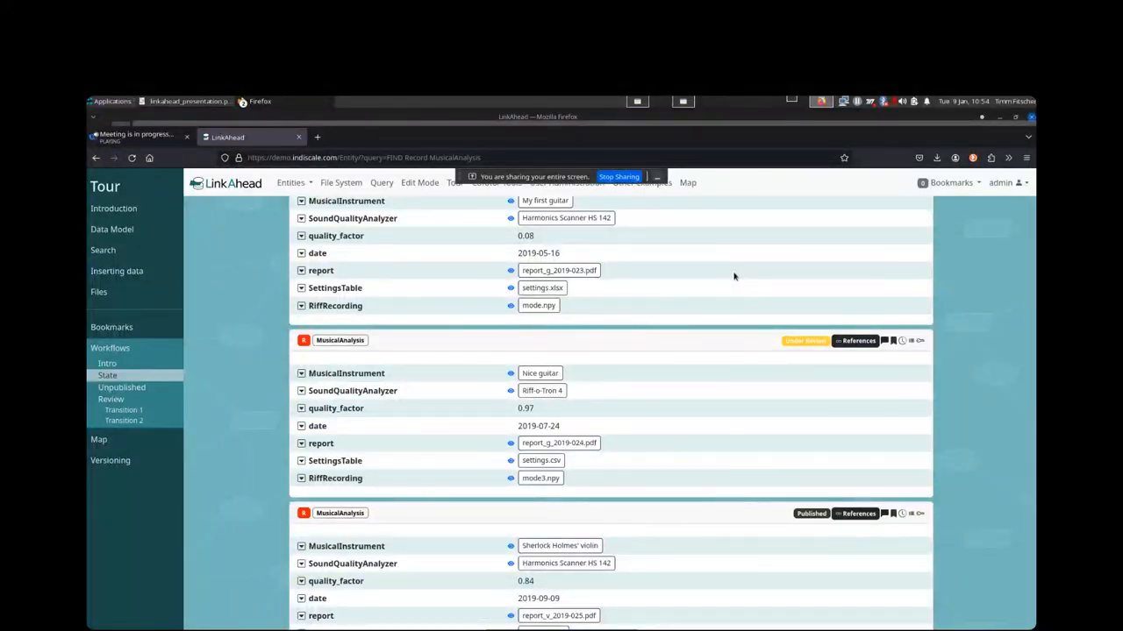
{"action": "mouse_move", "coordinate": [119, 435]}
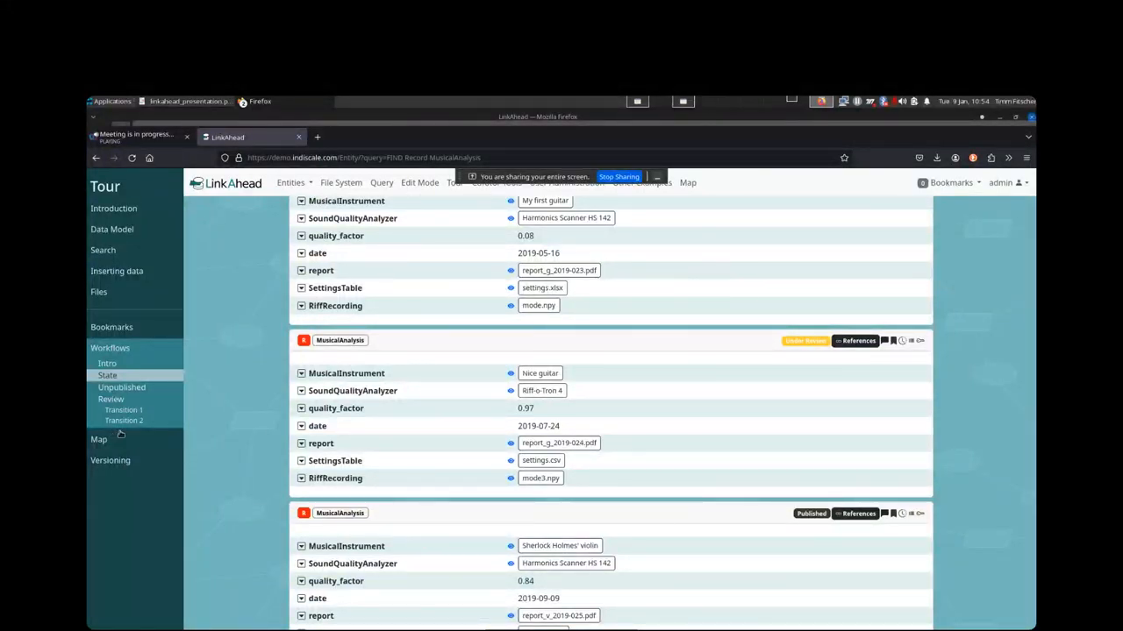
{"action": "left_click", "coordinate": [98, 439]}
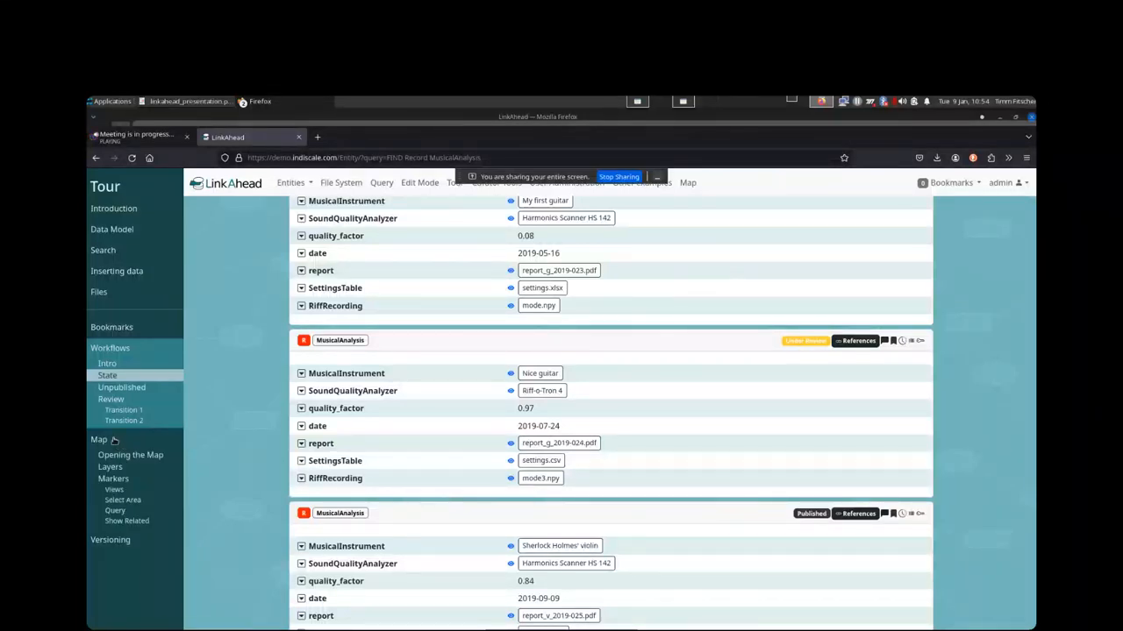
{"action": "left_click", "coordinate": [98, 439]}
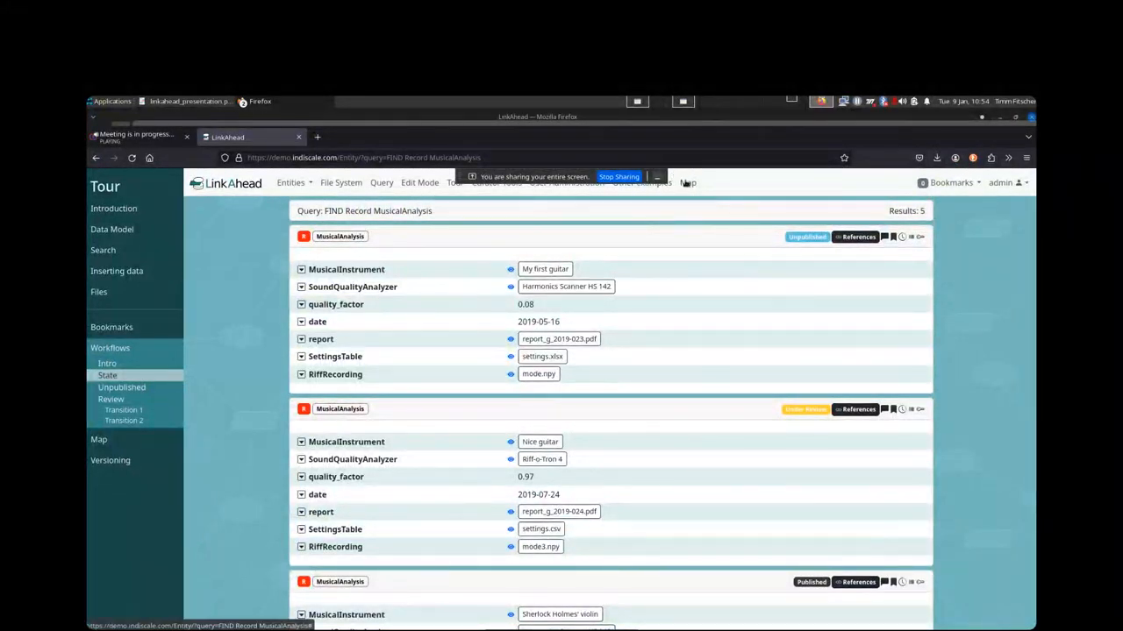
Display the Europe map of record locations and expand the tour's Versioning chapter
{"action": "left_click", "coordinate": [688, 182]}
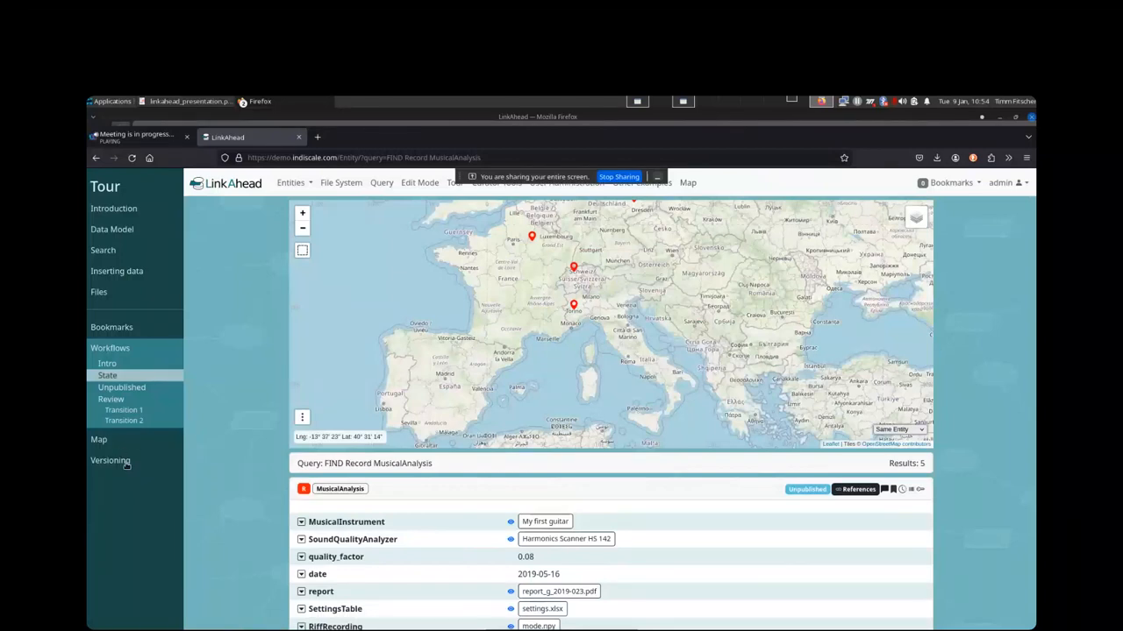
{"action": "left_click", "coordinate": [109, 461]}
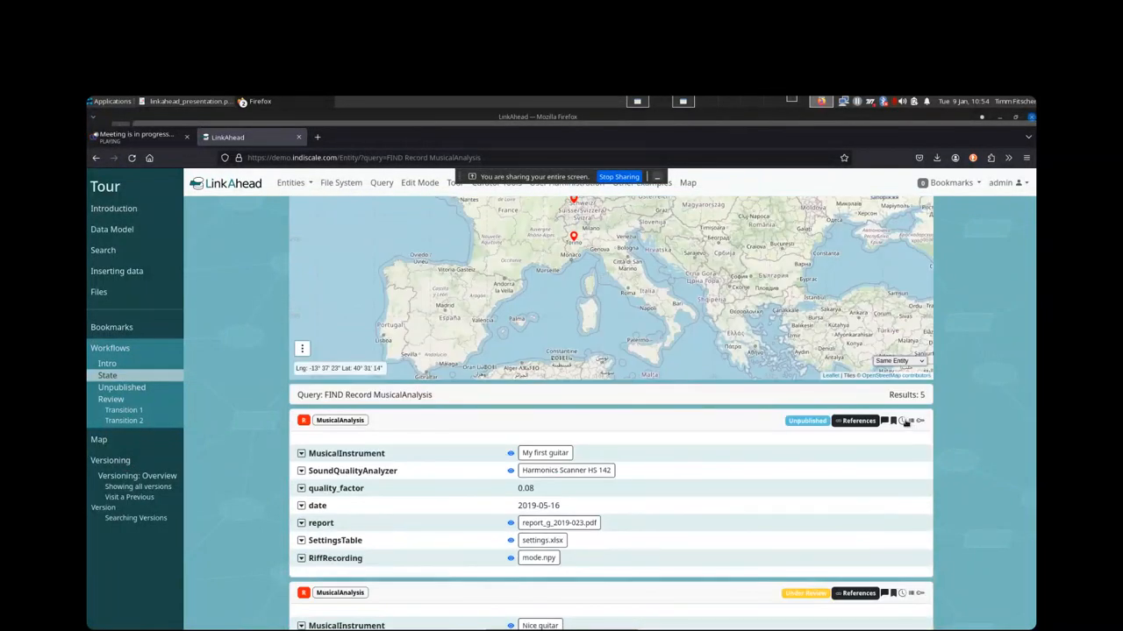
Show Version Info for 'My first guitar analysis' and load its full history of eight older versions
{"action": "left_click", "coordinate": [901, 421]}
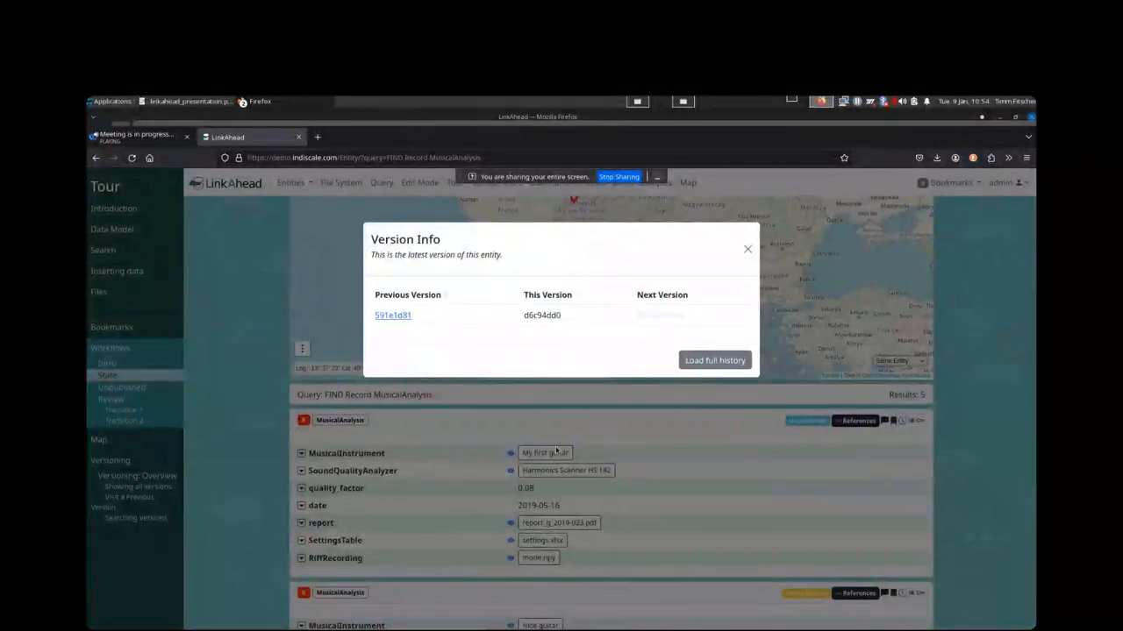
{"action": "mouse_move", "coordinate": [747, 249]}
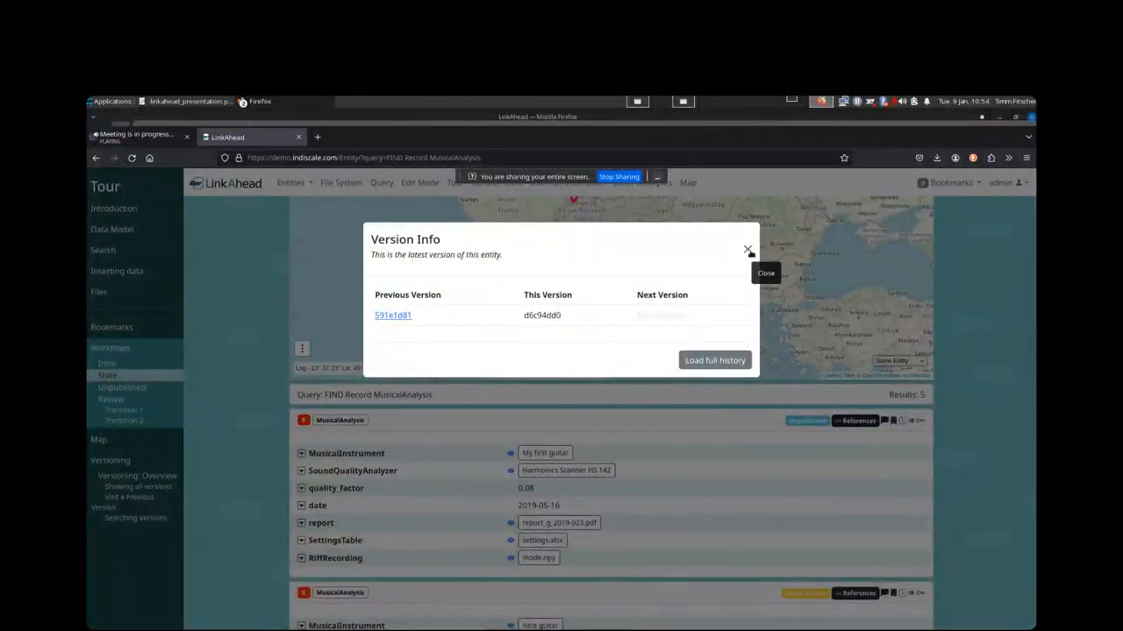
{"action": "left_click", "coordinate": [747, 249]}
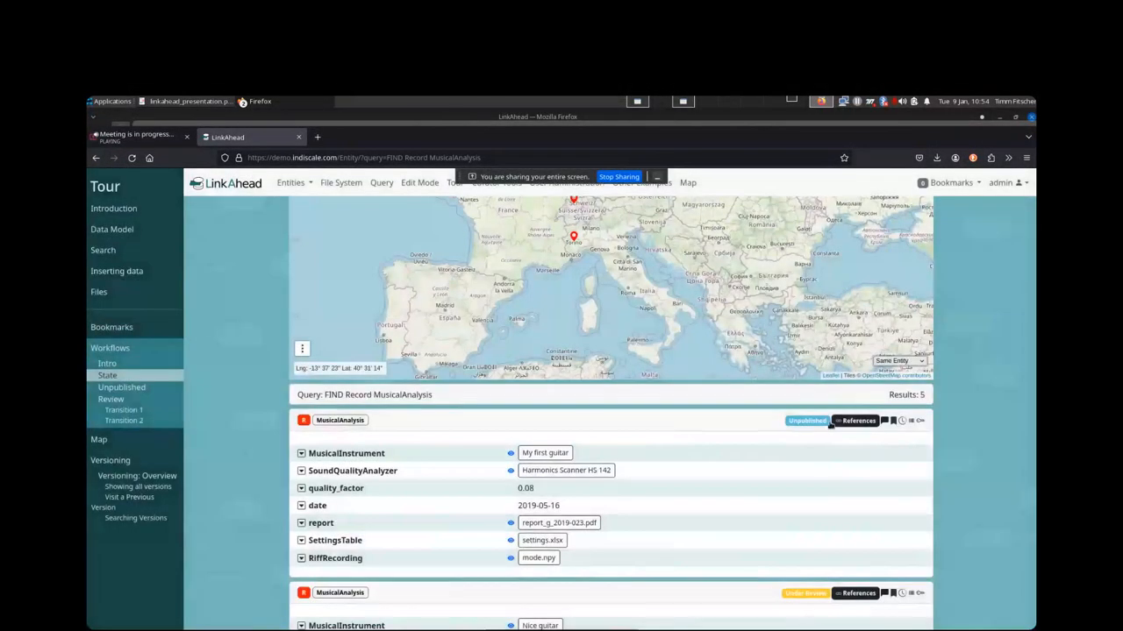
{"action": "left_click", "coordinate": [908, 421]}
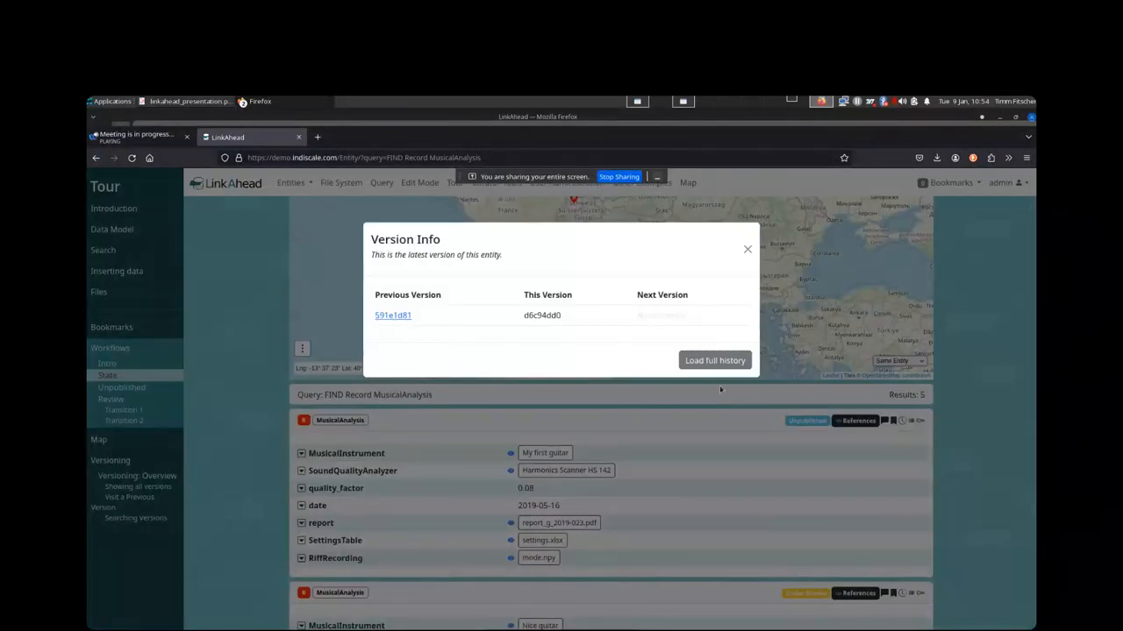
{"action": "left_click", "coordinate": [716, 361]}
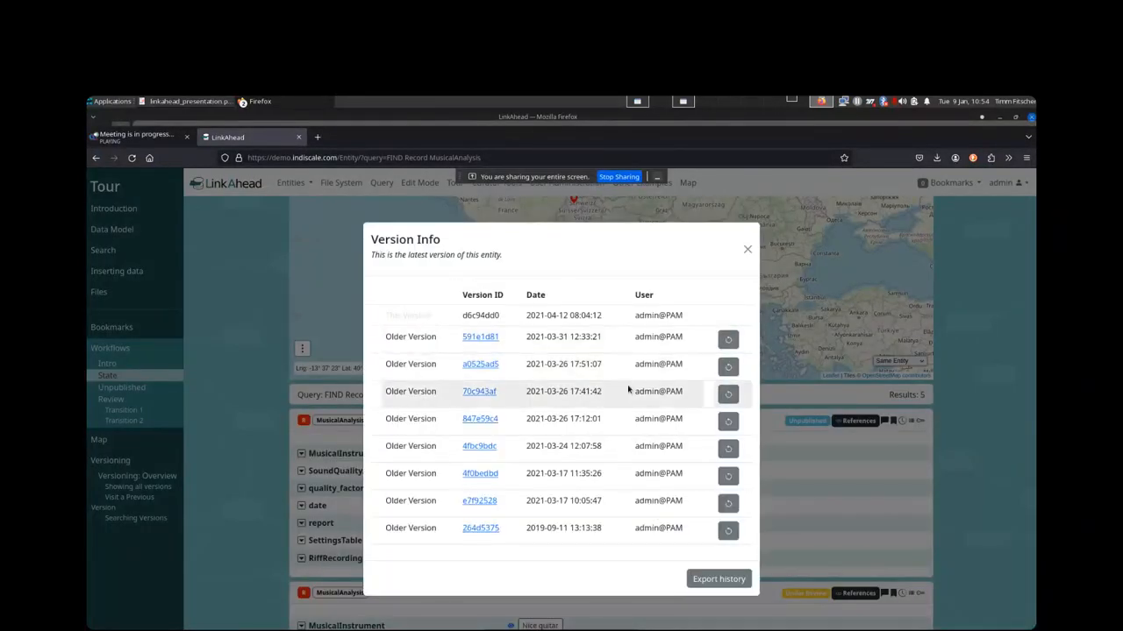
{"action": "mouse_move", "coordinate": [607, 463]}
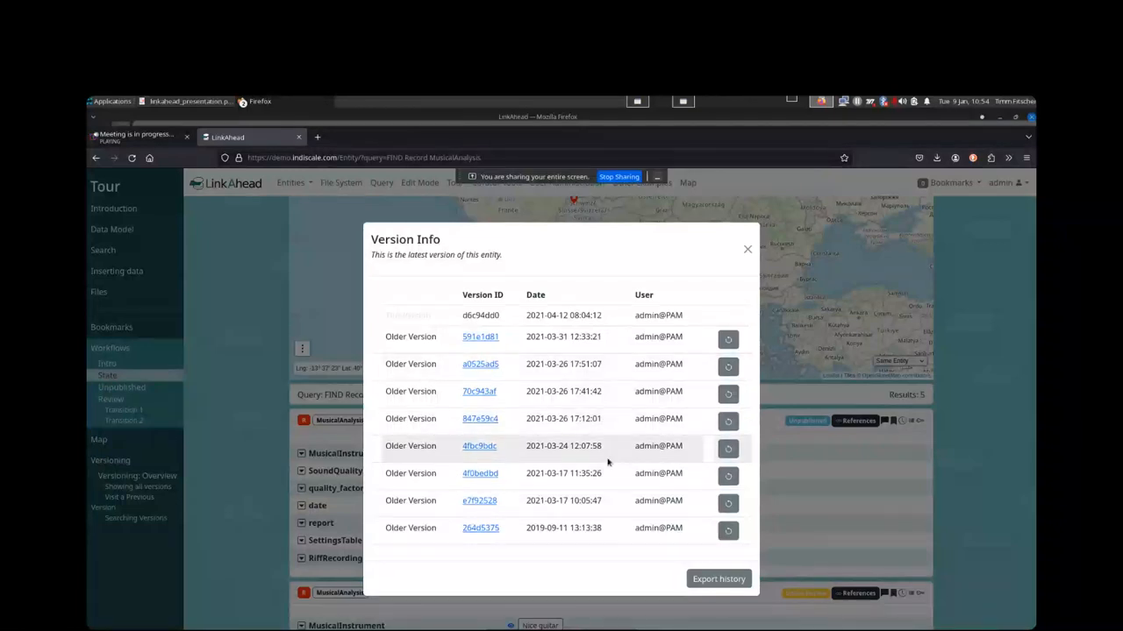
{"action": "mouse_move", "coordinate": [481, 419]}
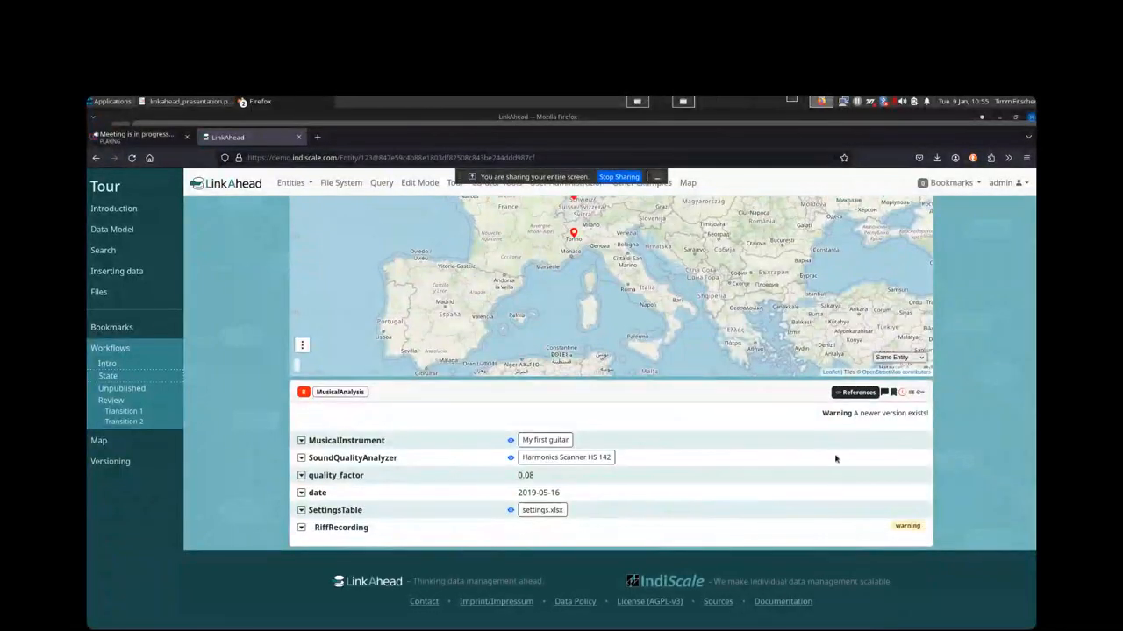
{"action": "mouse_move", "coordinate": [730, 547]}
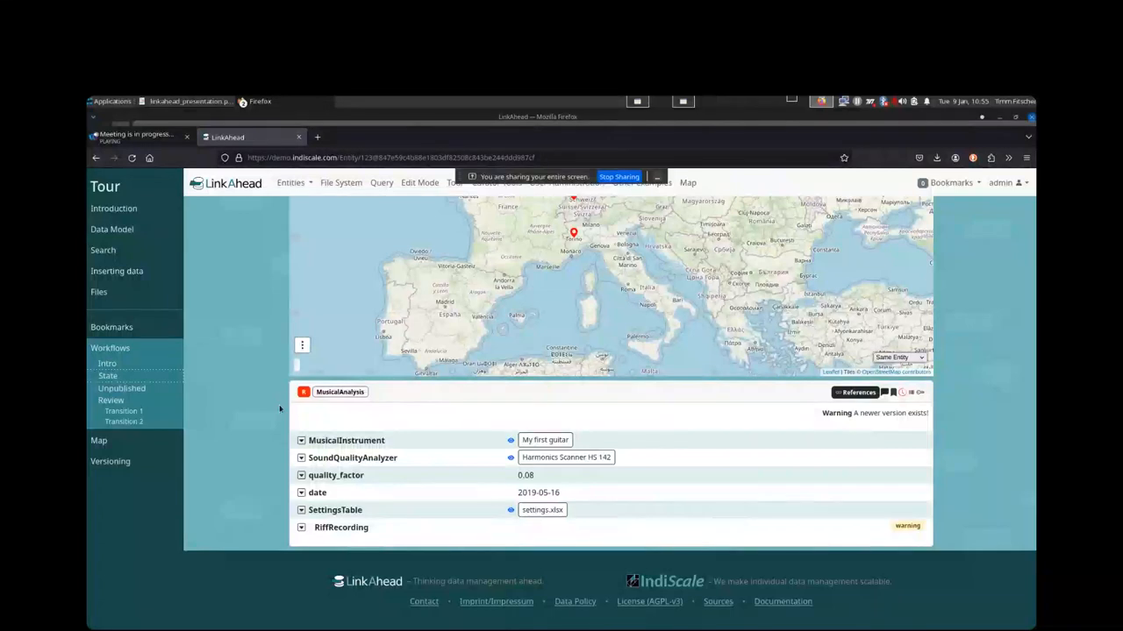
{"action": "mouse_move", "coordinate": [289, 480]}
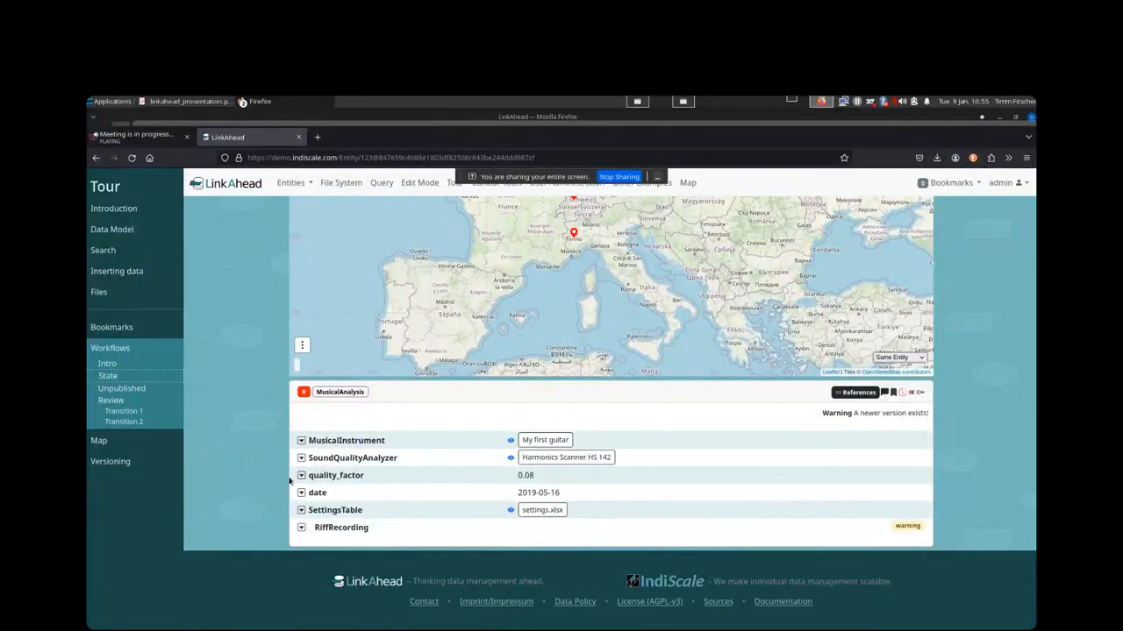
{"action": "mouse_move", "coordinate": [277, 457]}
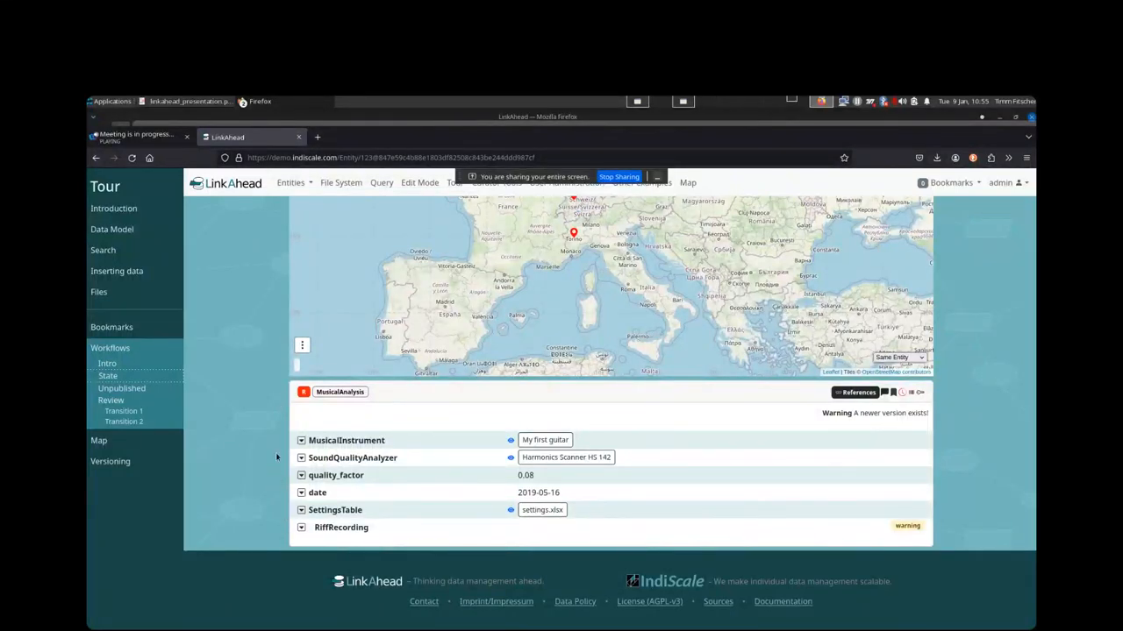
{"action": "mouse_move", "coordinate": [189, 387]}
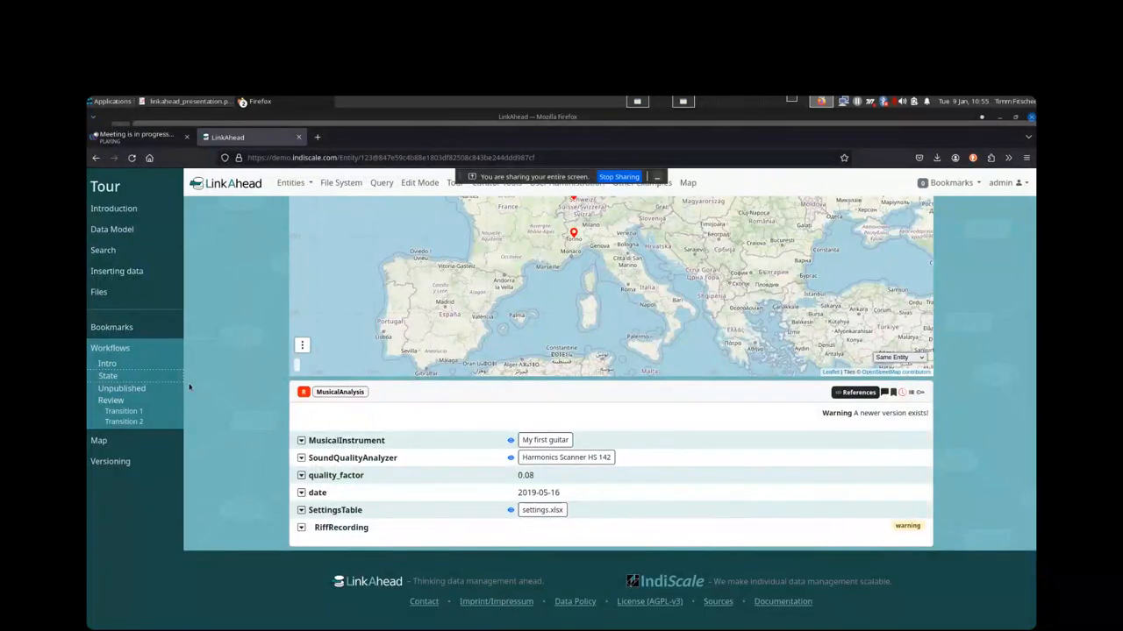
{"action": "mouse_move", "coordinate": [145, 143]}
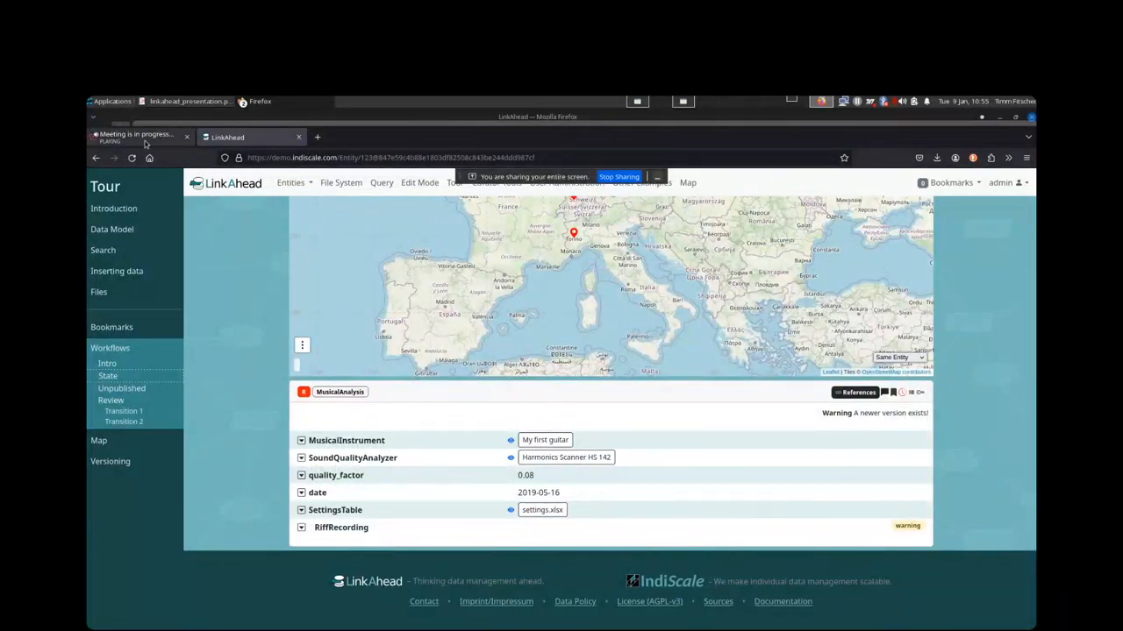
{"action": "mouse_move", "coordinate": [245, 286]}
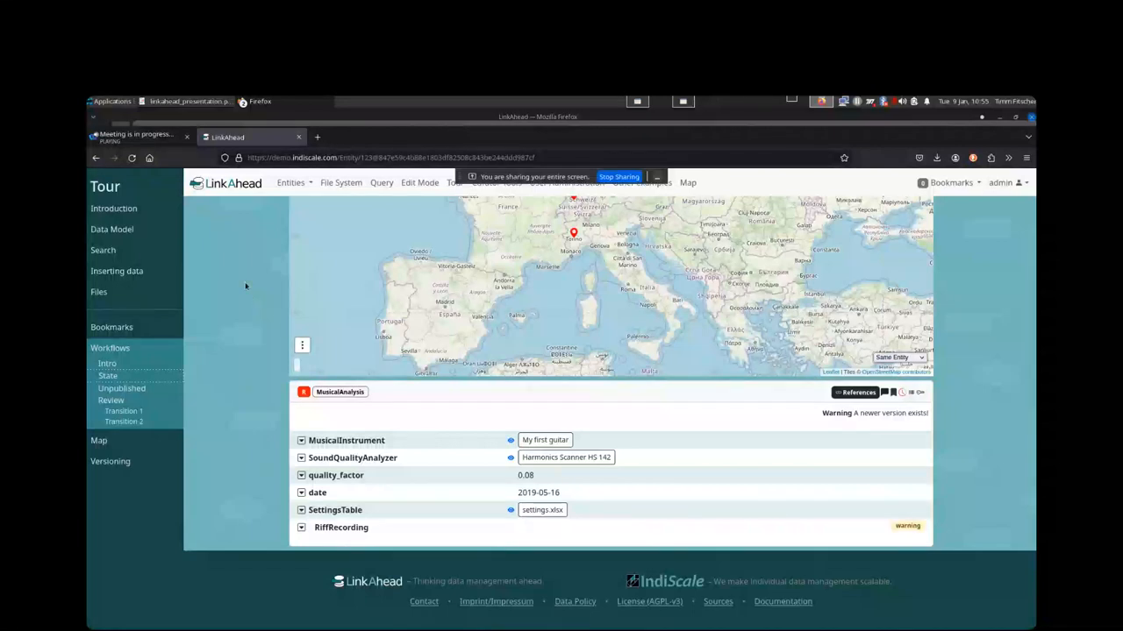
{"action": "mouse_move", "coordinate": [235, 280]}
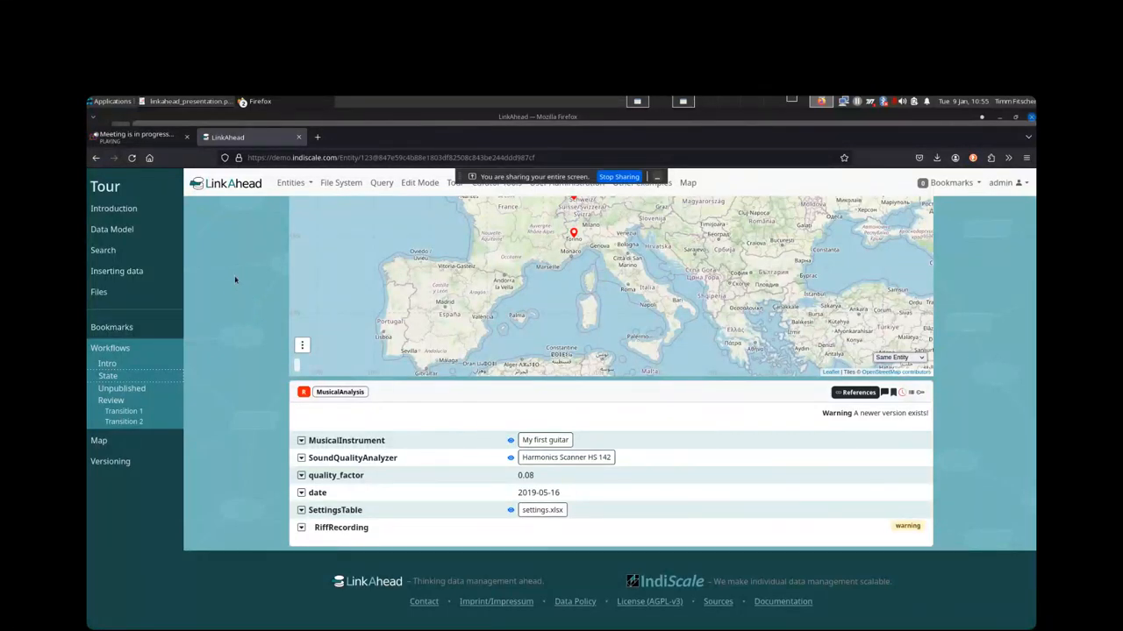
{"action": "mouse_move", "coordinate": [229, 292]}
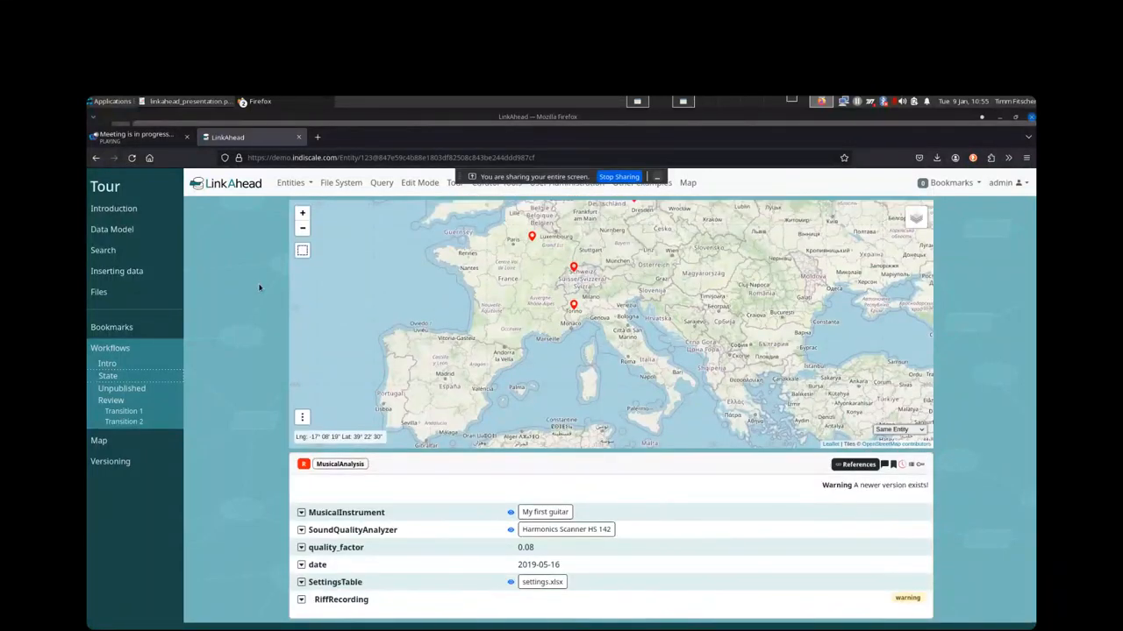
{"action": "mouse_move", "coordinate": [271, 282]}
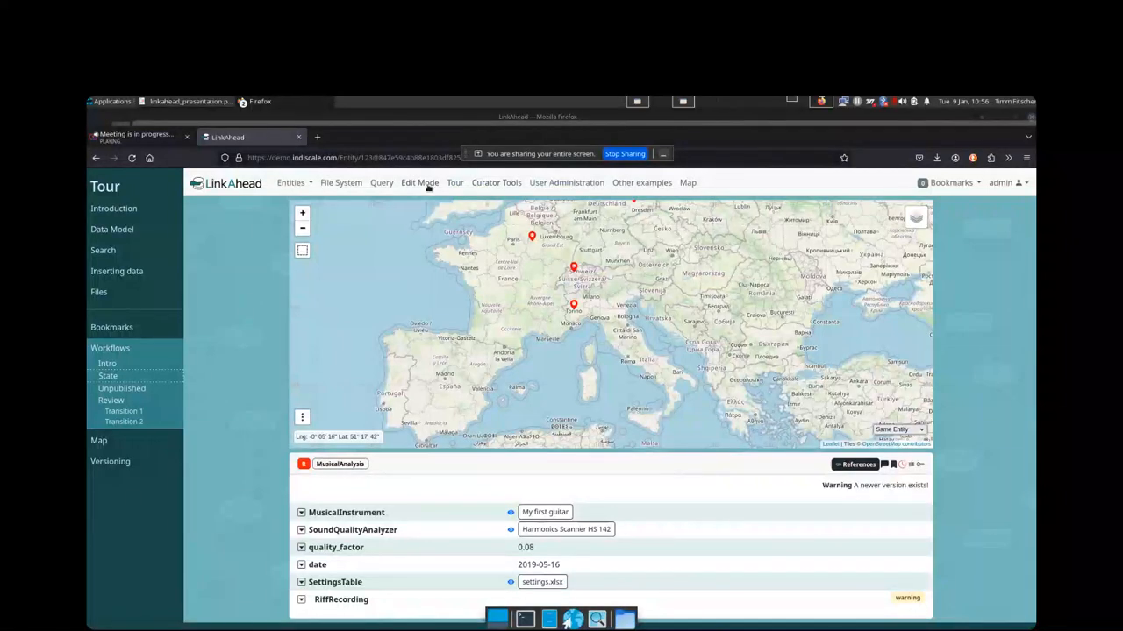
Enable Edit Mode to reveal the toolbox, then switch to the Webex meeting tab
{"action": "left_click", "coordinate": [418, 183]}
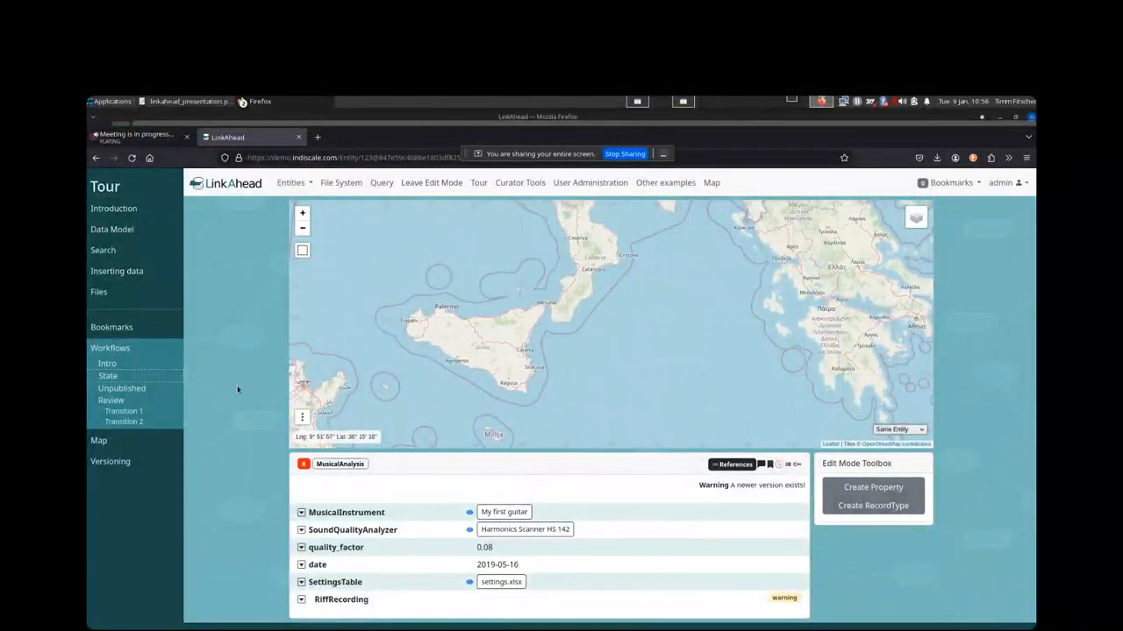
{"action": "mouse_move", "coordinate": [252, 342]}
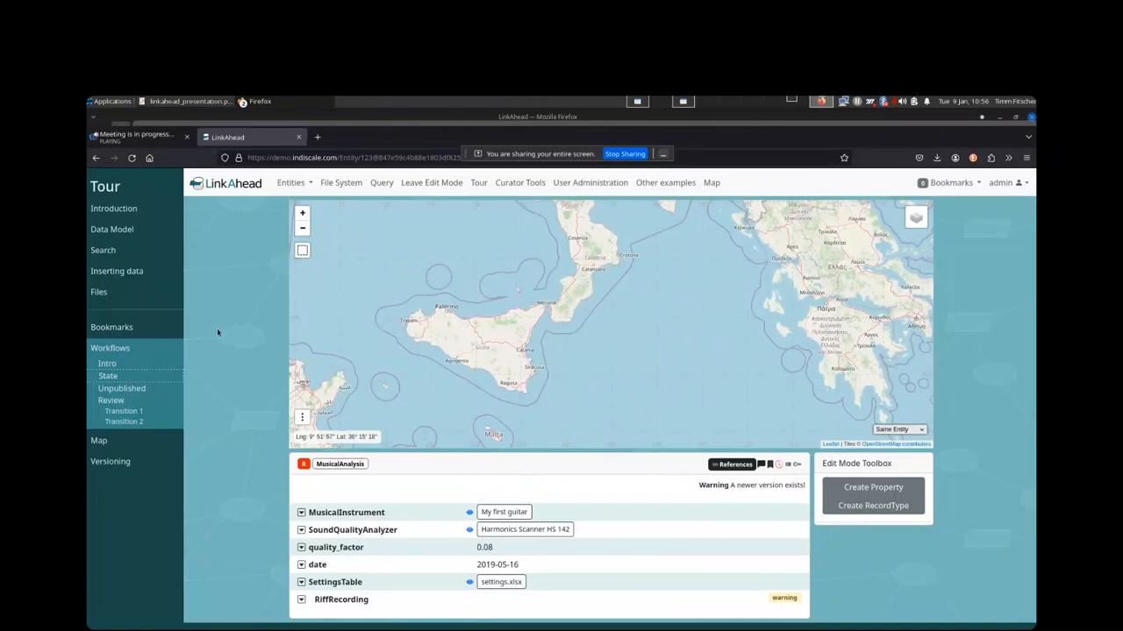
{"action": "mouse_move", "coordinate": [237, 277]}
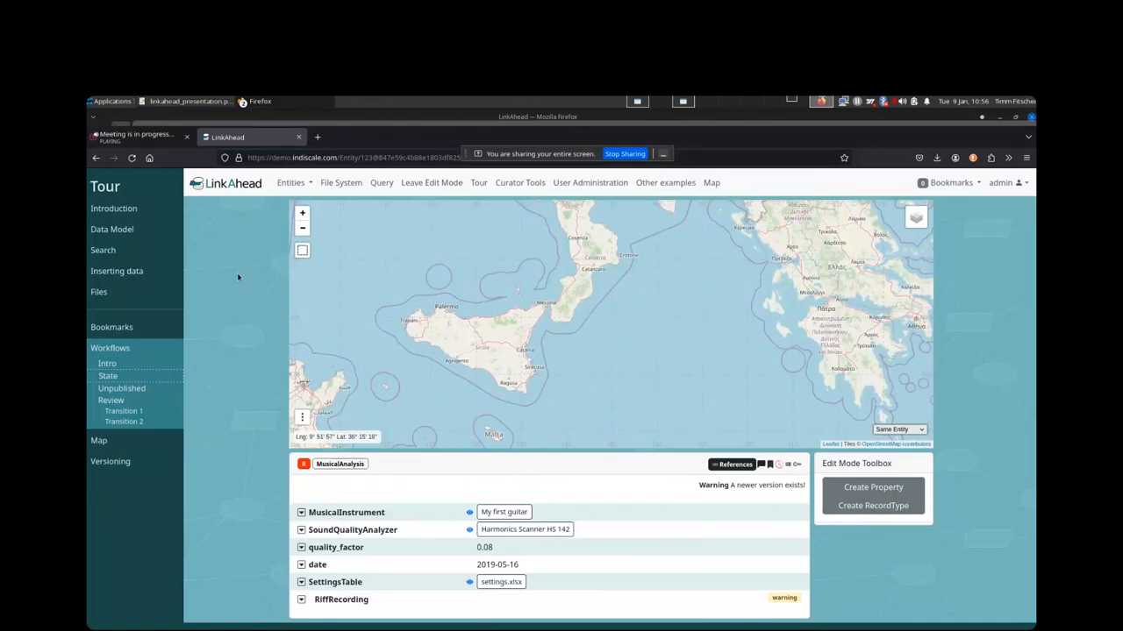
{"action": "mouse_move", "coordinate": [213, 307]}
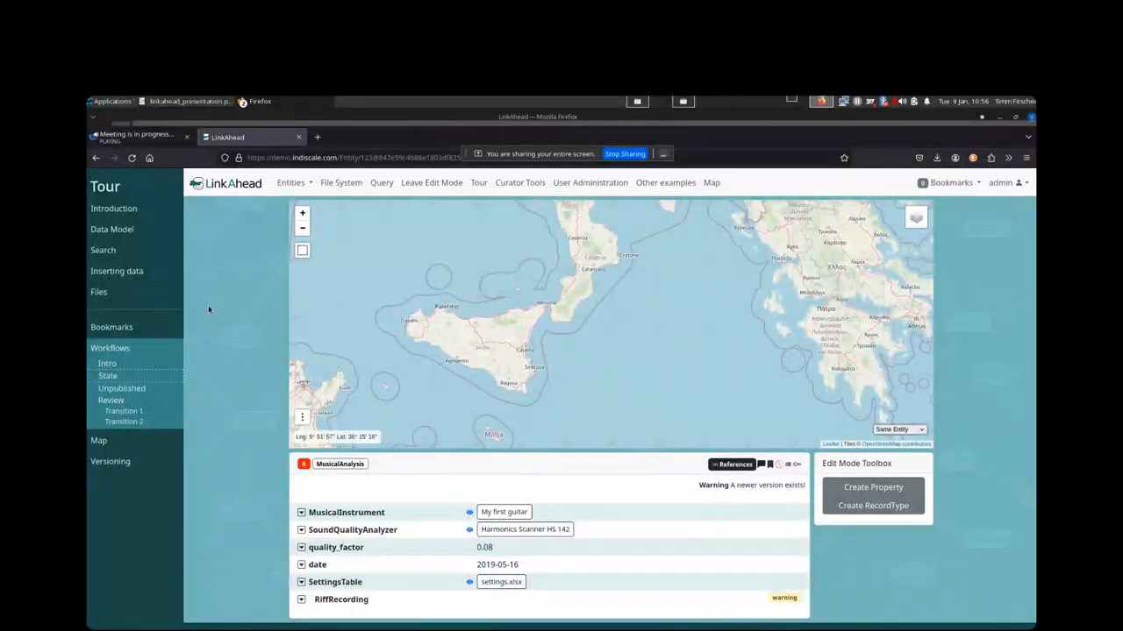
{"action": "mouse_move", "coordinate": [200, 323]}
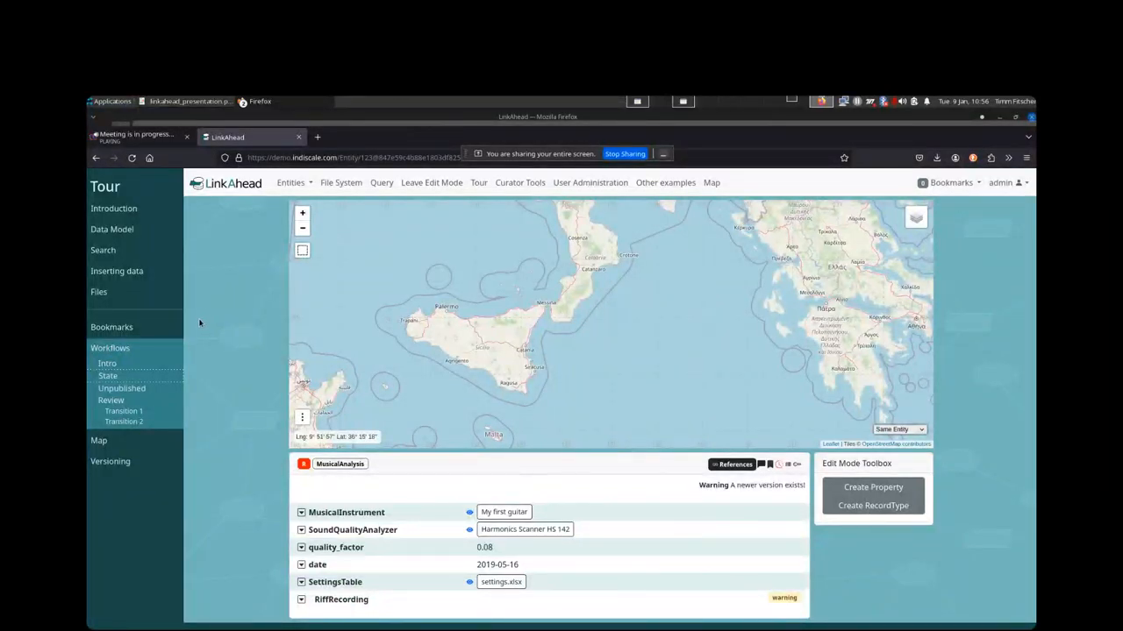
{"action": "mouse_move", "coordinate": [239, 344]}
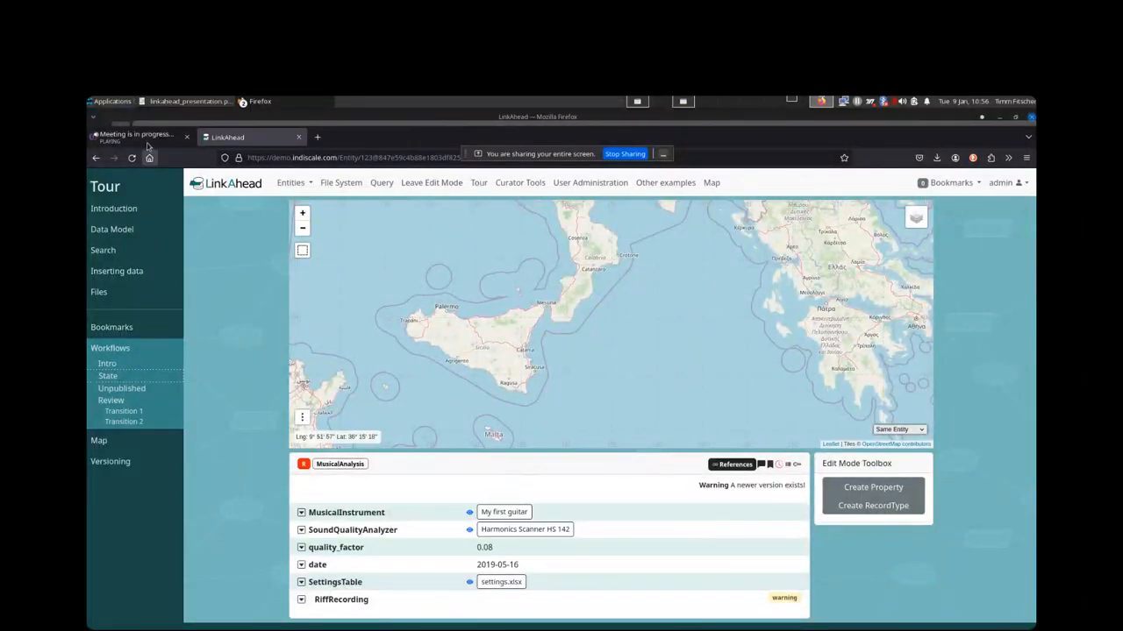
{"action": "left_click", "coordinate": [137, 137]}
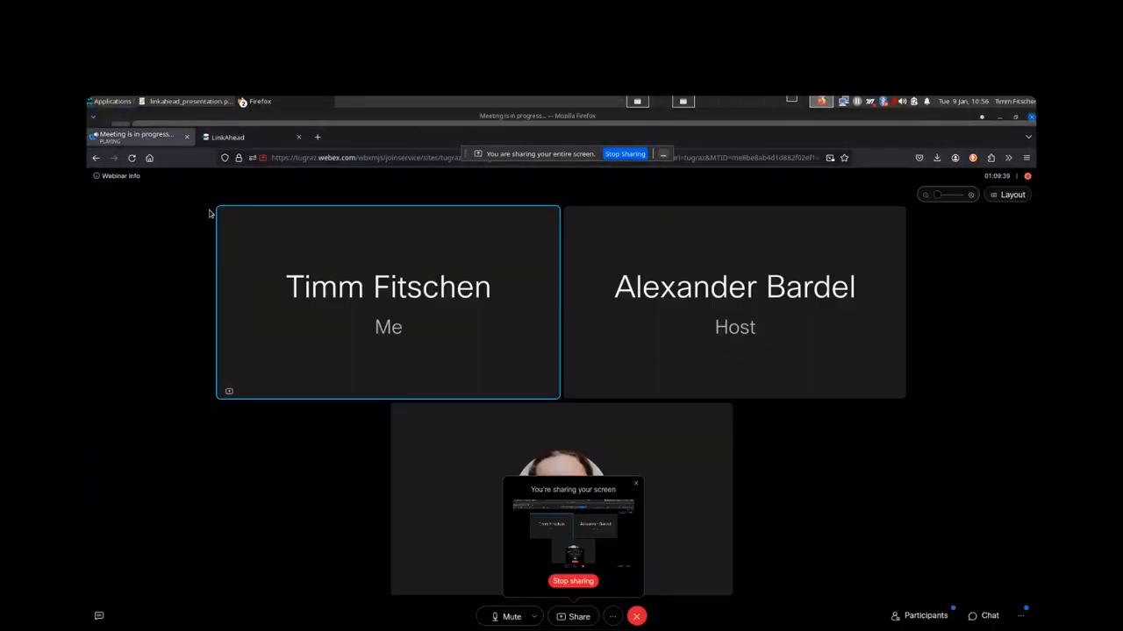